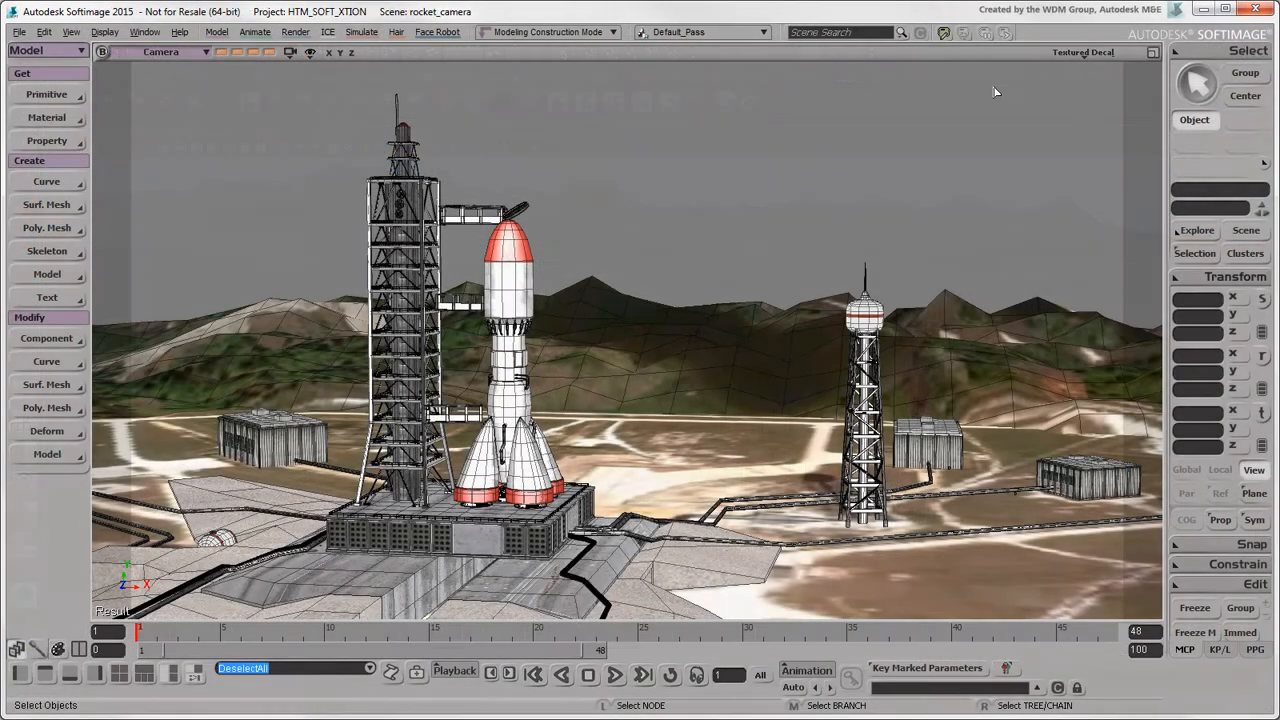
Step: Browse the viewport's list of display modes for the rocket_camera scene
click(1084, 52)
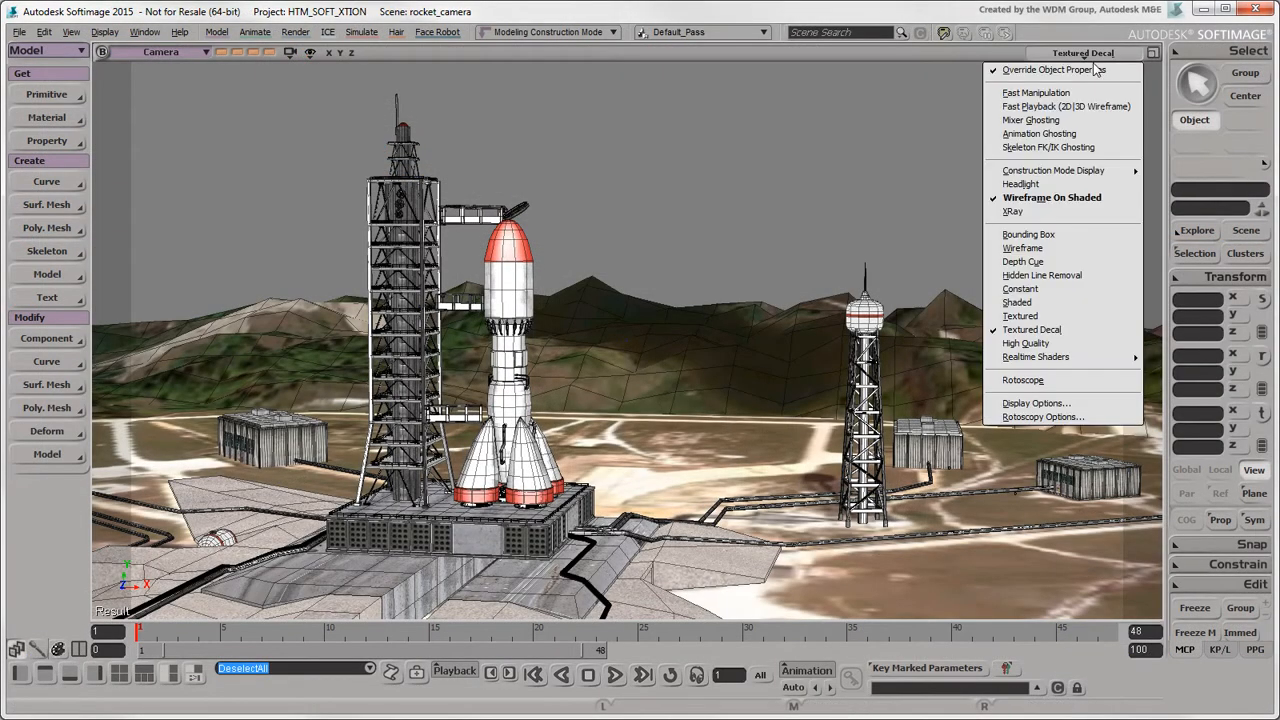
mouse_move(1028, 234)
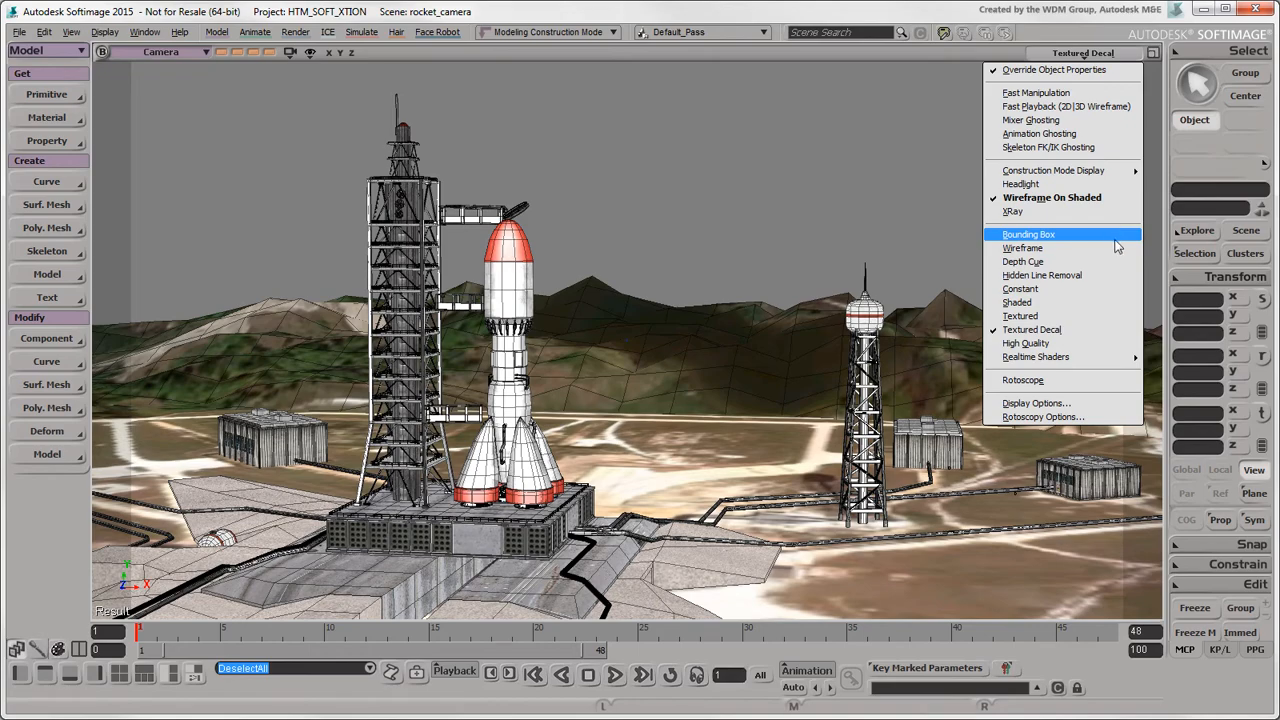
mouse_move(1120, 336)
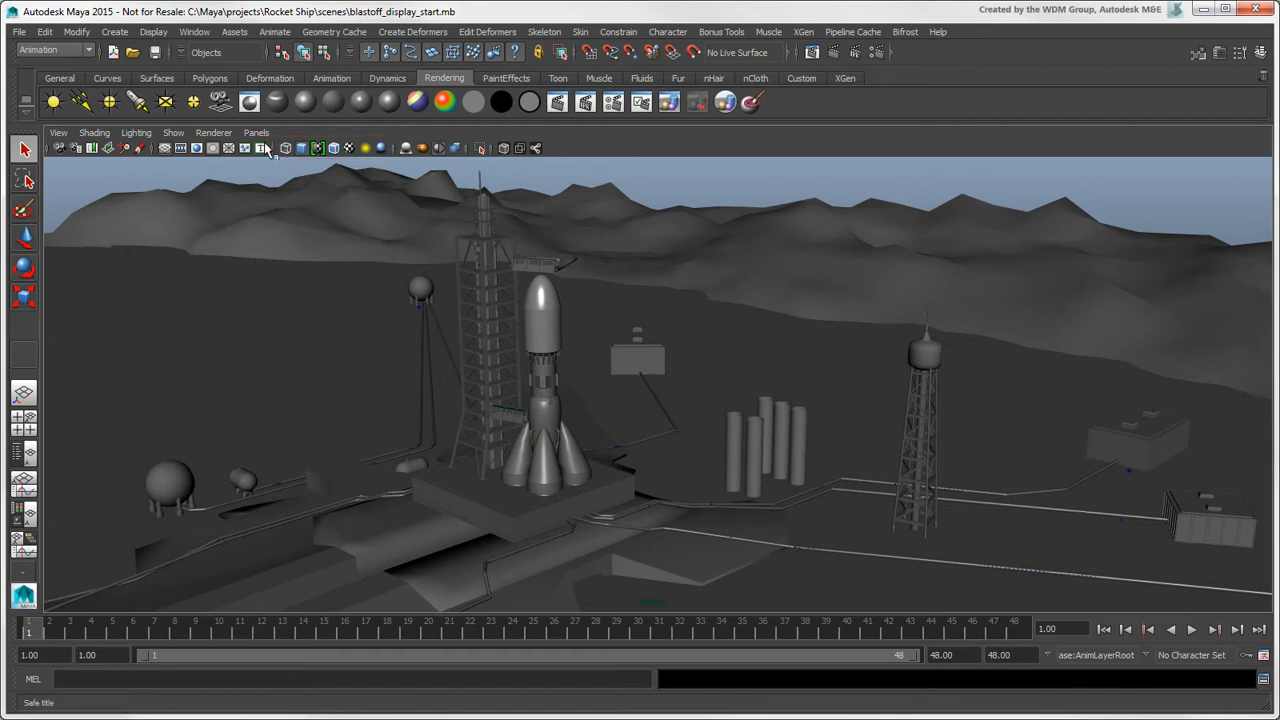
Step: Set the panel layout to Two Panes Side by Side showing the launch pad
click(256, 132)
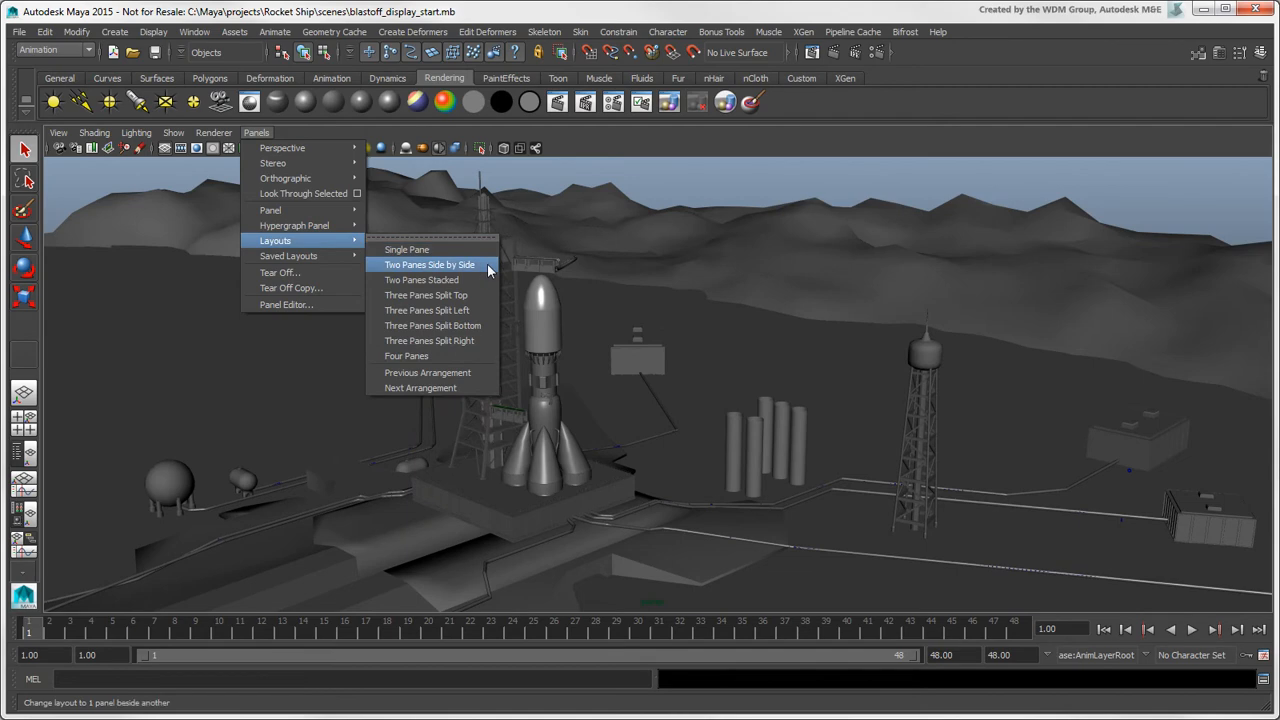
click(428, 264)
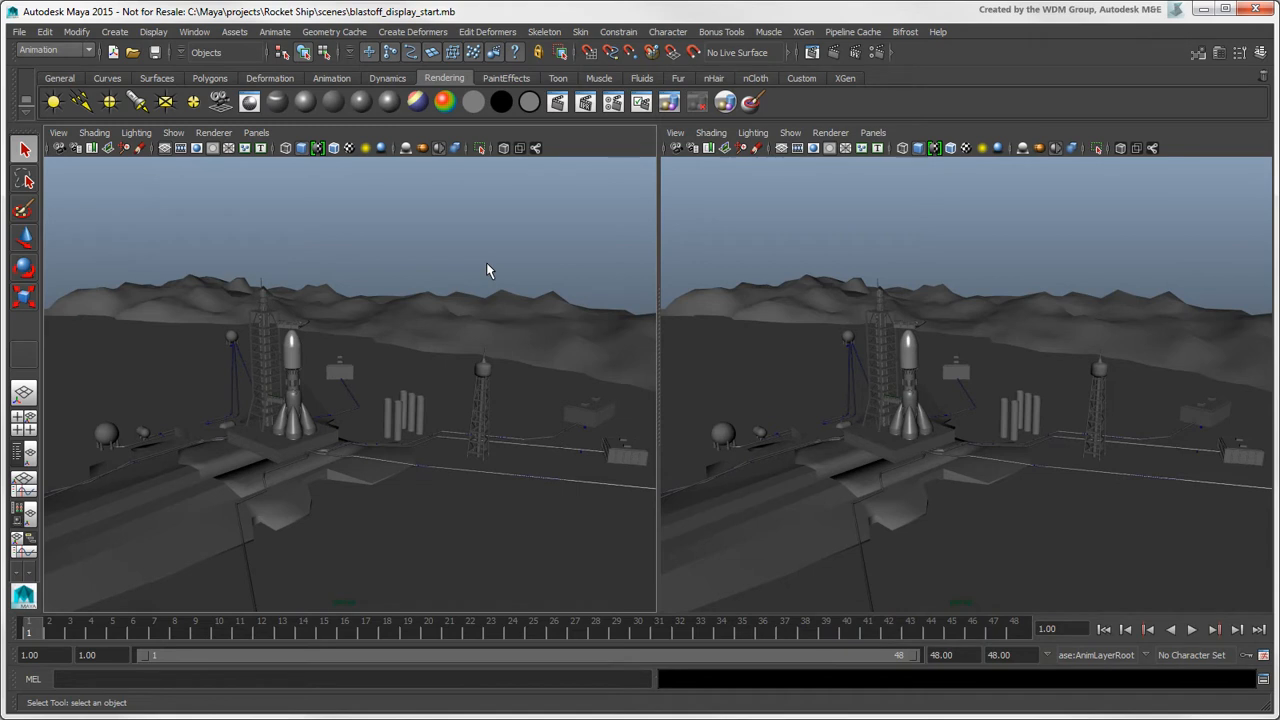
Step: Show the left view as wireframe and select the rocket
click(94, 132)
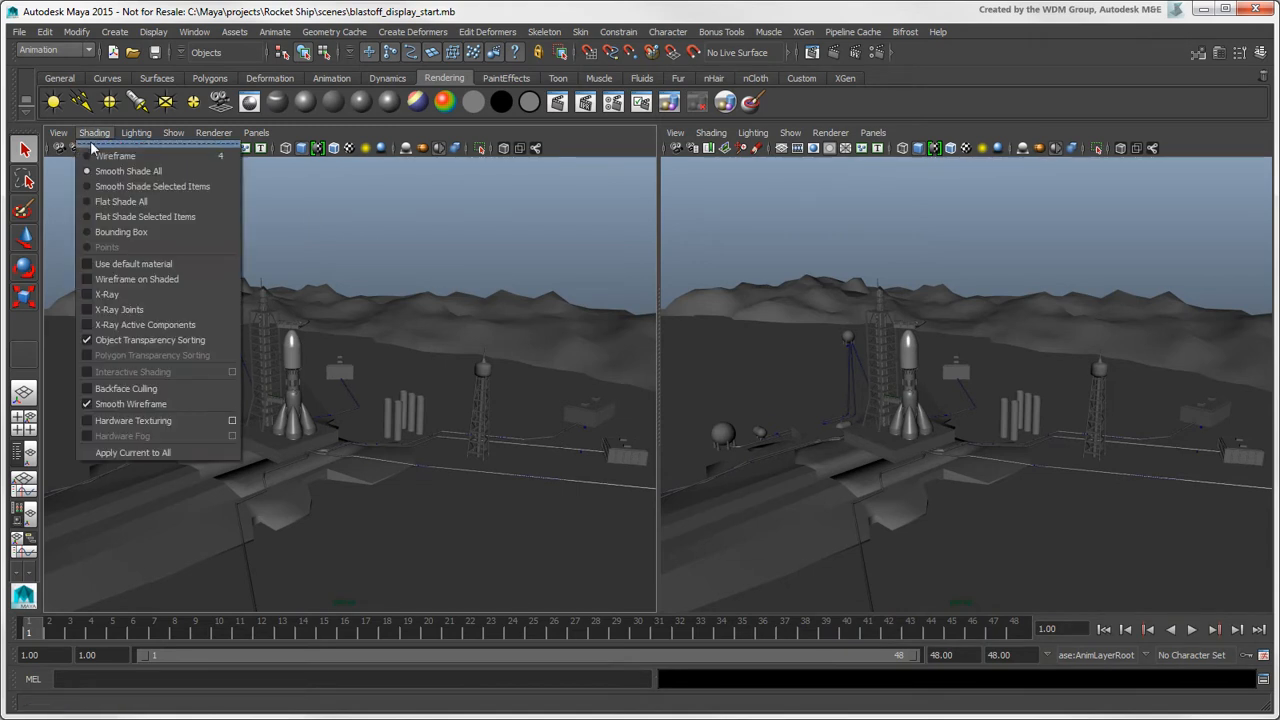
click(116, 156)
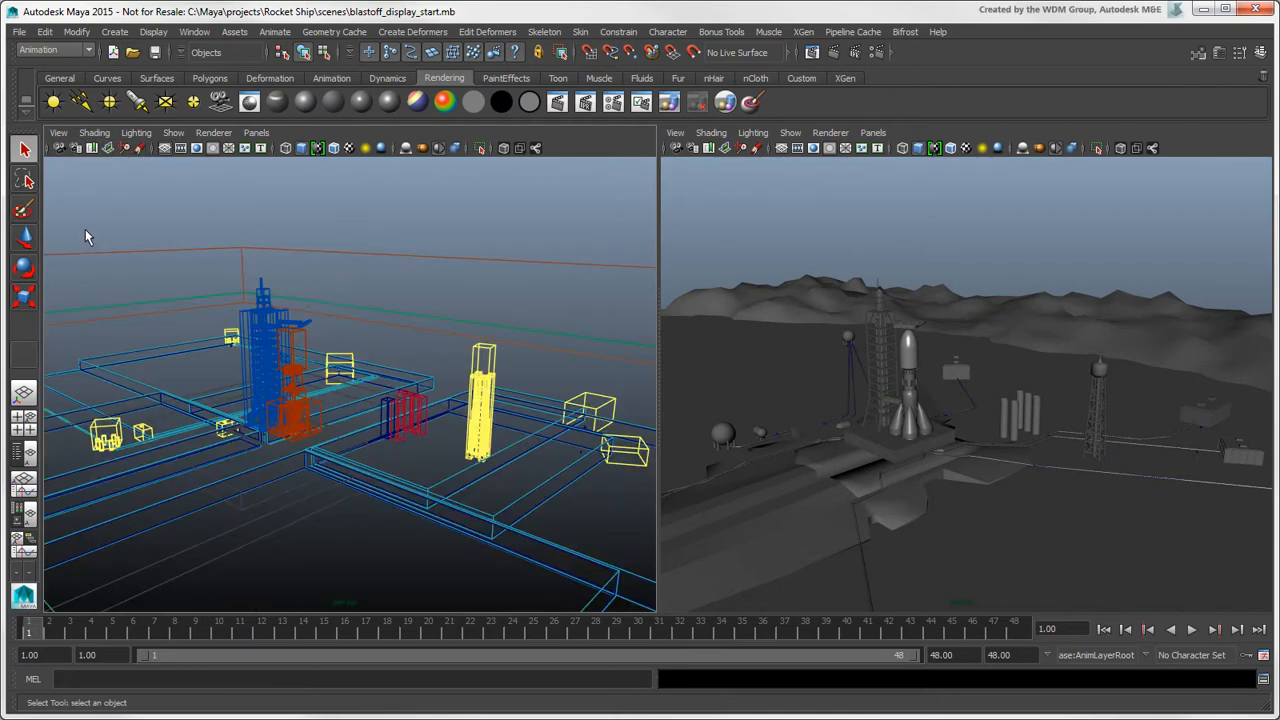
mouse_move(838, 190)
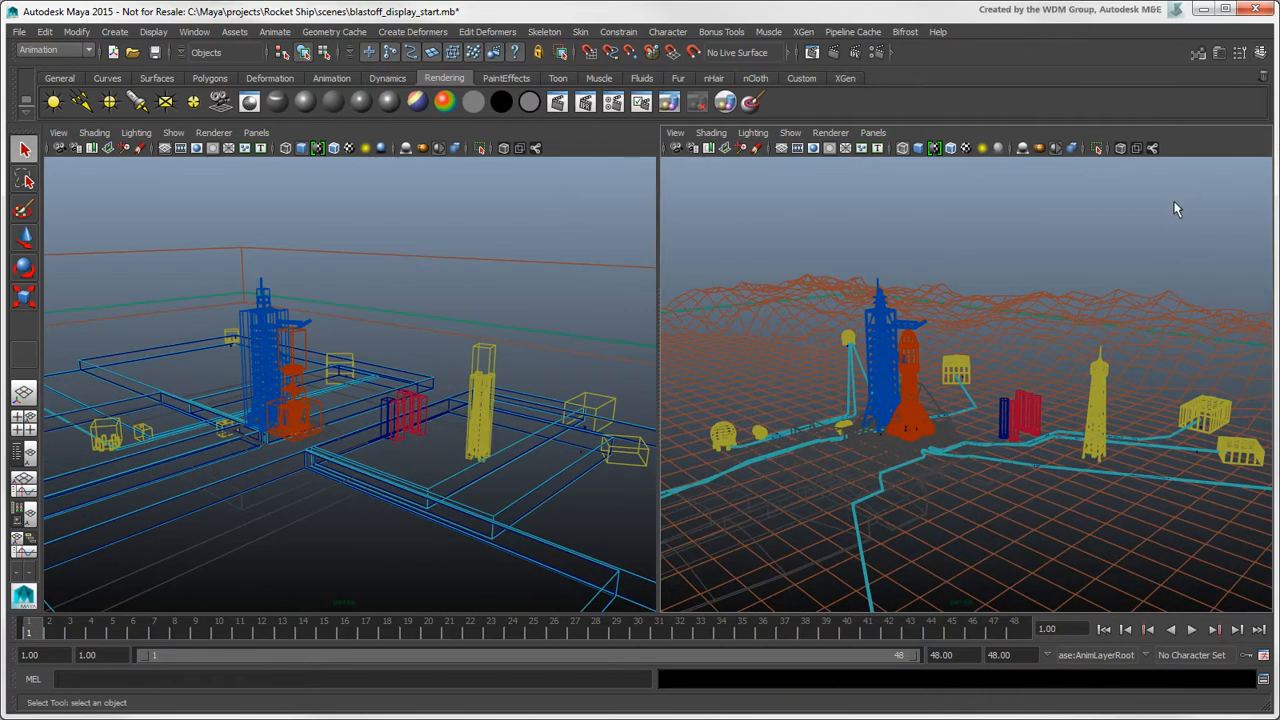
click(830, 132)
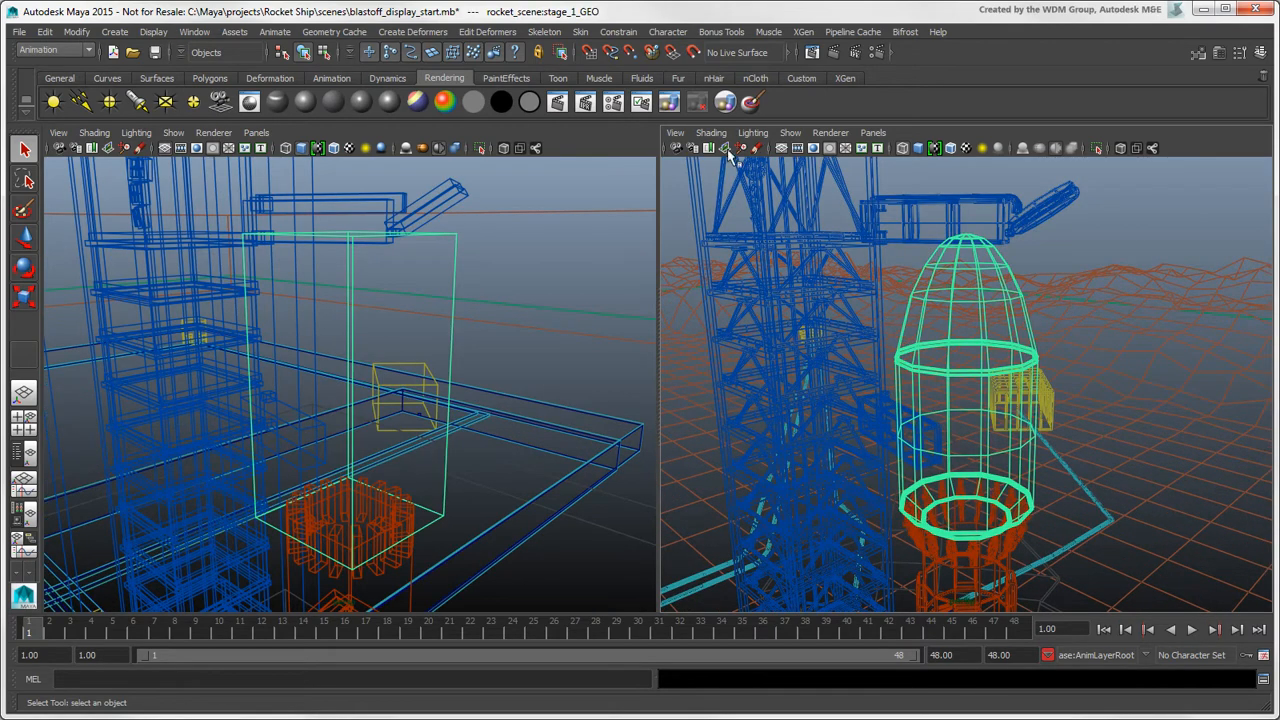
Step: Toggle Backface Culling in the right view's shading settings
click(712, 132)
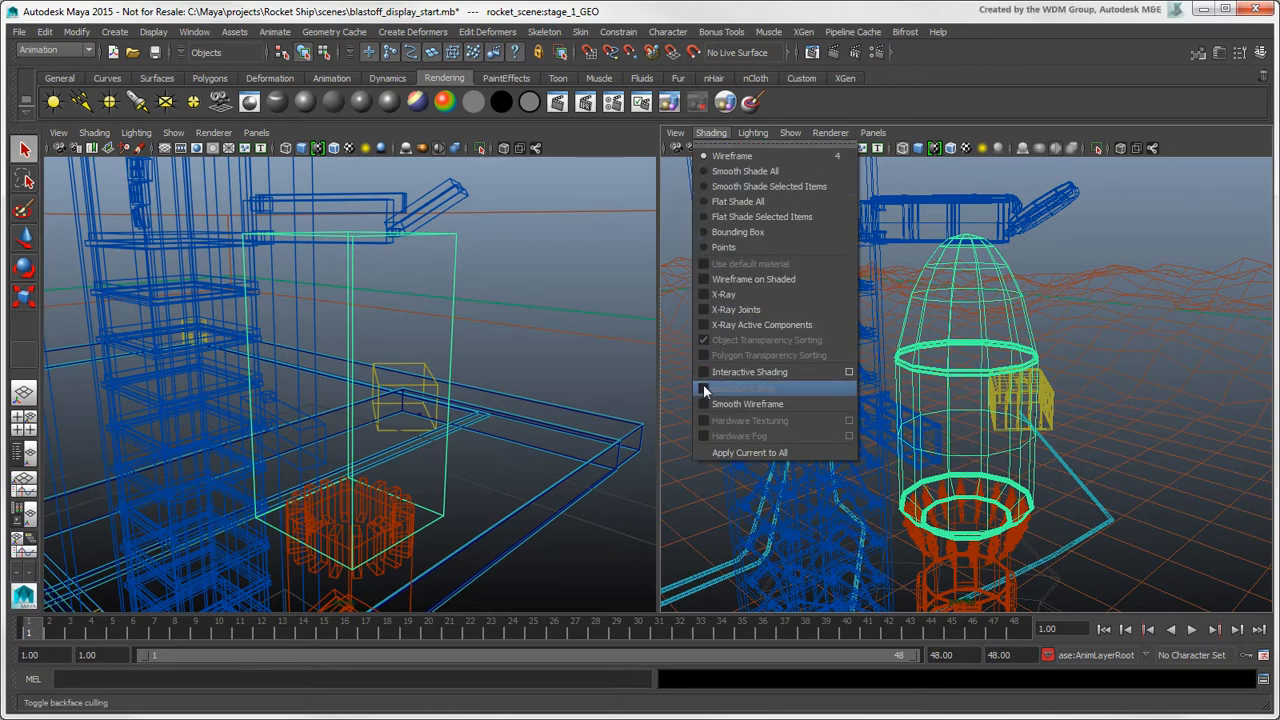
click(744, 388)
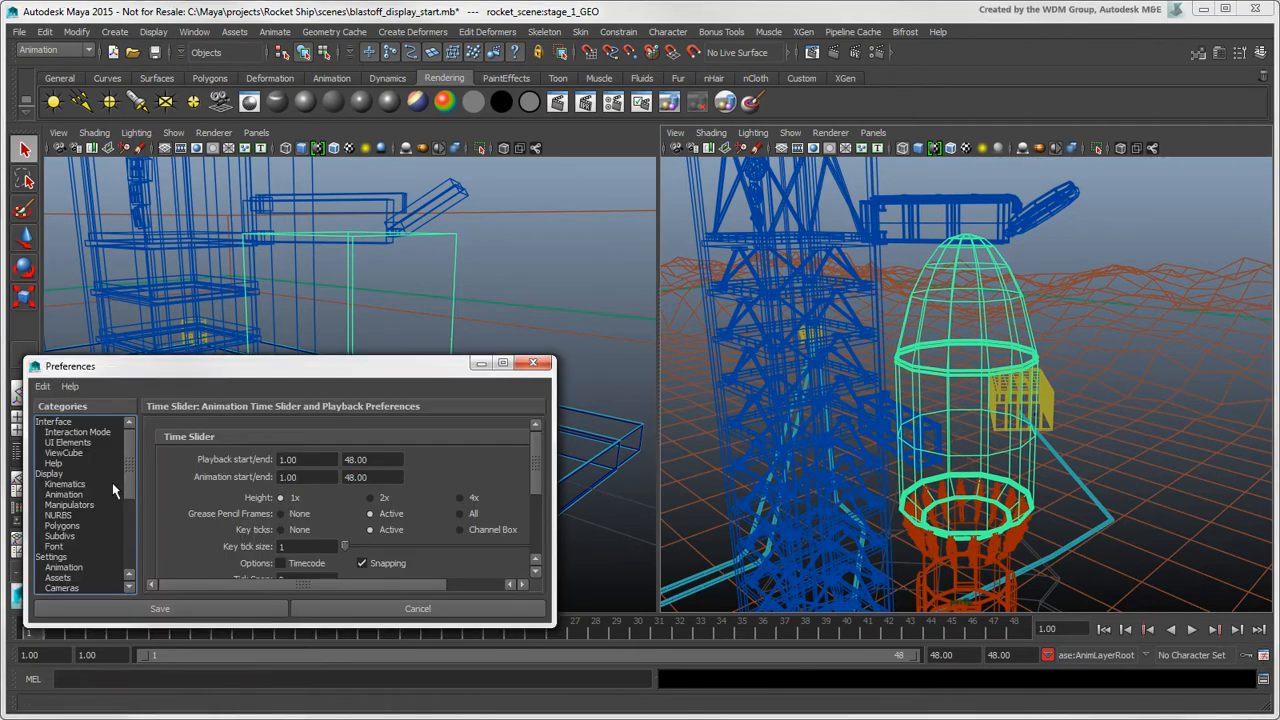
Step: Set the display preference Line Width to 1.0 and save the preferences
click(48, 472)
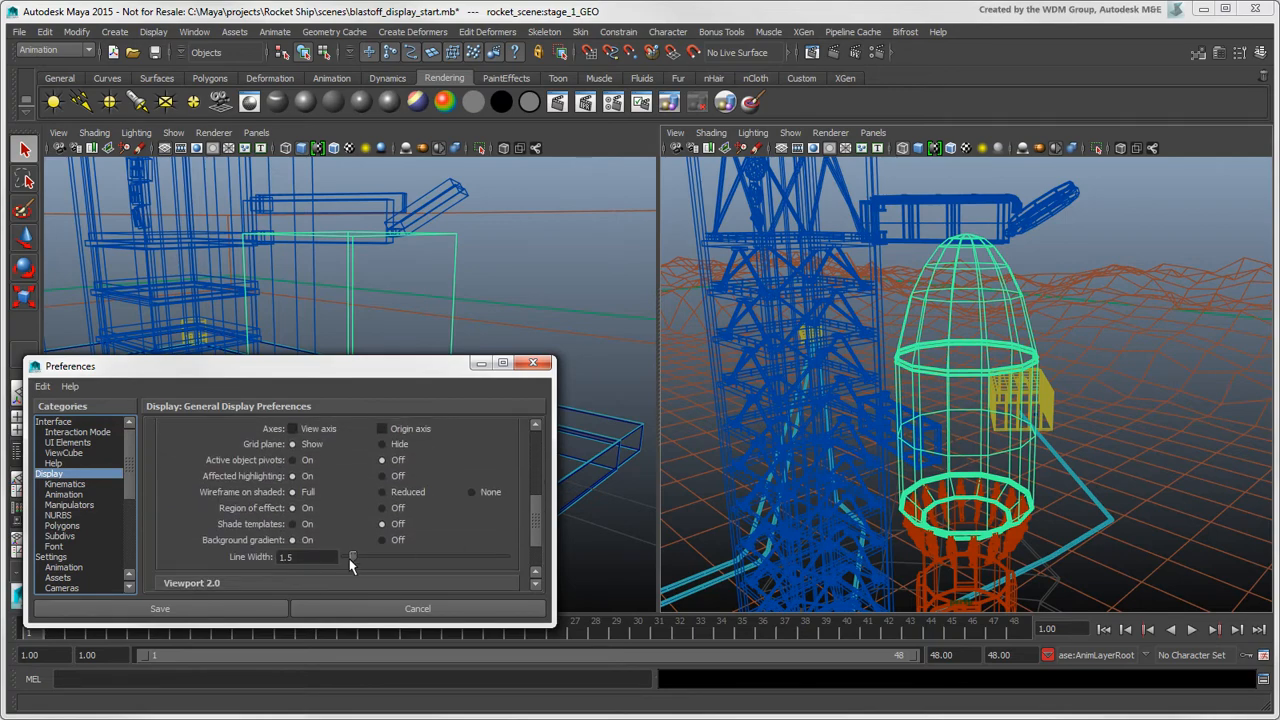
drag(352, 556, 344, 556)
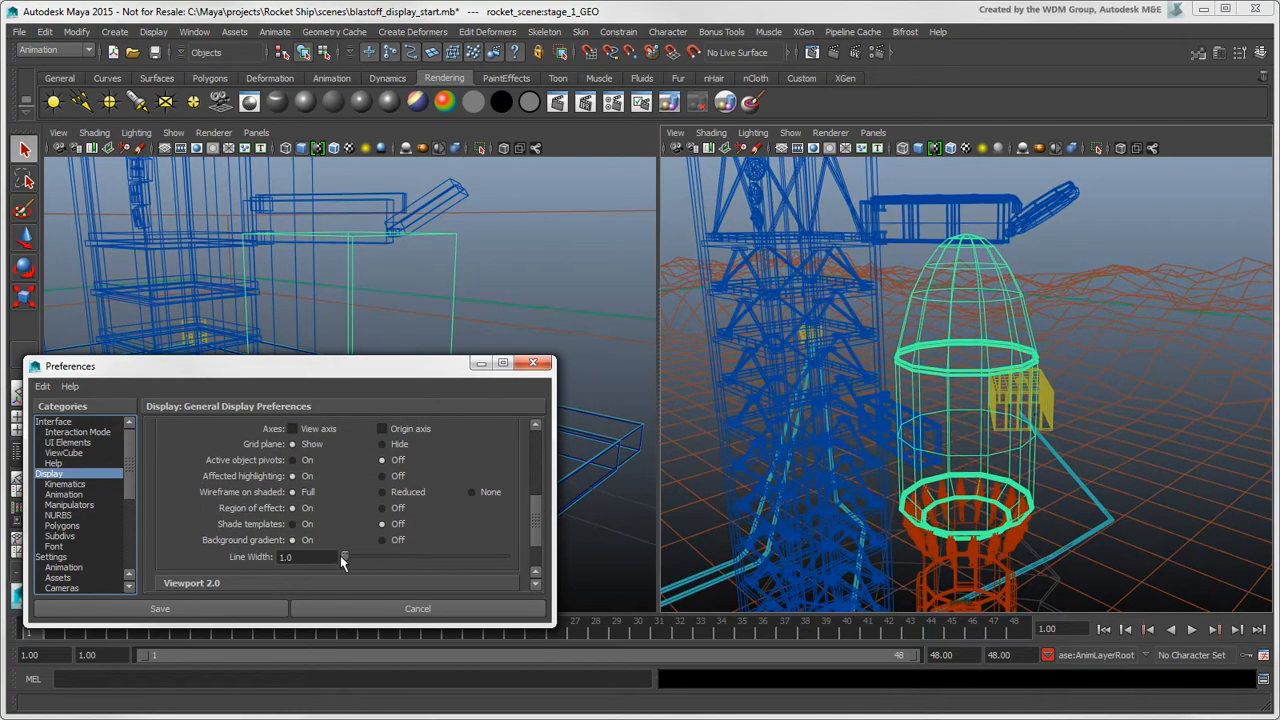
drag(344, 556, 356, 556)
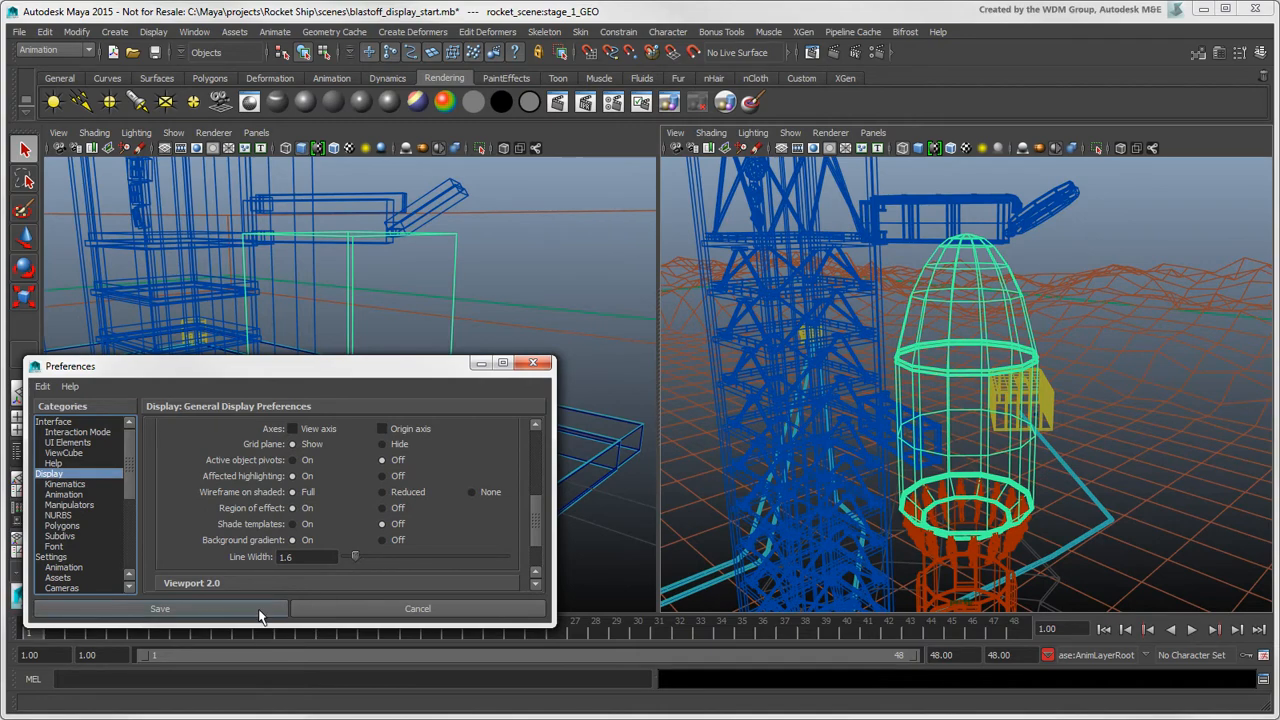
click(160, 608)
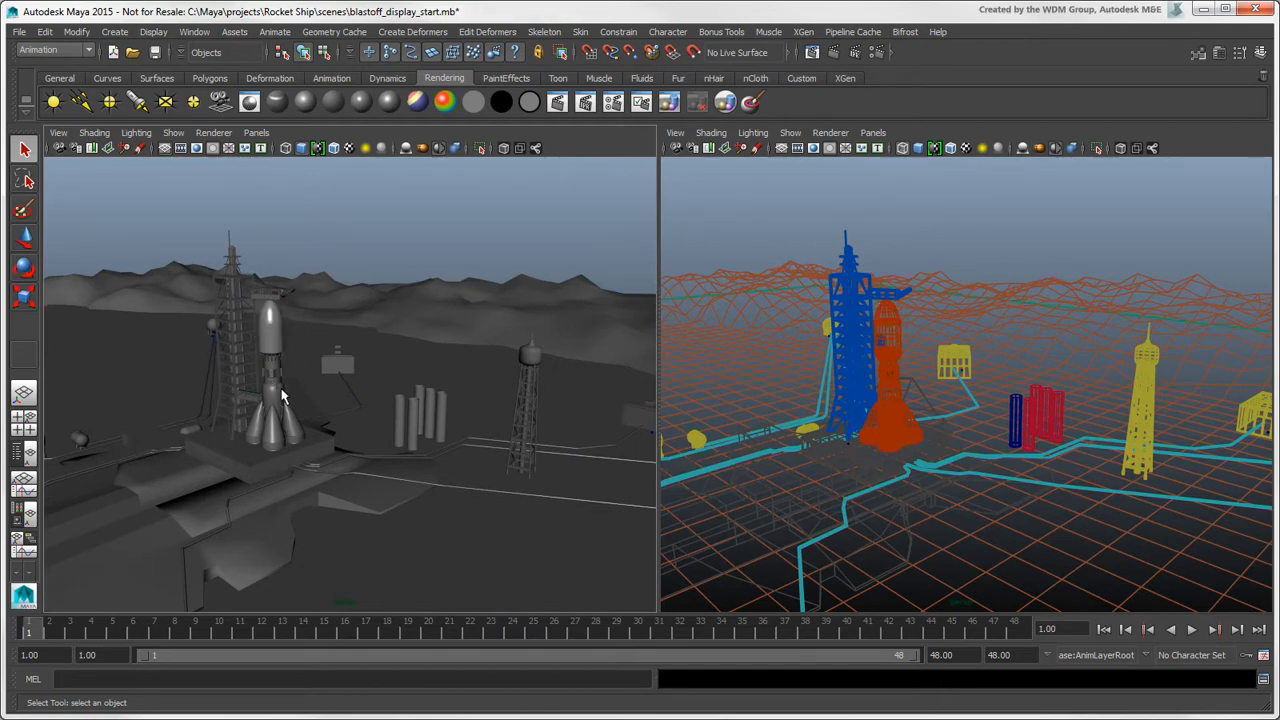
mouse_move(282, 400)
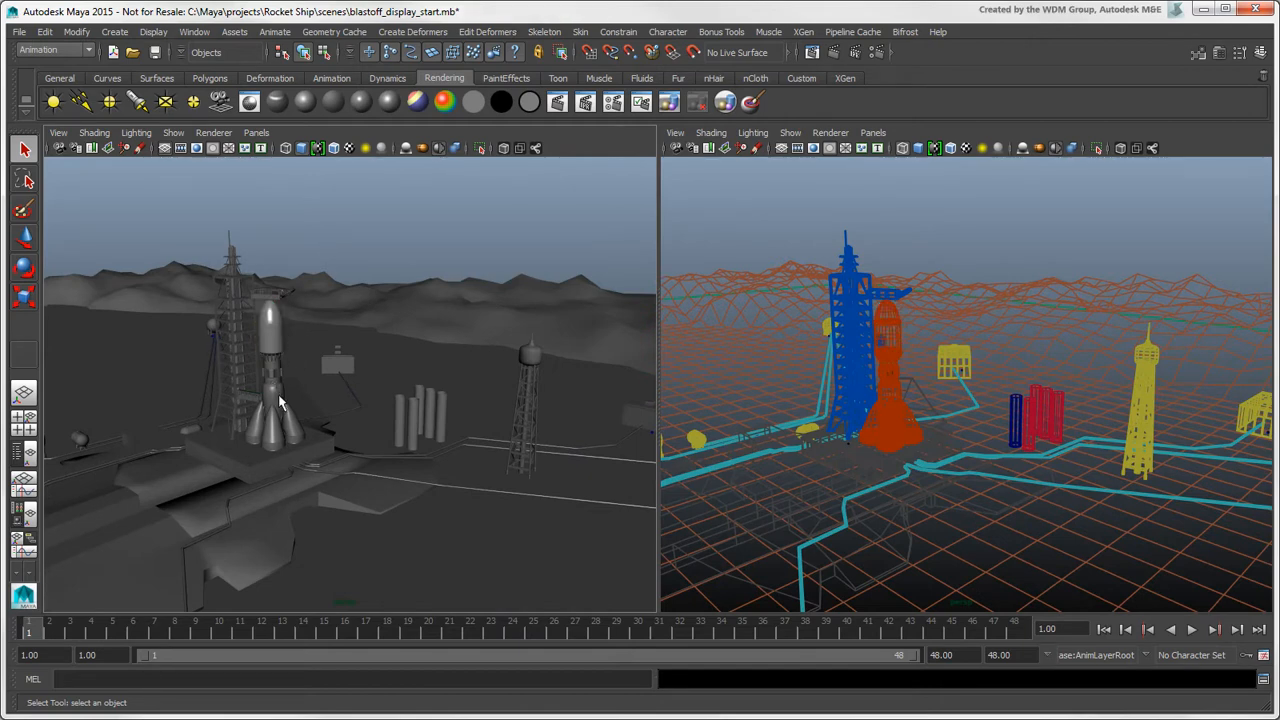
mouse_move(884, 170)
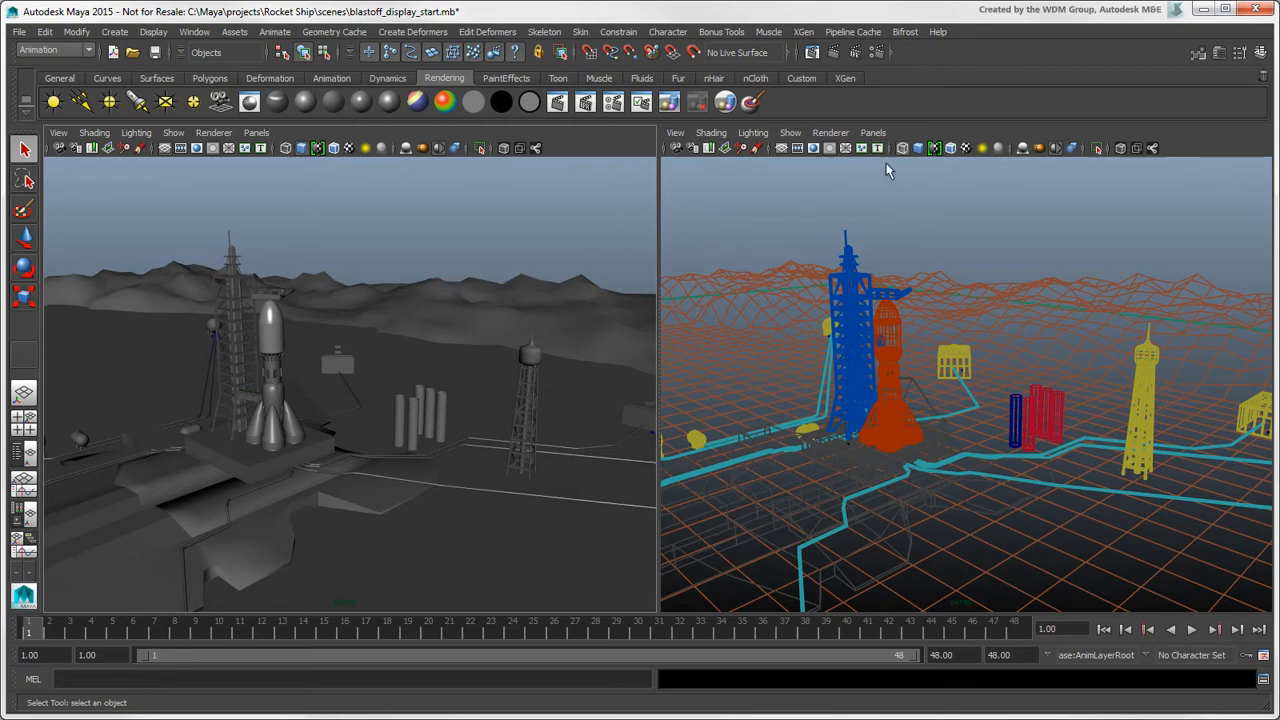
Step: Compare smooth shaded, wireframe-on-shaded and wireframe in the right view, then show textures in both views
click(916, 148)
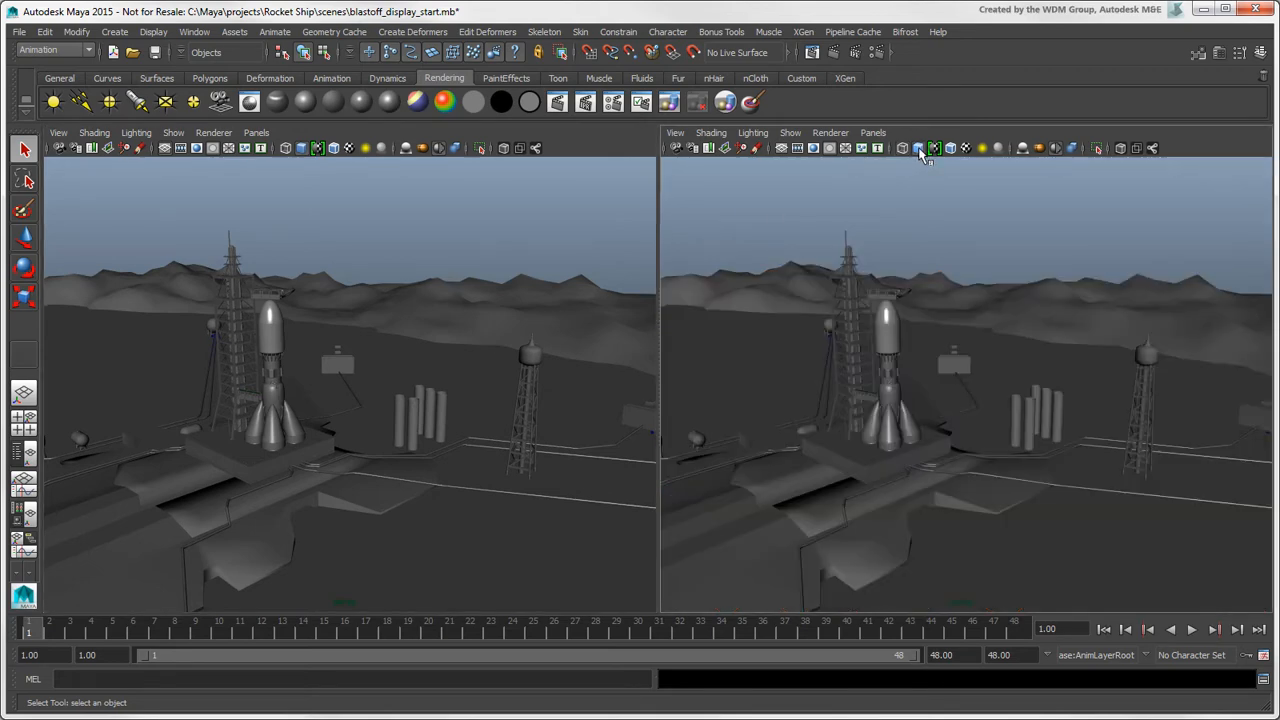
click(936, 148)
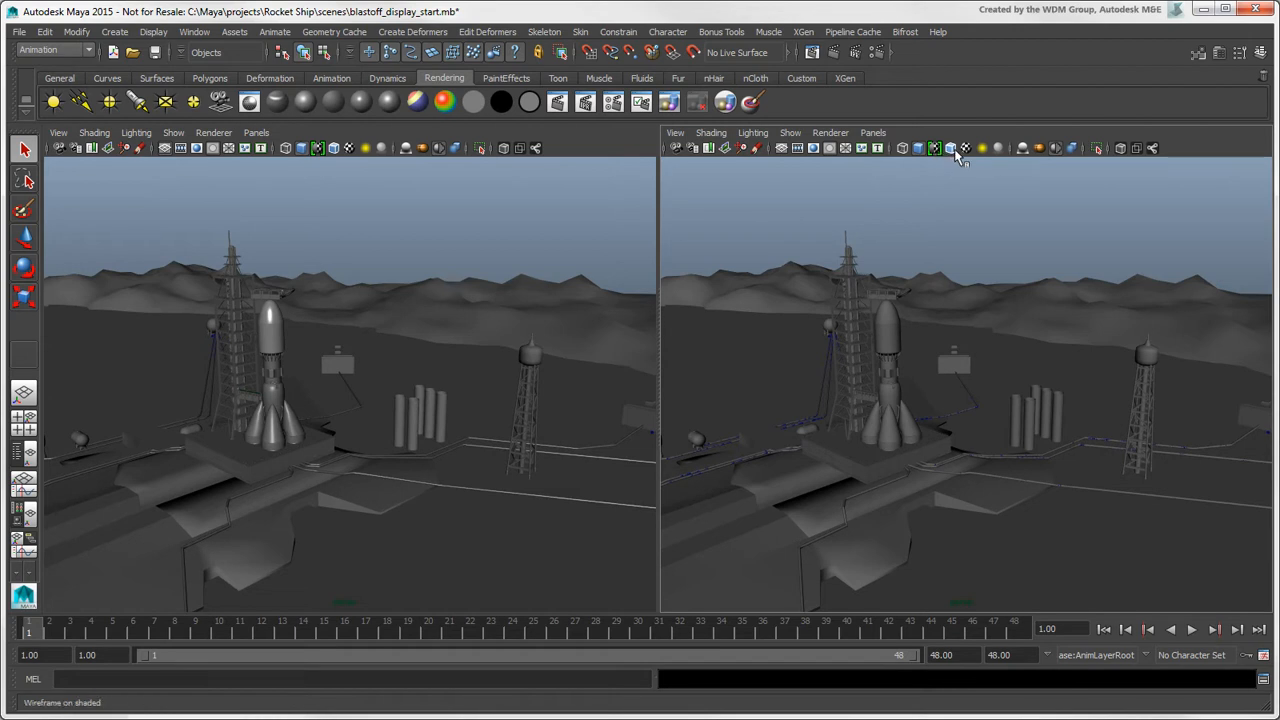
click(950, 148)
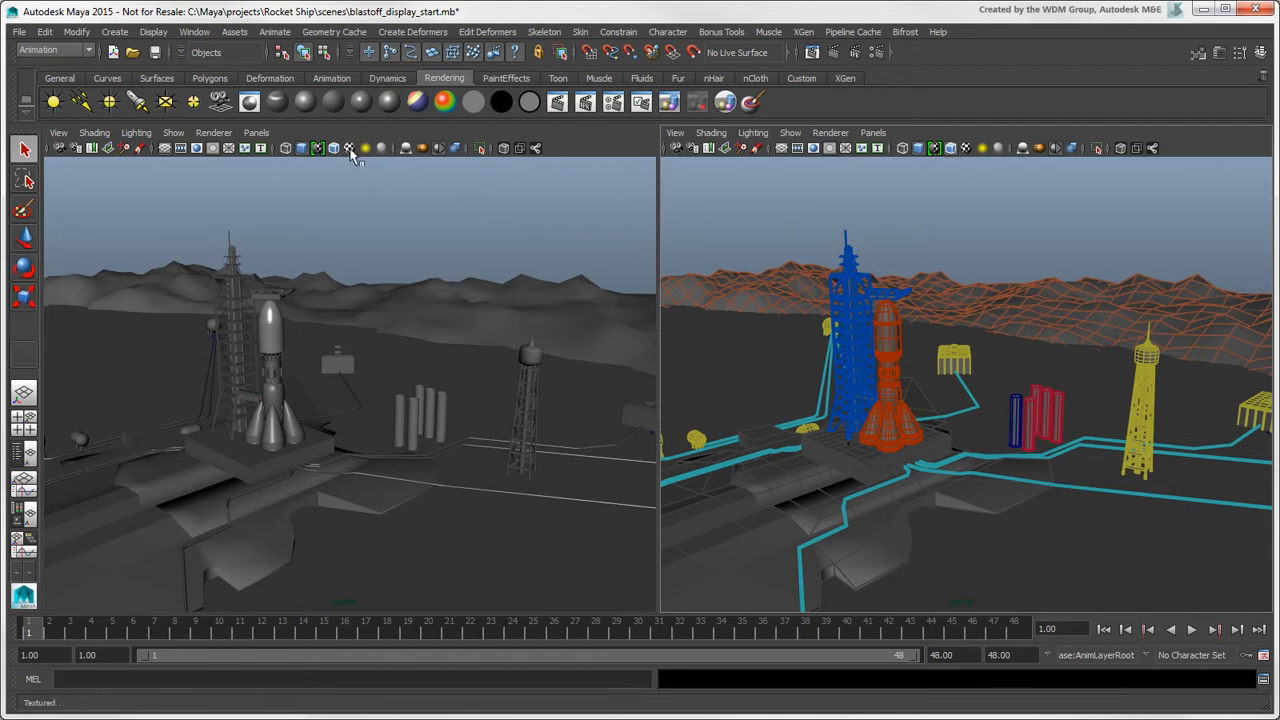
key(6)
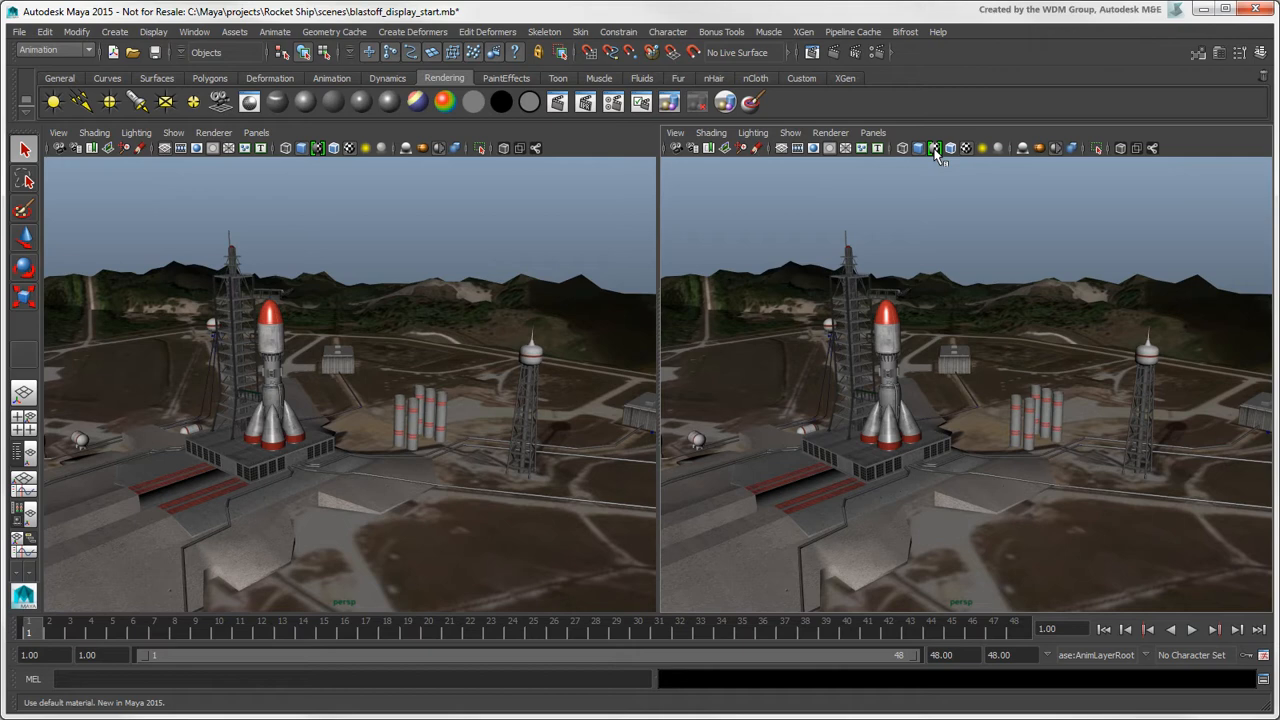
Step: Light both views with all of the scene's own lights
key(7)
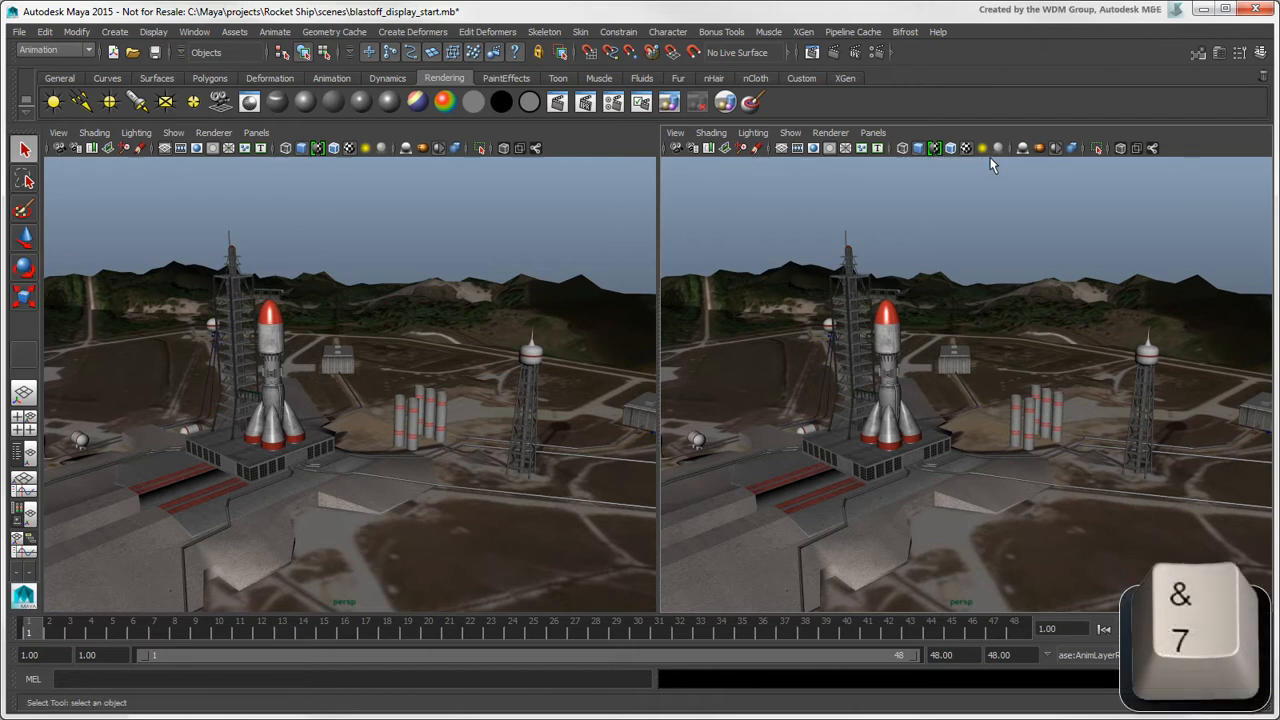
click(984, 148)
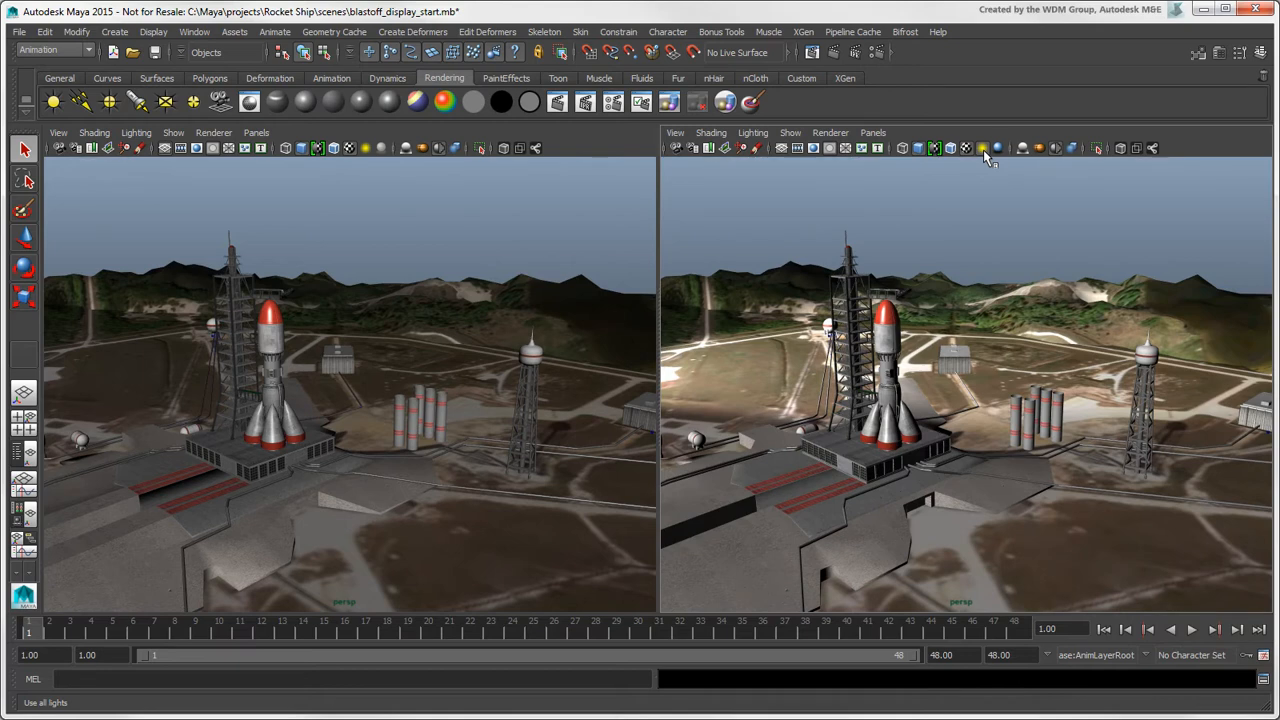
click(996, 148)
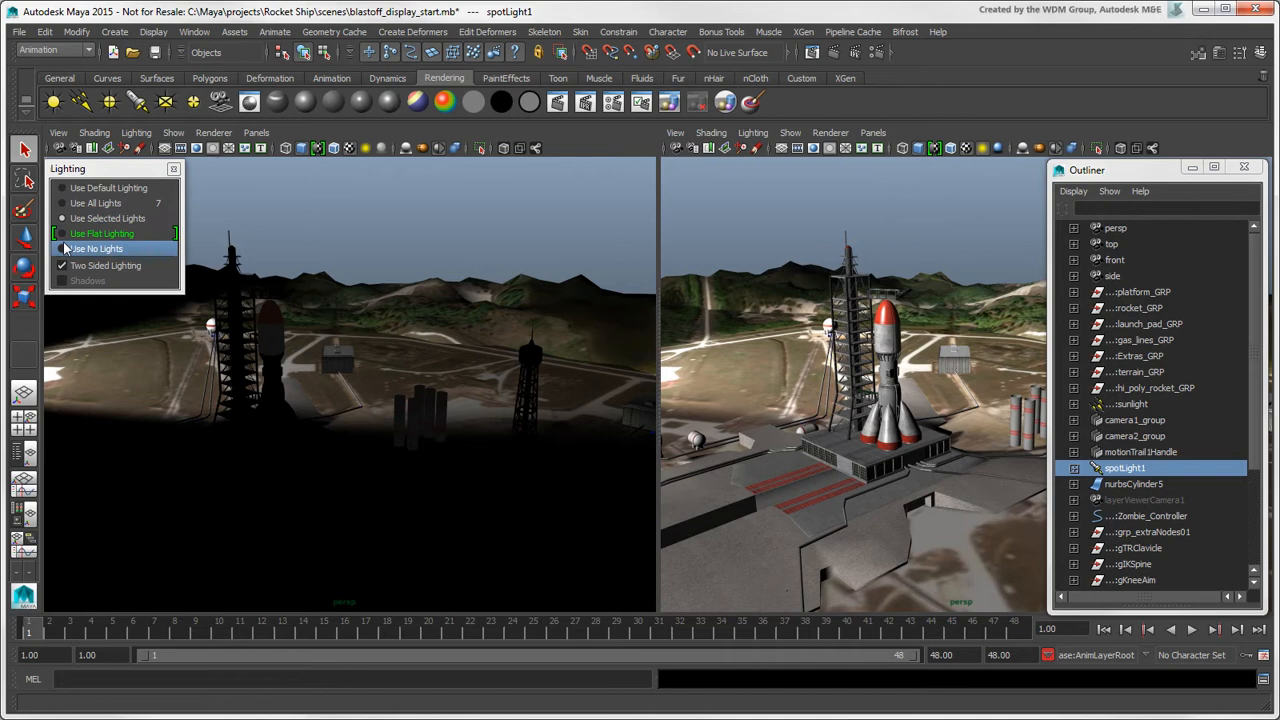
Step: Show the left view textured under flat lighting and the right view as wireframe with the launch tower selected
click(96, 248)
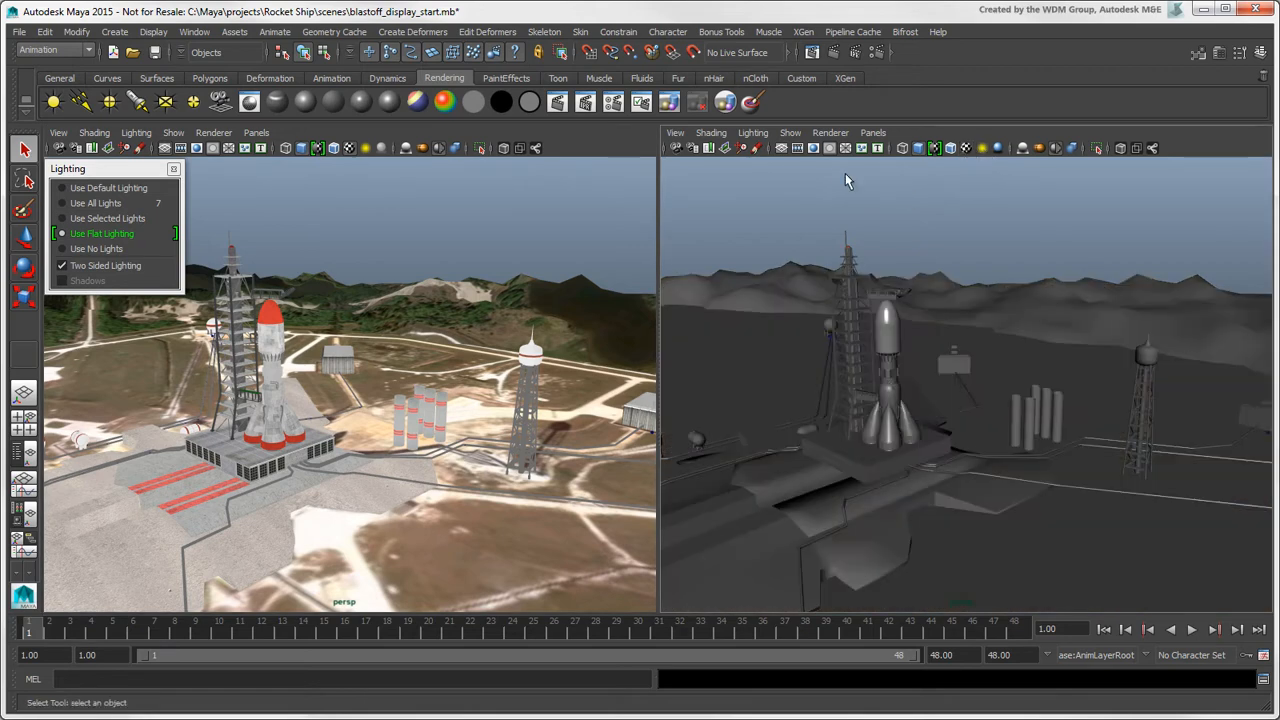
click(752, 132)
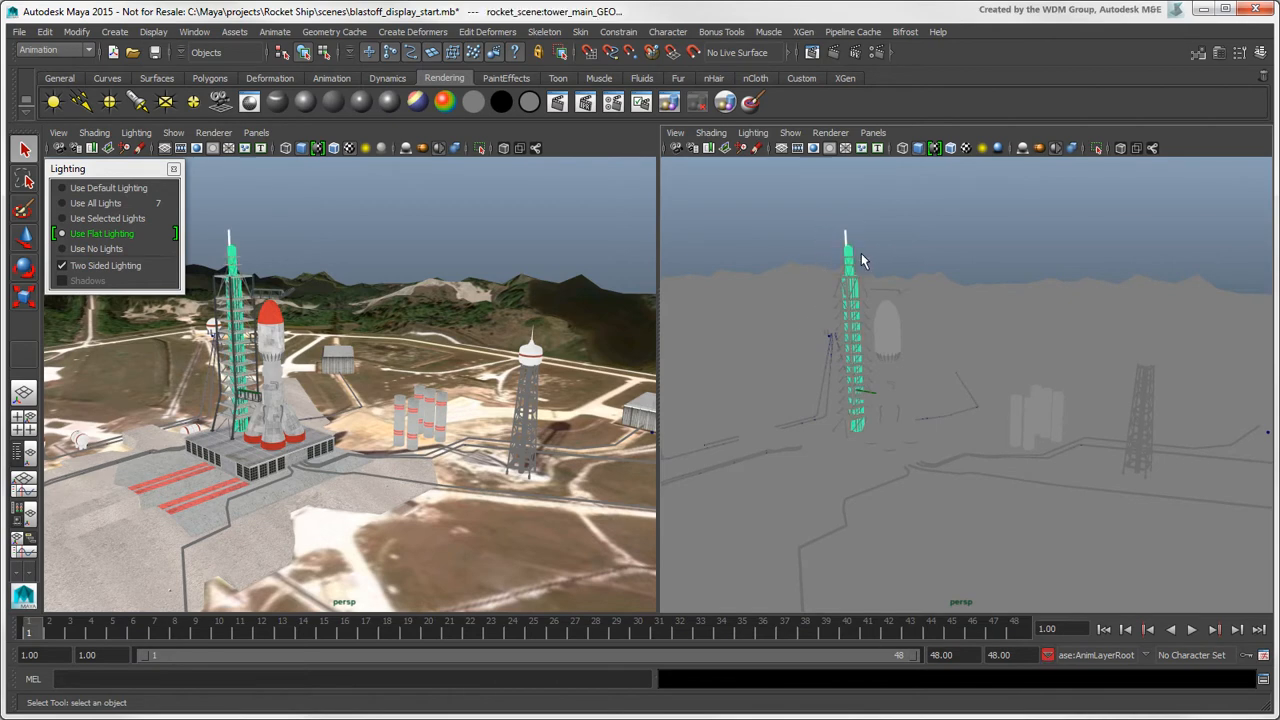
click(950, 148)
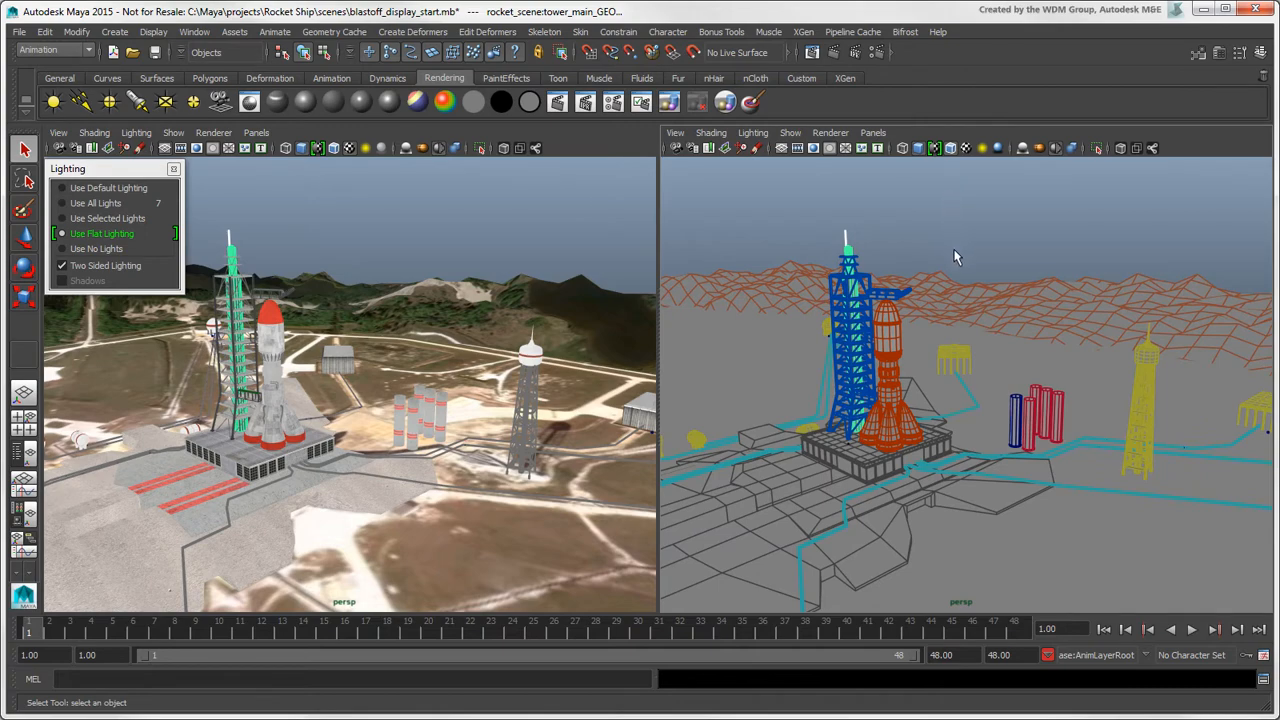
mouse_move(918, 344)
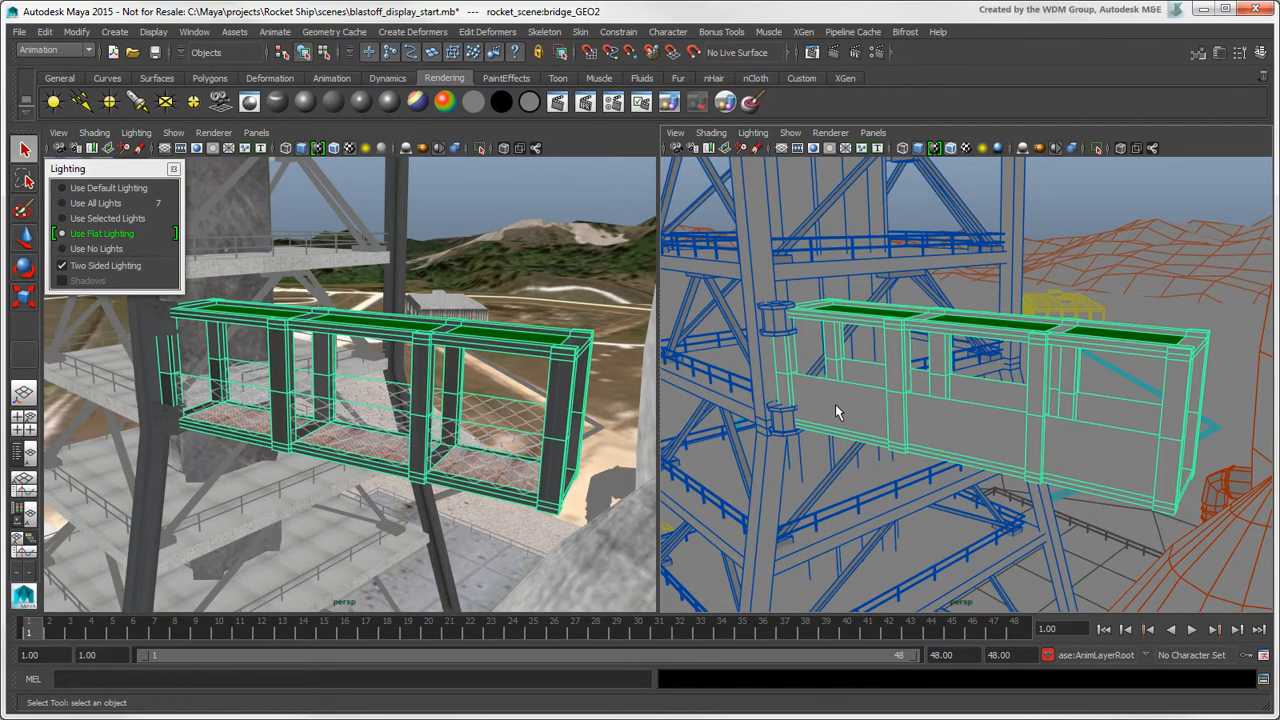
mouse_move(922, 184)
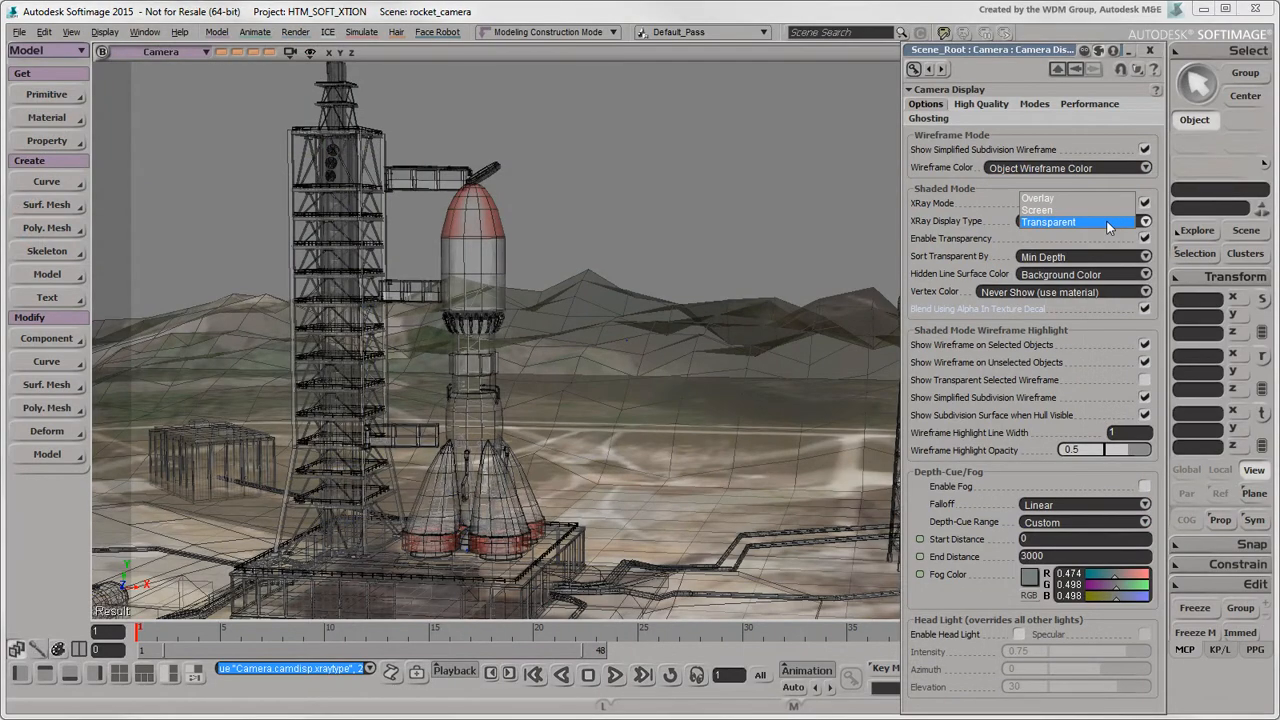
Step: Choose Screen as the camera's X-Ray Display Type
click(1036, 210)
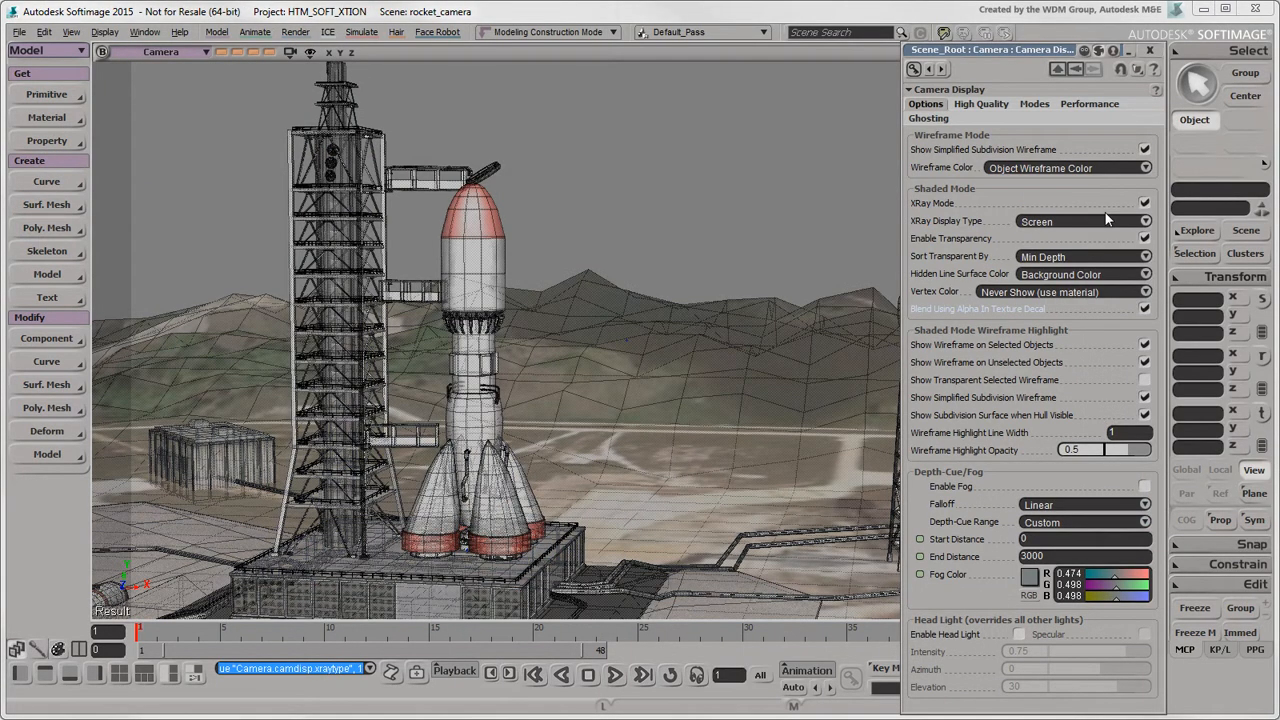
click(1080, 220)
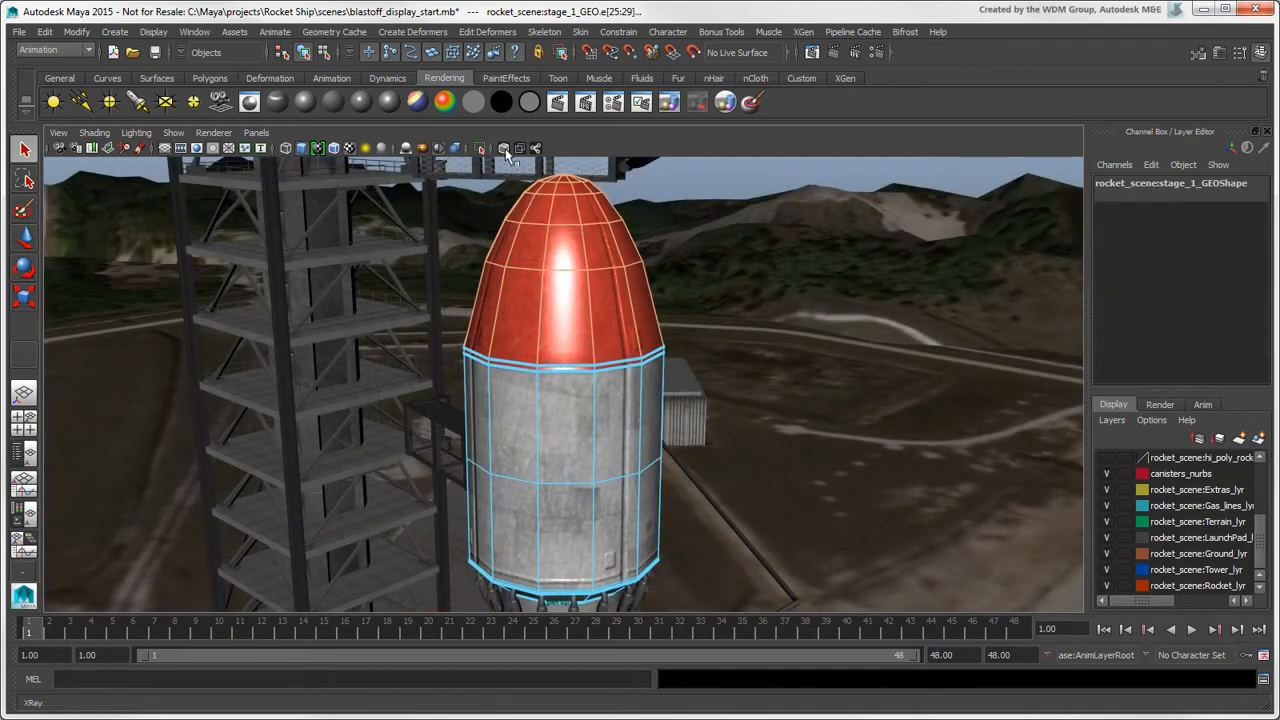
Step: Show the launch pad in the four-view layout: top, perspective, side and front
click(520, 148)
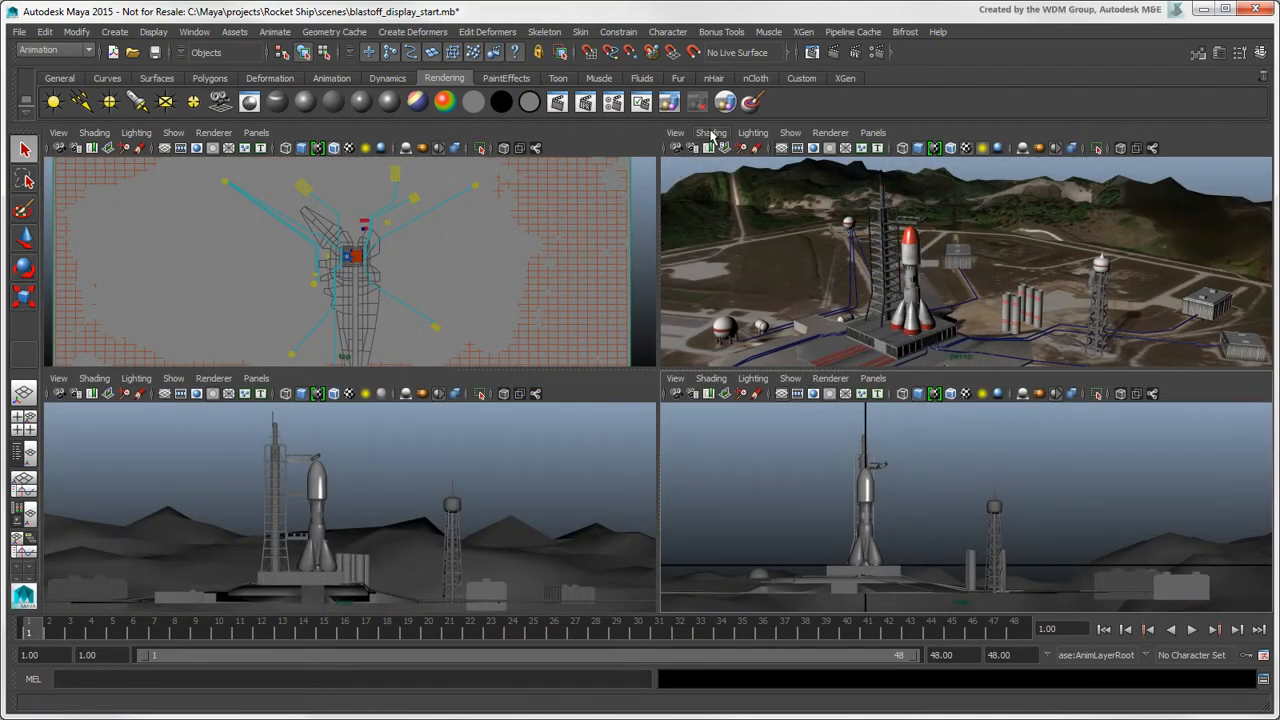
Step: Apply the perspective view's textured shading to all four views, then maximize the perspective view
click(712, 132)
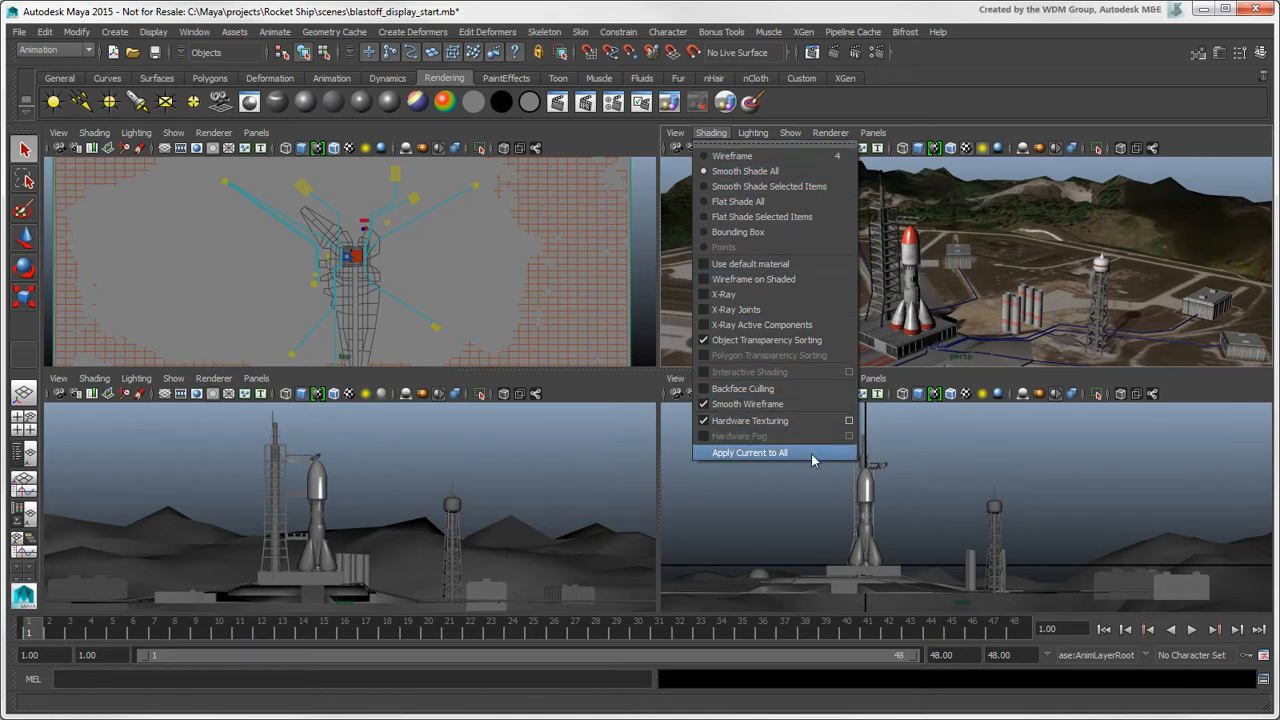
click(748, 452)
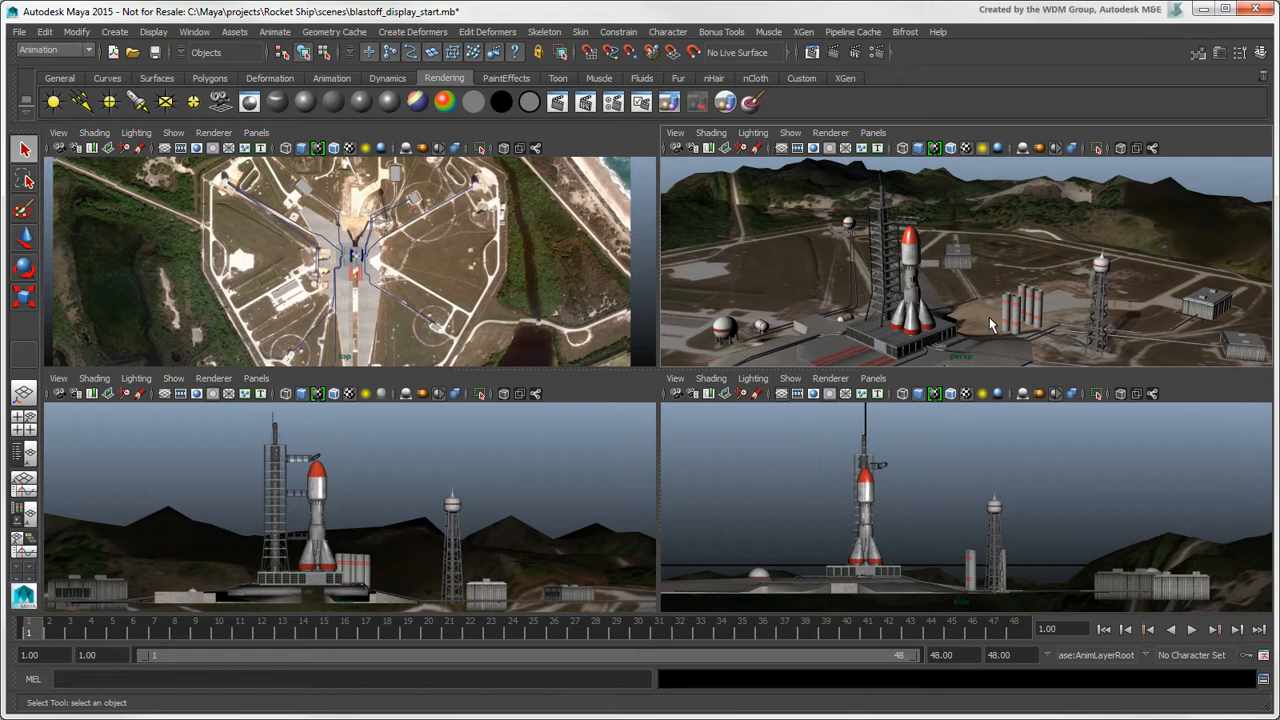
key(space)
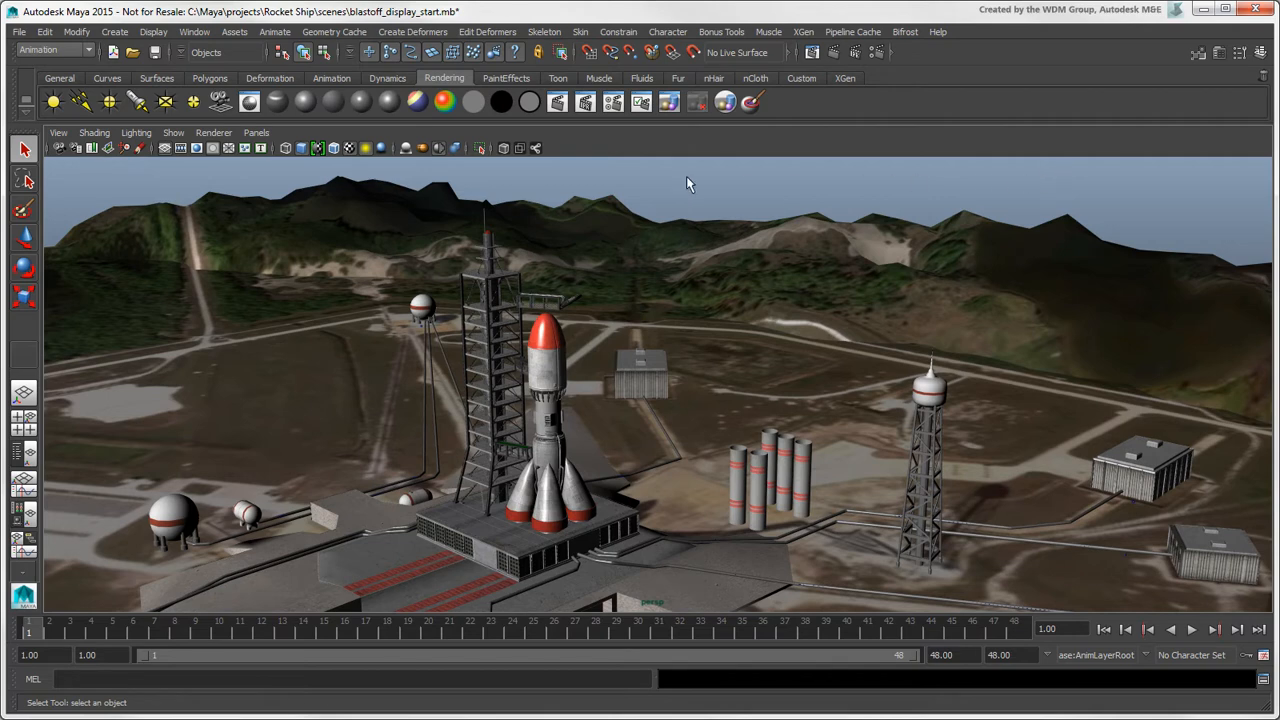
click(214, 132)
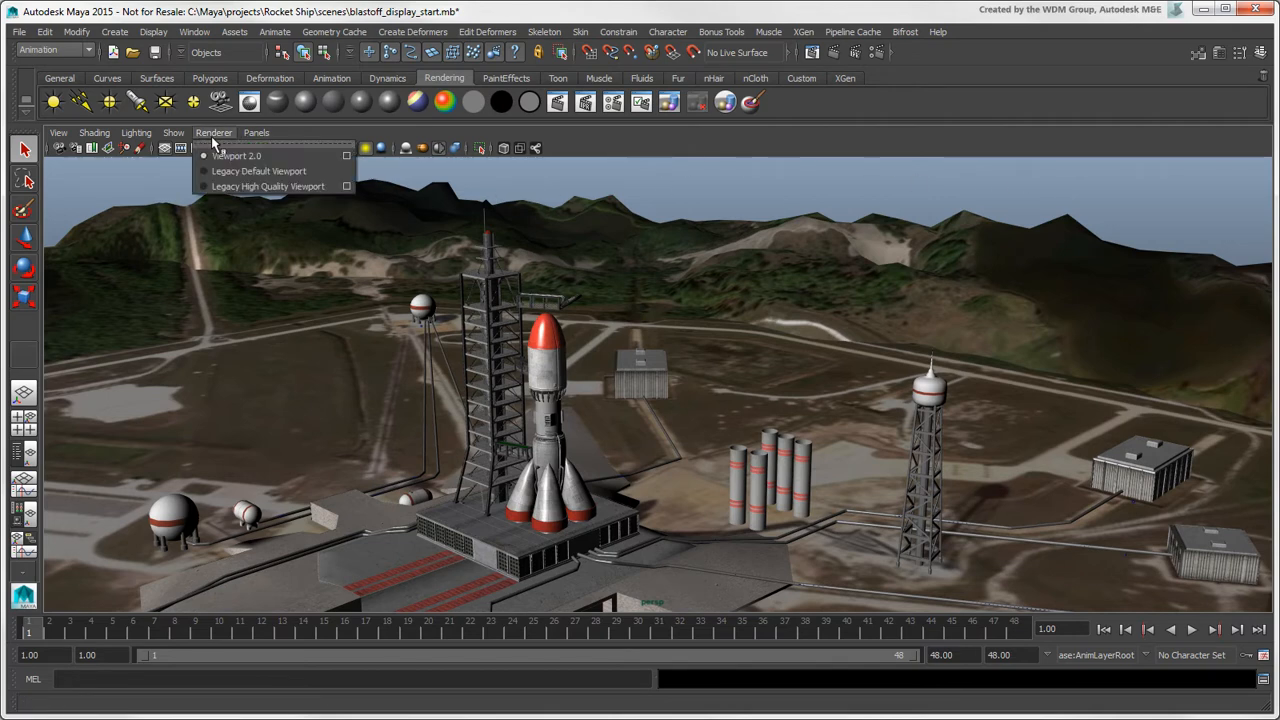
mouse_move(164, 168)
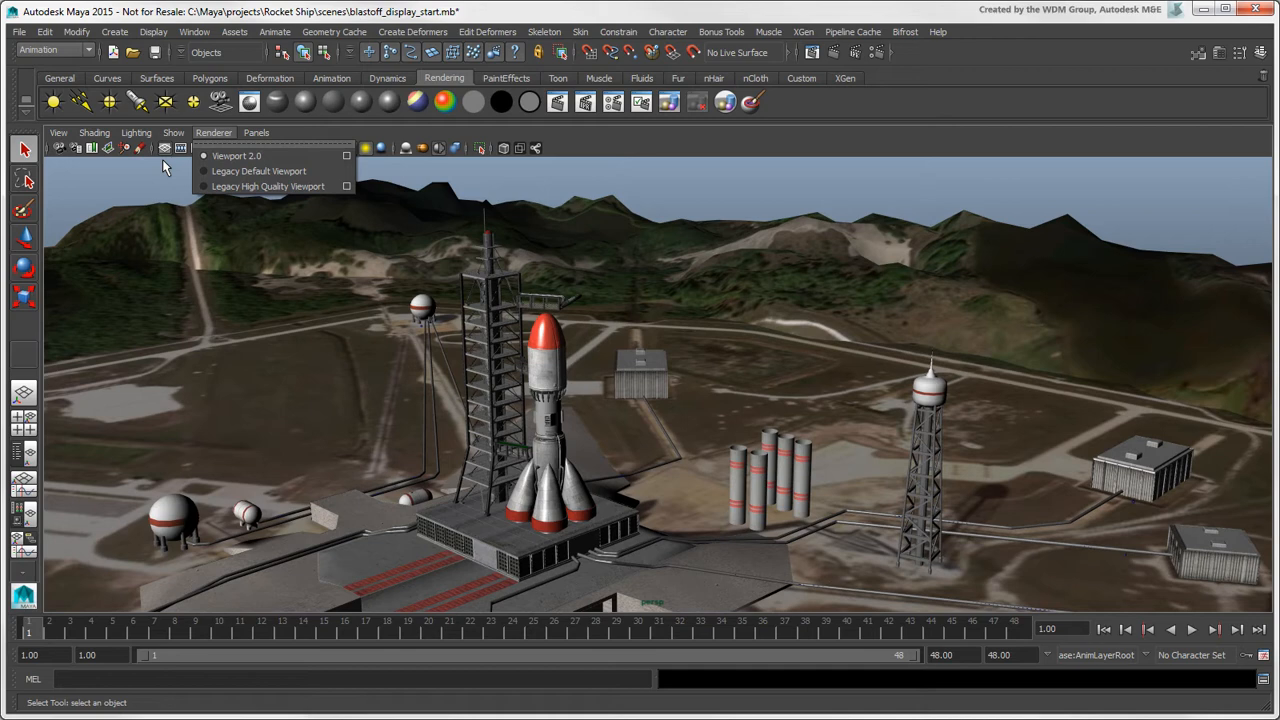
mouse_move(258, 172)
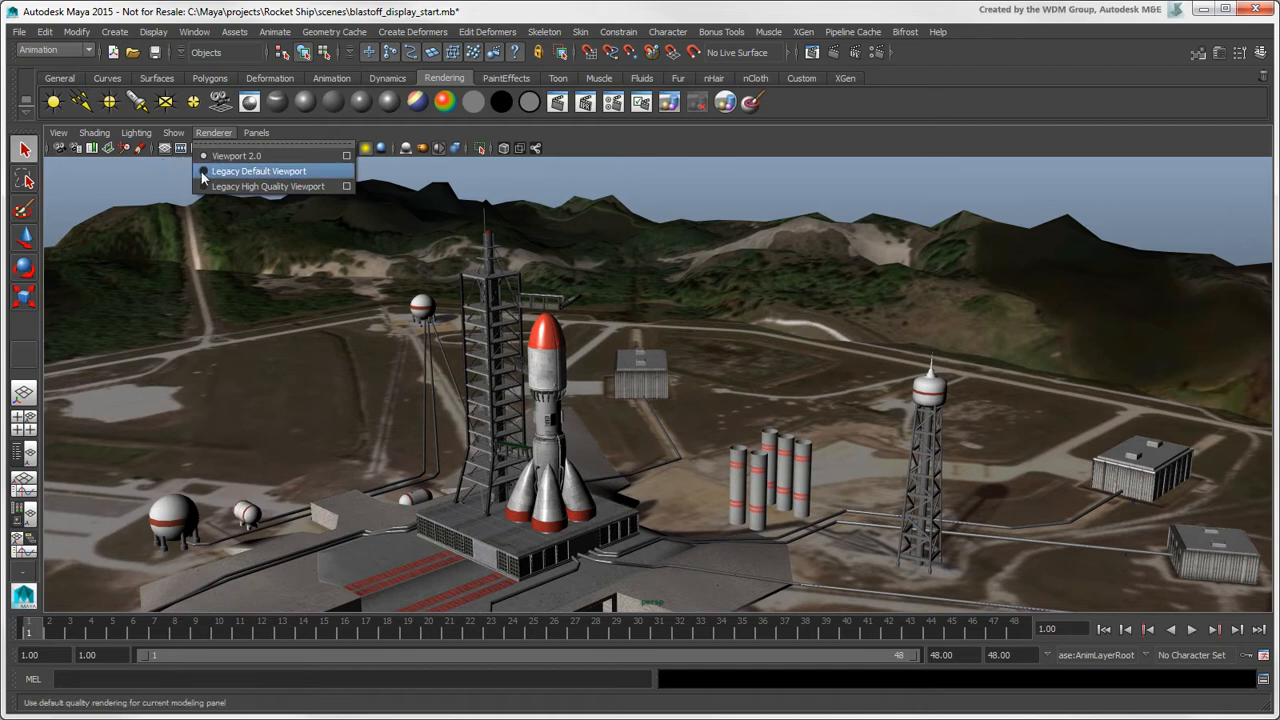
click(258, 172)
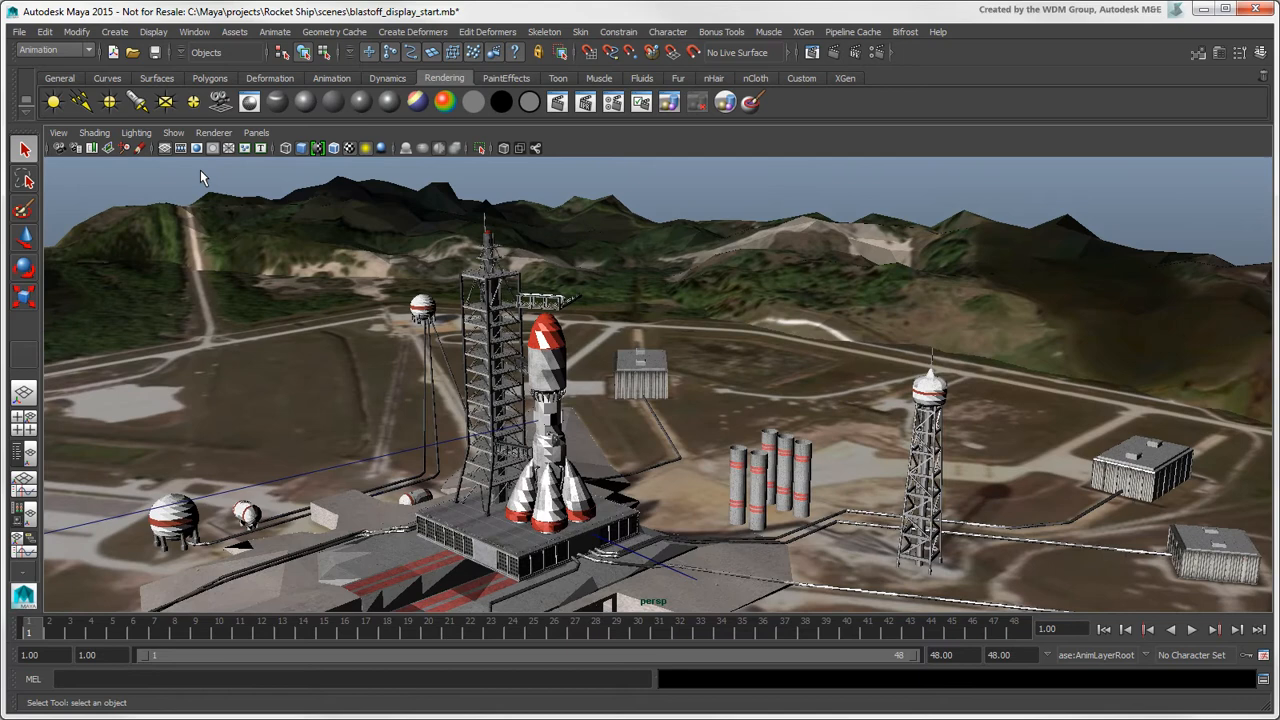
click(214, 132)
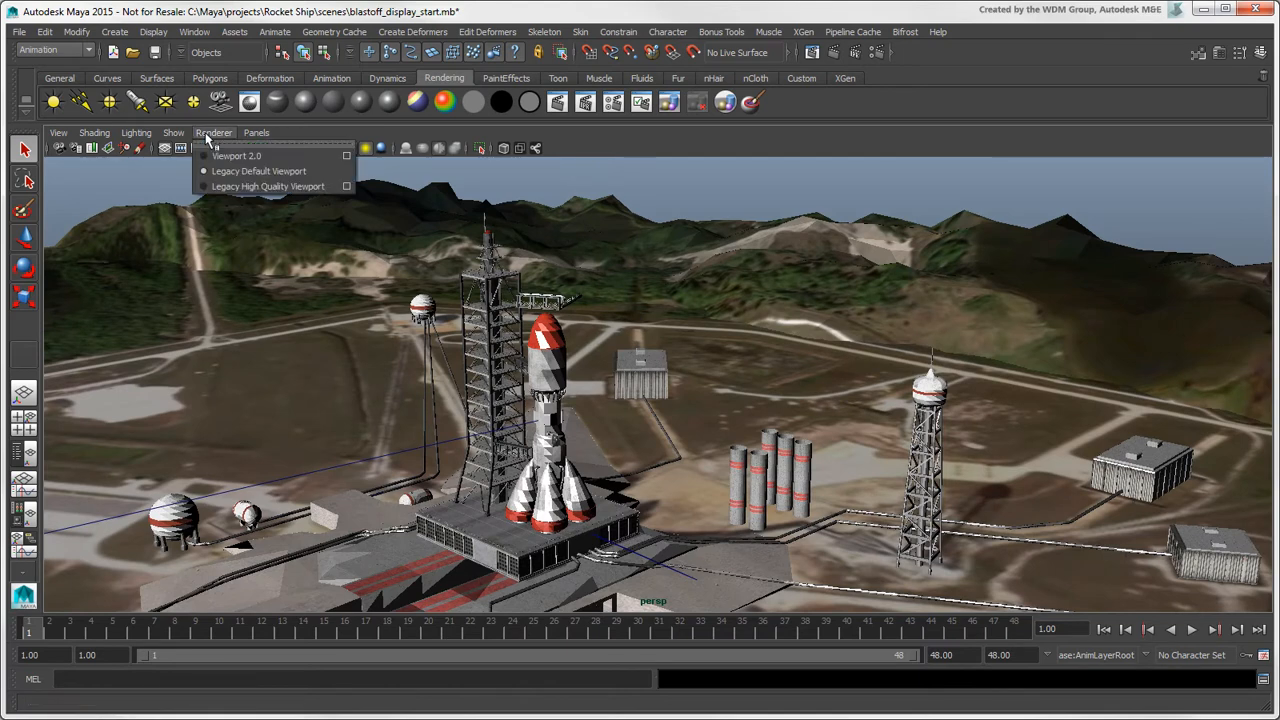
click(258, 170)
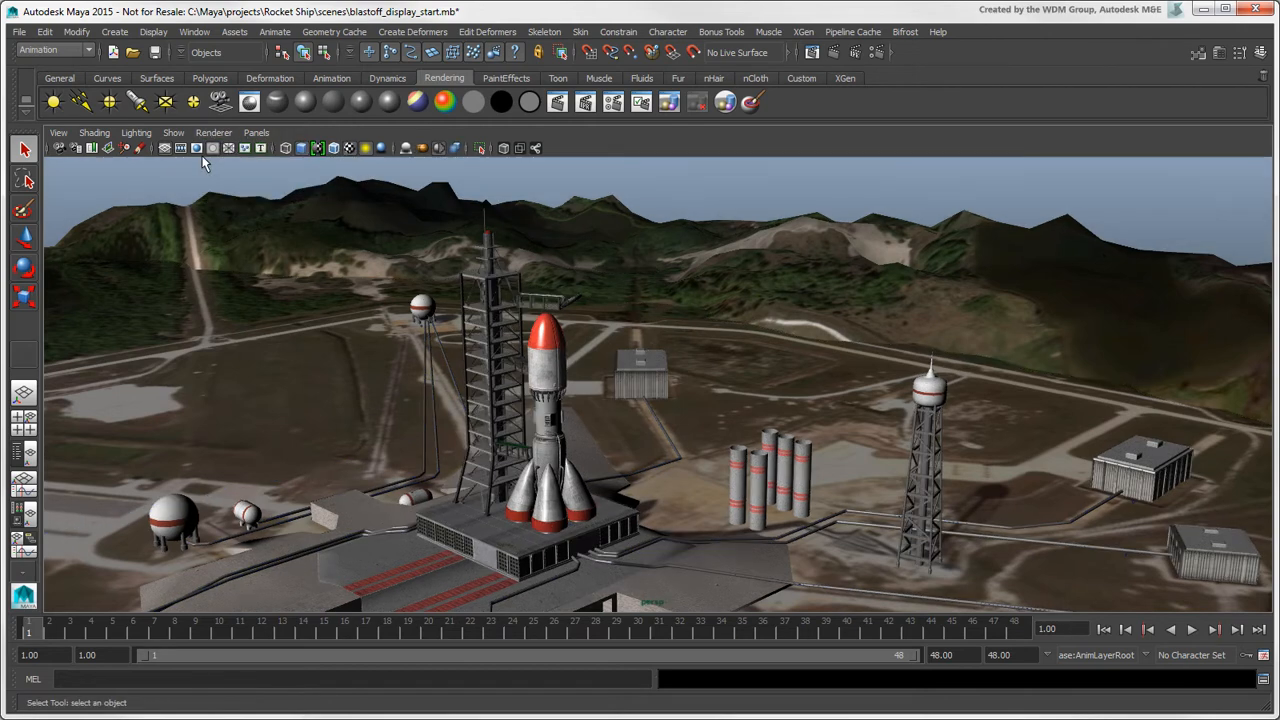
mouse_move(200, 198)
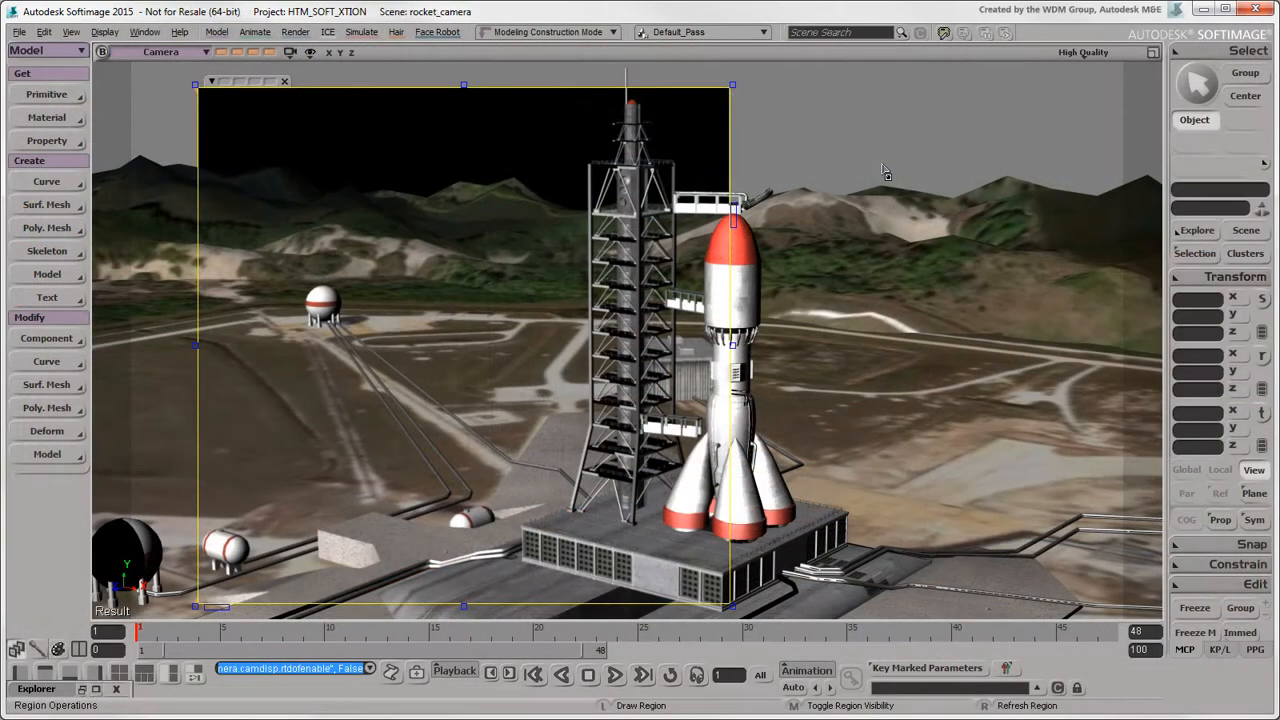
Step: Switch the Camera viewport to High Quality display to show the rocket on its launch pad
click(1084, 52)
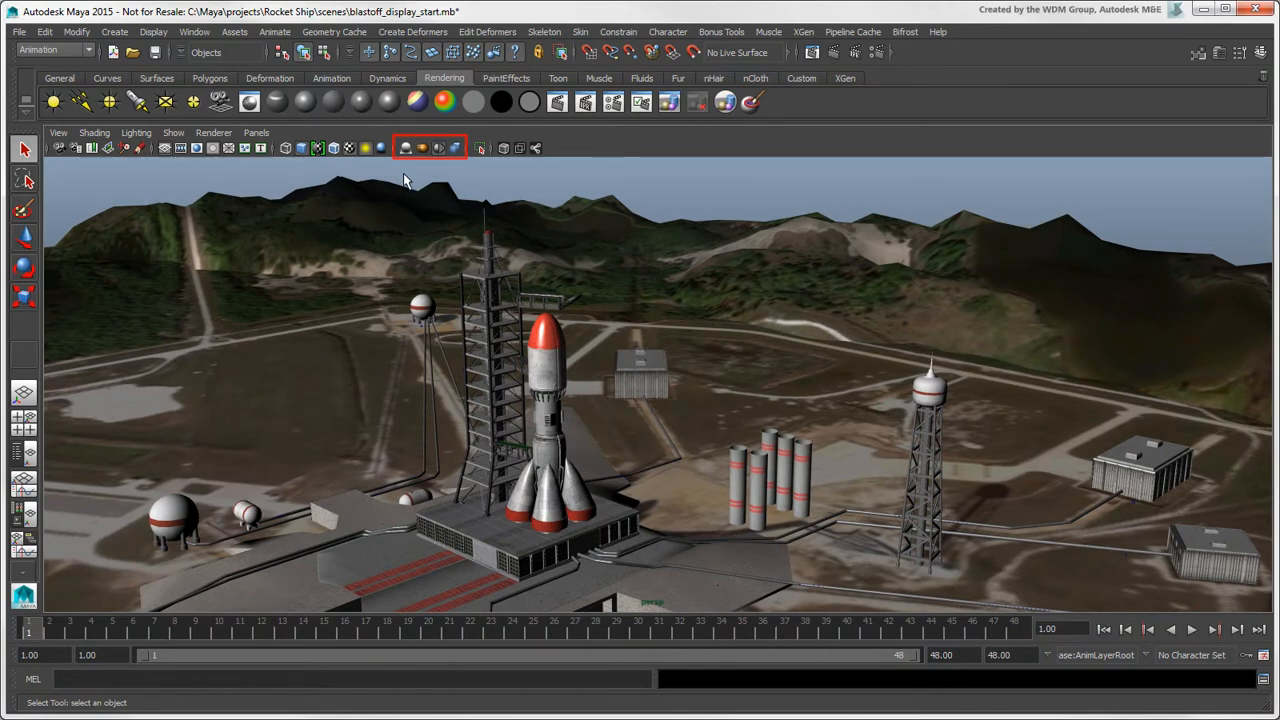
Step: Bring up Maya's Preferences window on the Display category
click(406, 148)
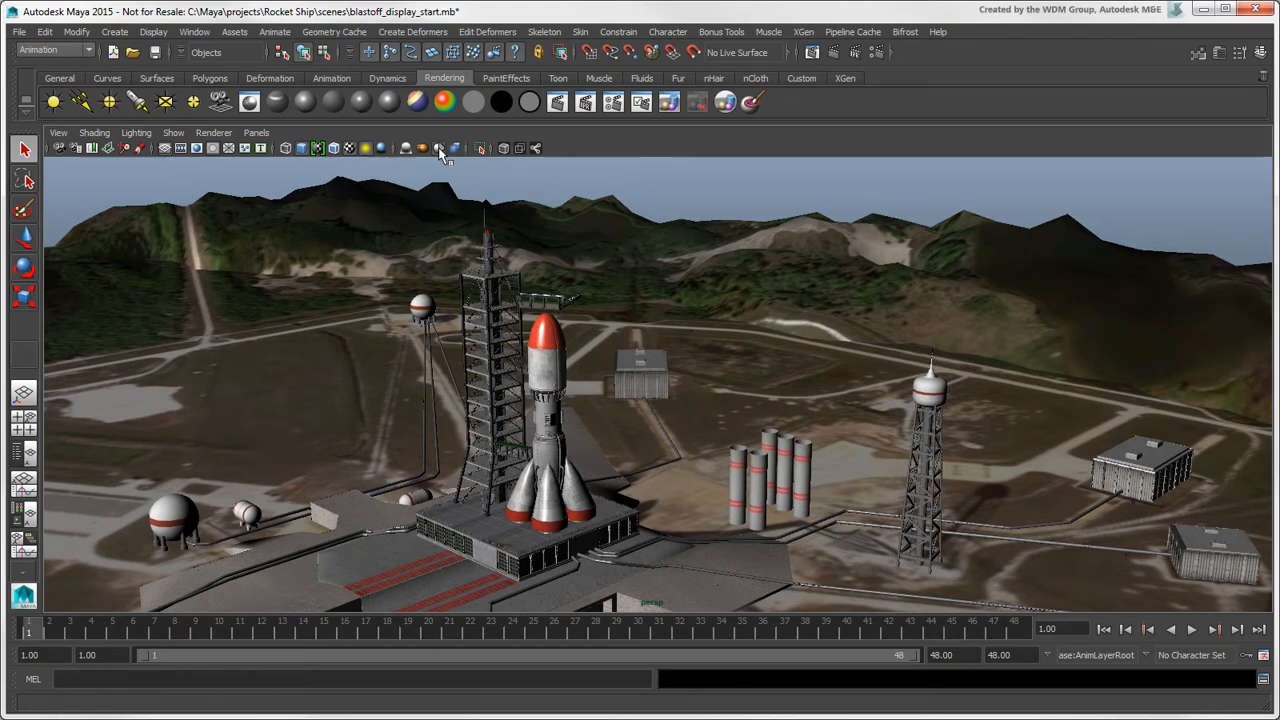
click(456, 148)
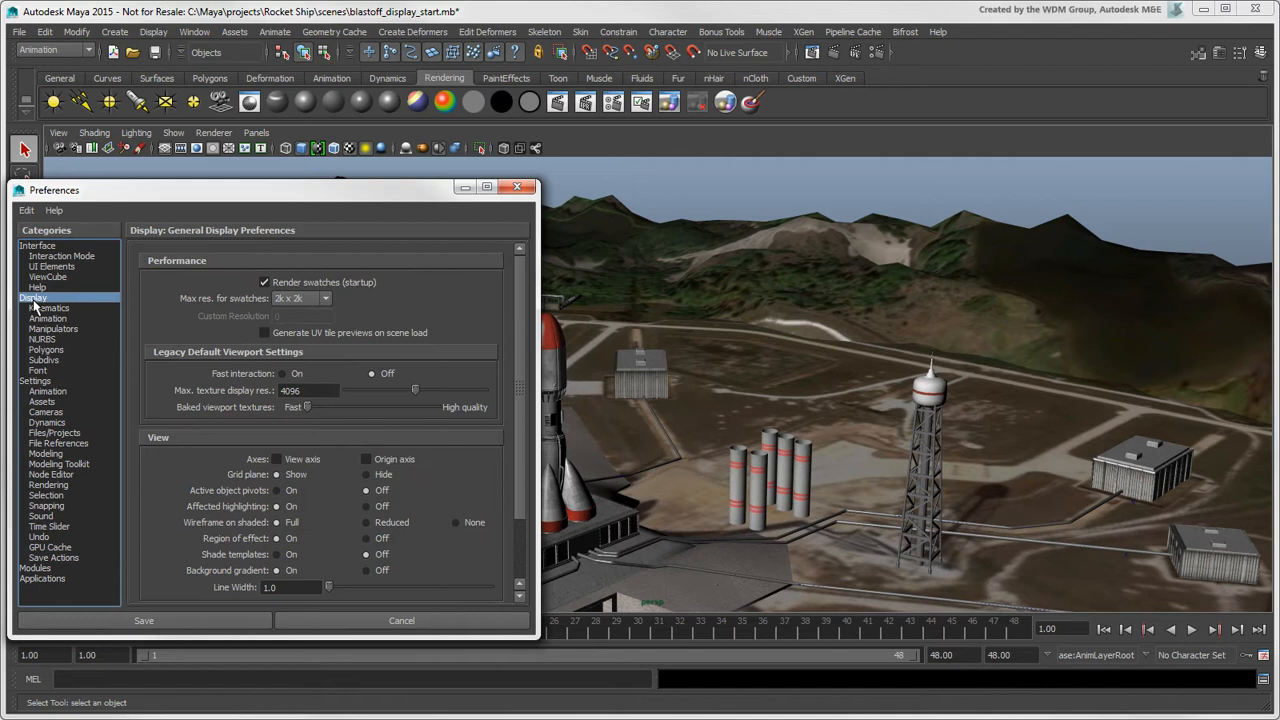
Step: Keep OpenGL as rendering engine and Viewport 2.0 as the default viewport in Display preferences
scroll(down, 3)
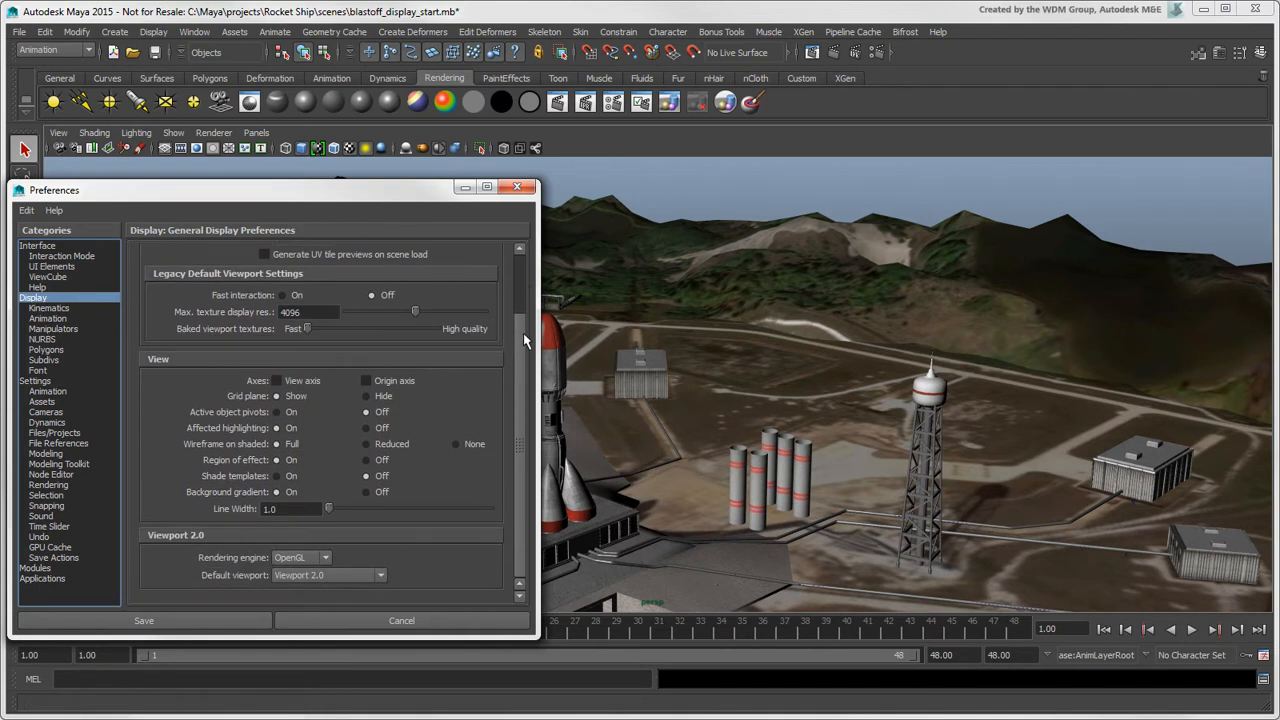
click(324, 556)
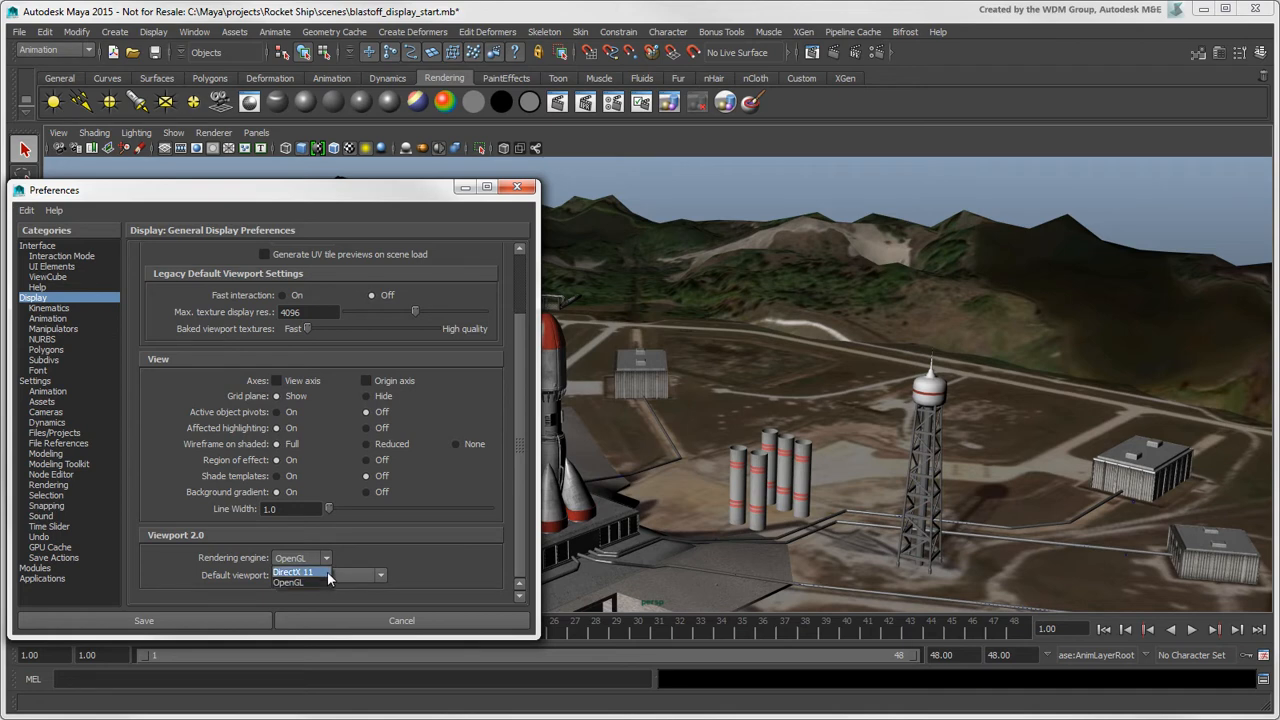
click(300, 574)
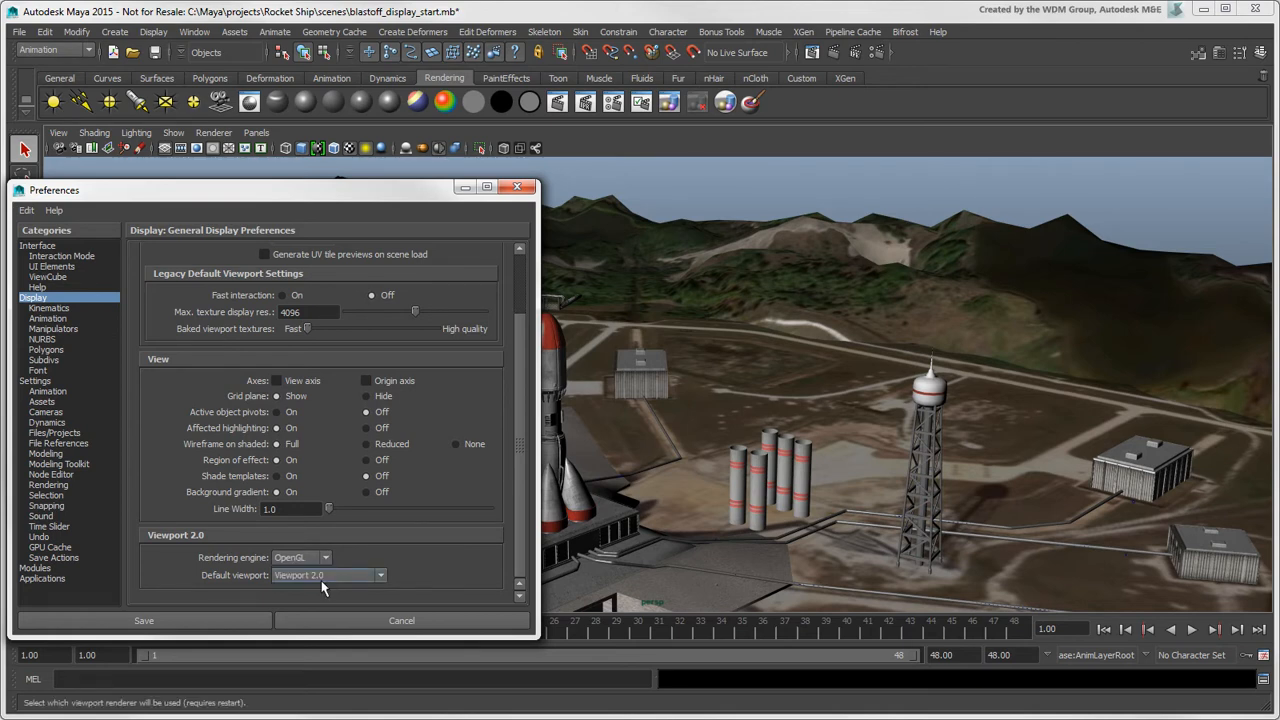
click(380, 574)
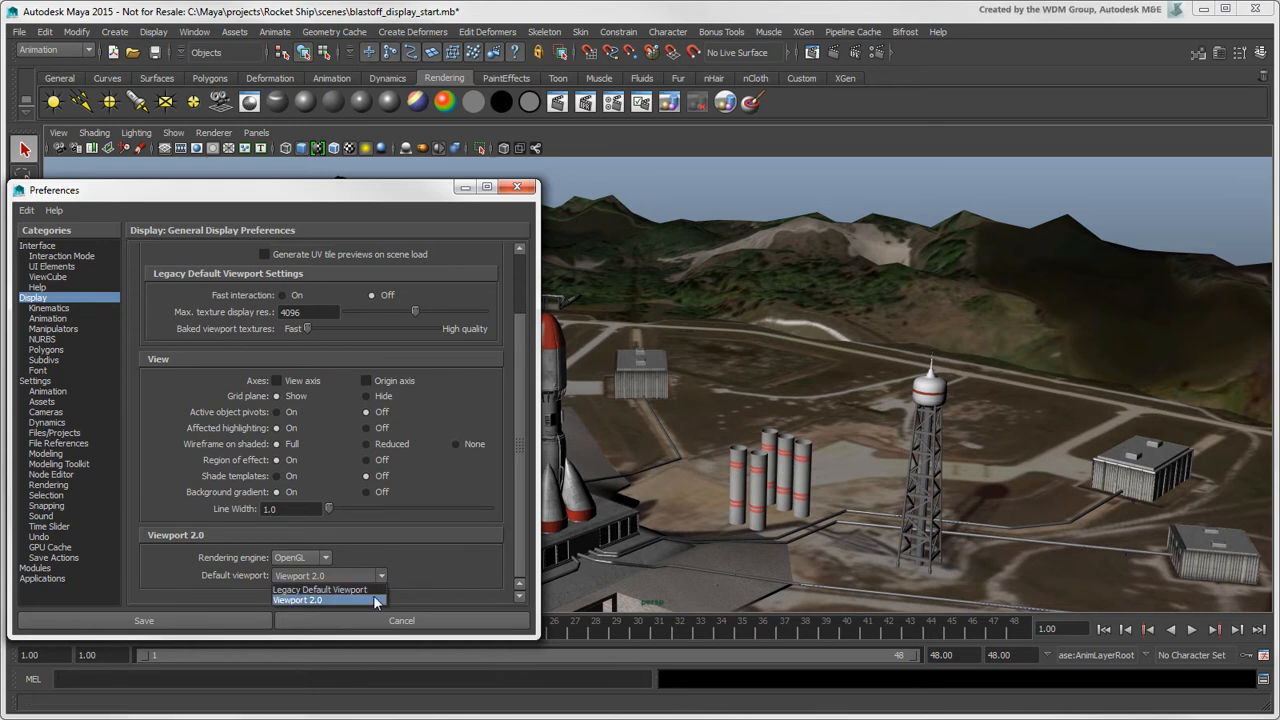
click(296, 600)
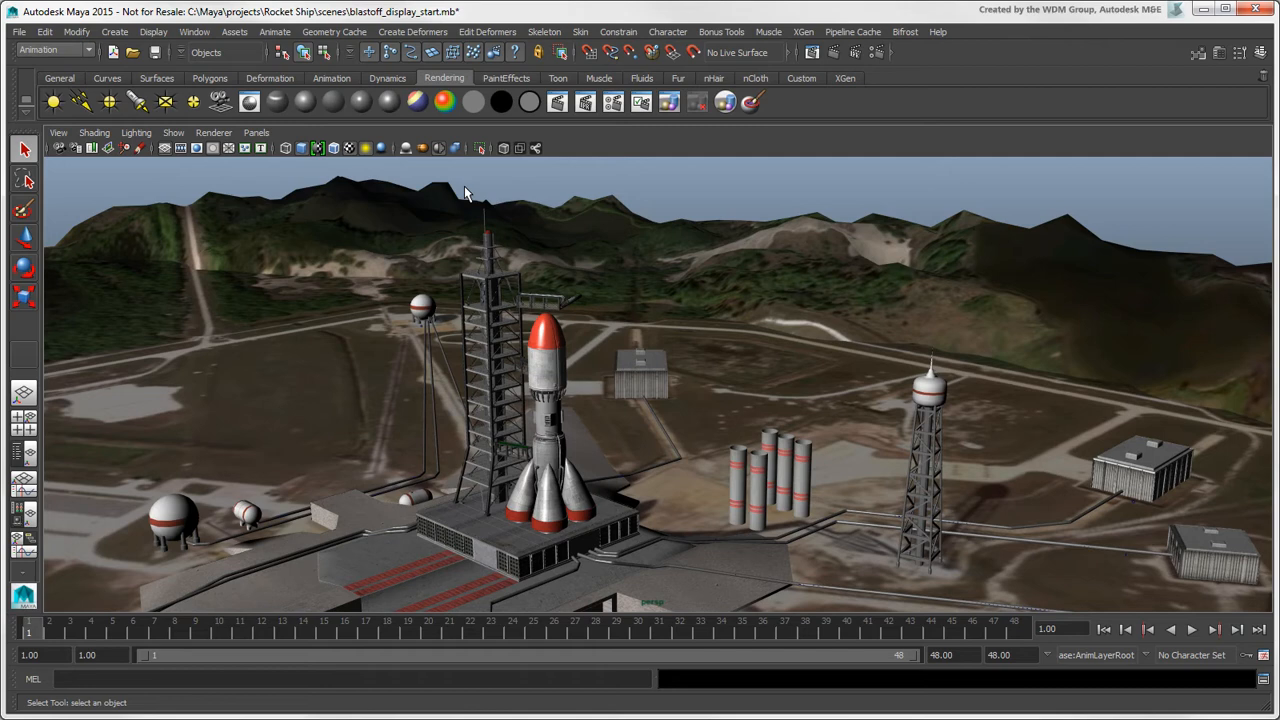
Step: Bring up the Viewport 2.0 Hardware Renderer settings and expand the ambient occlusion and anti-aliasing sections
click(212, 132)
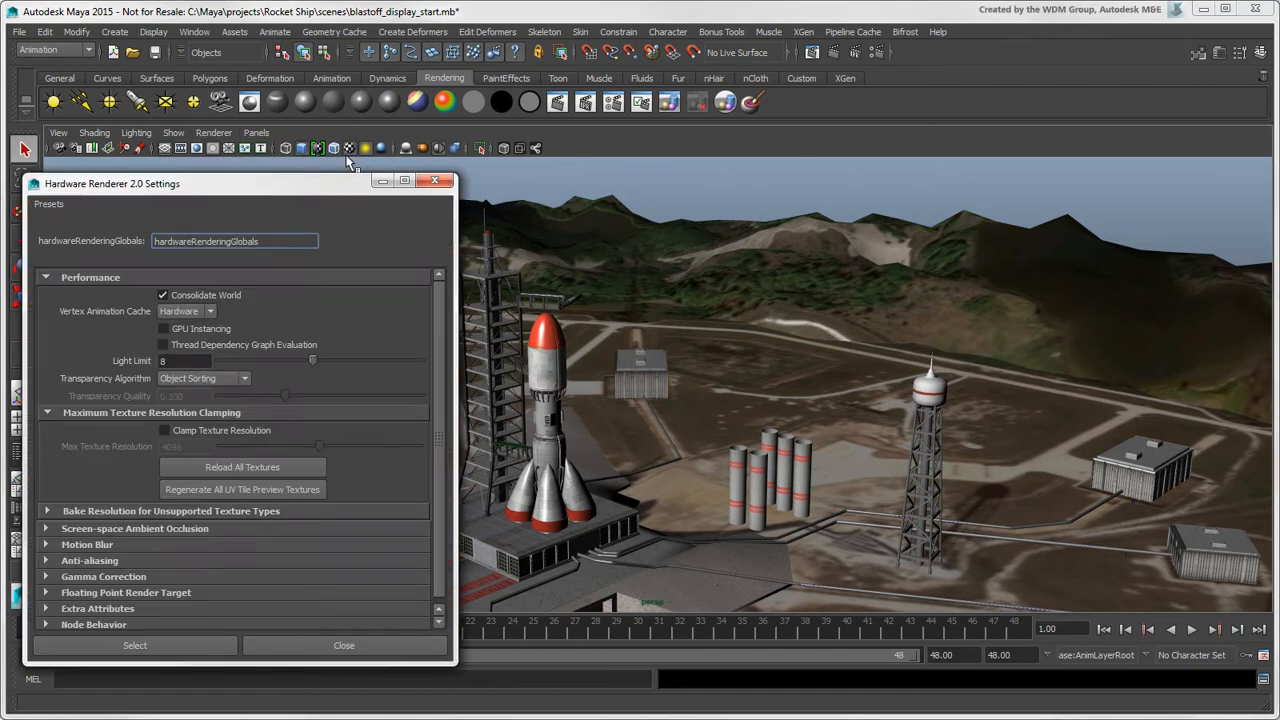
drag(240, 184, 260, 168)
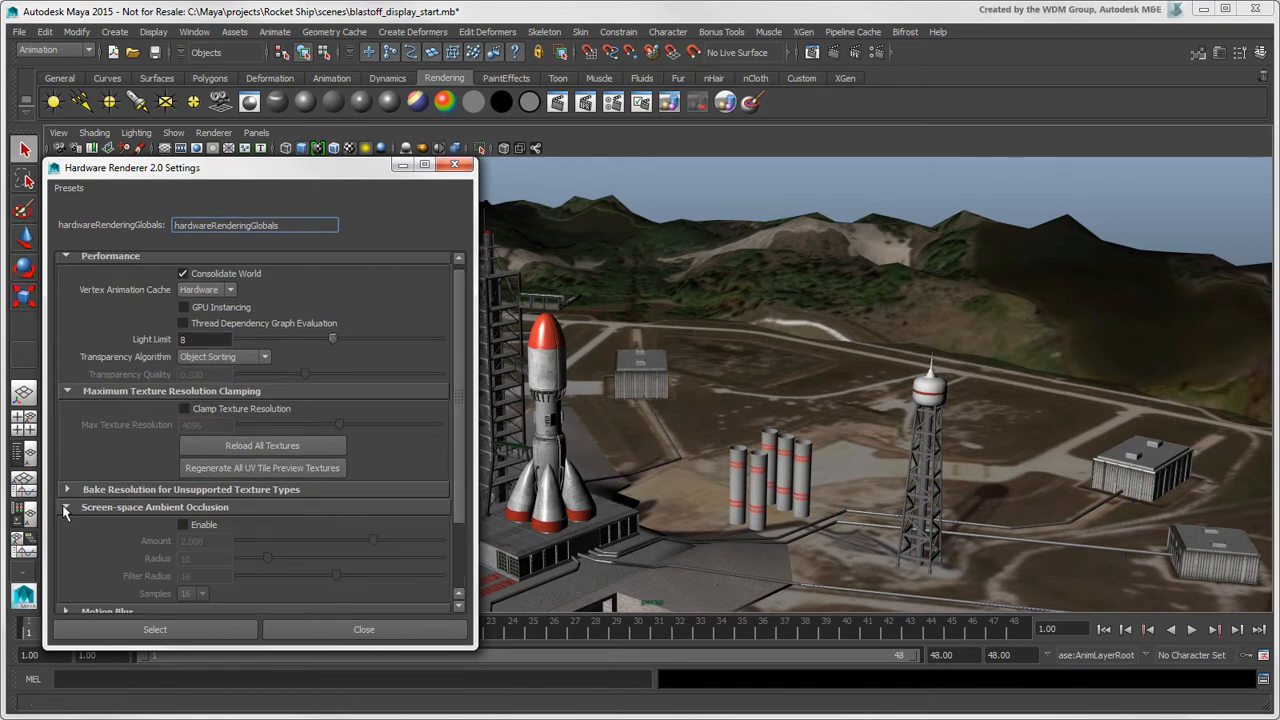
click(184, 524)
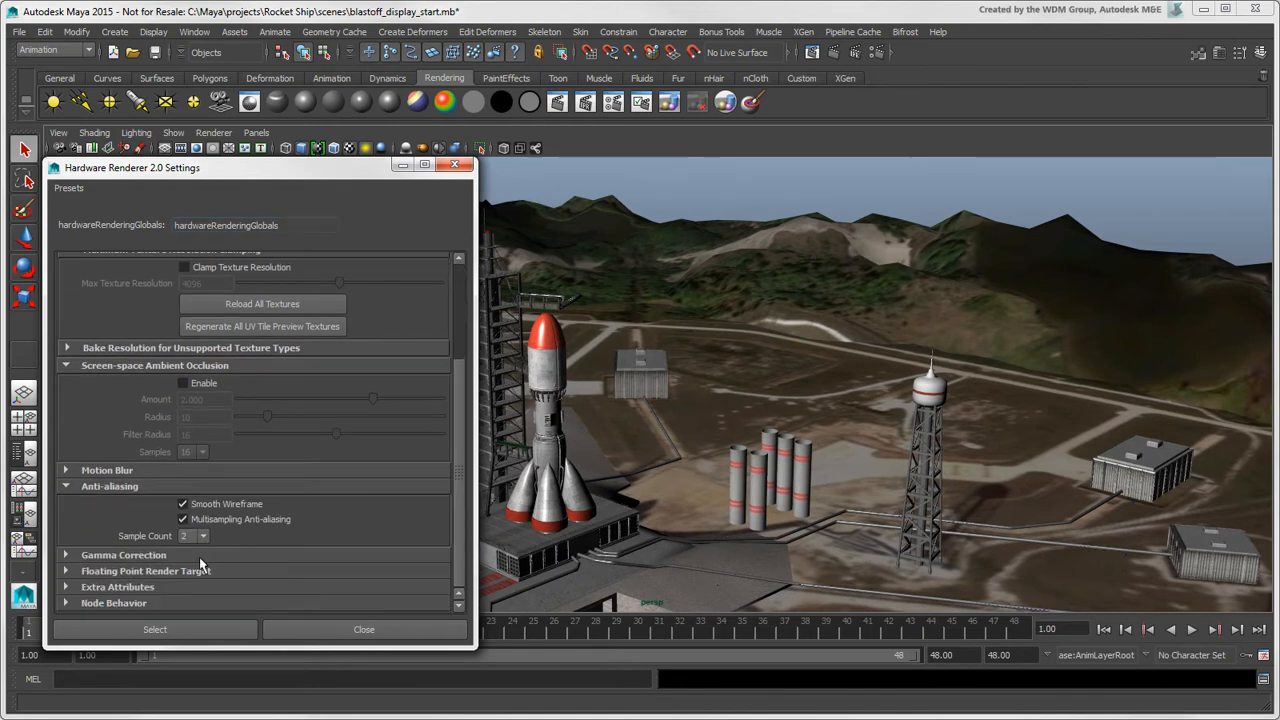
click(202, 536)
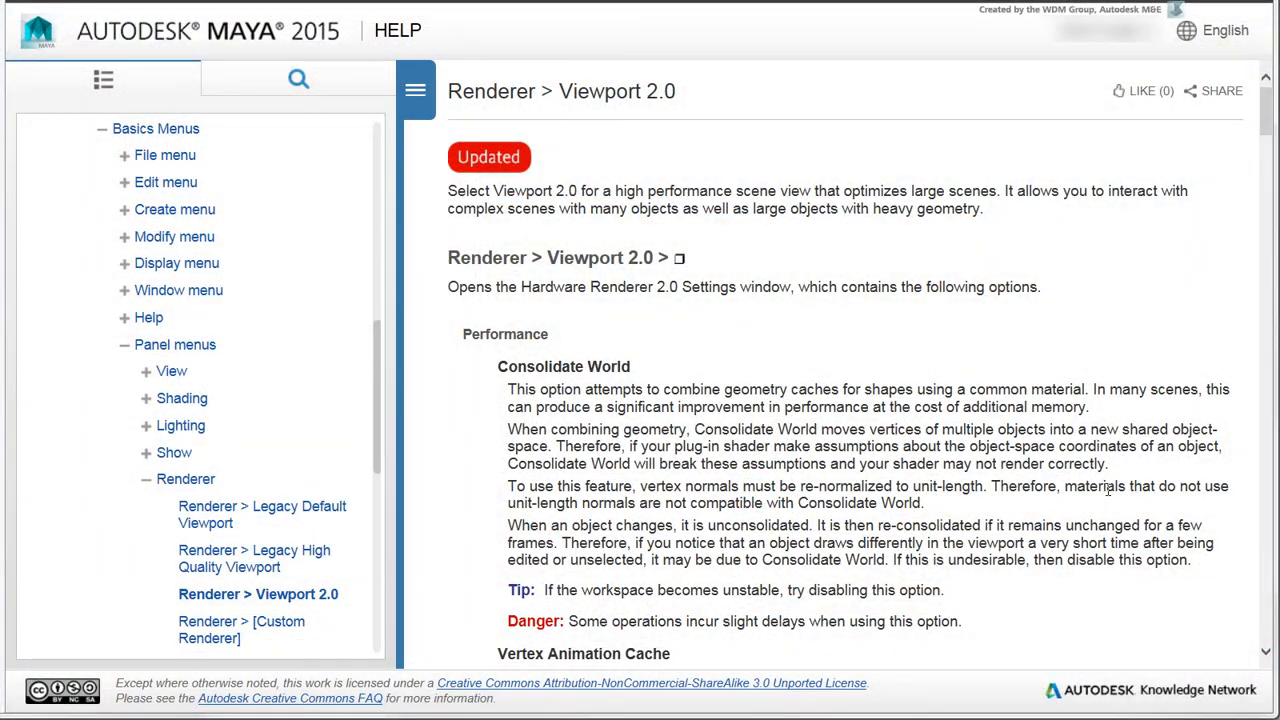
Step: Scroll through the Viewport 2.0 help reference toward the Optimizing Viewport 2.0 page
scroll(down, 3)
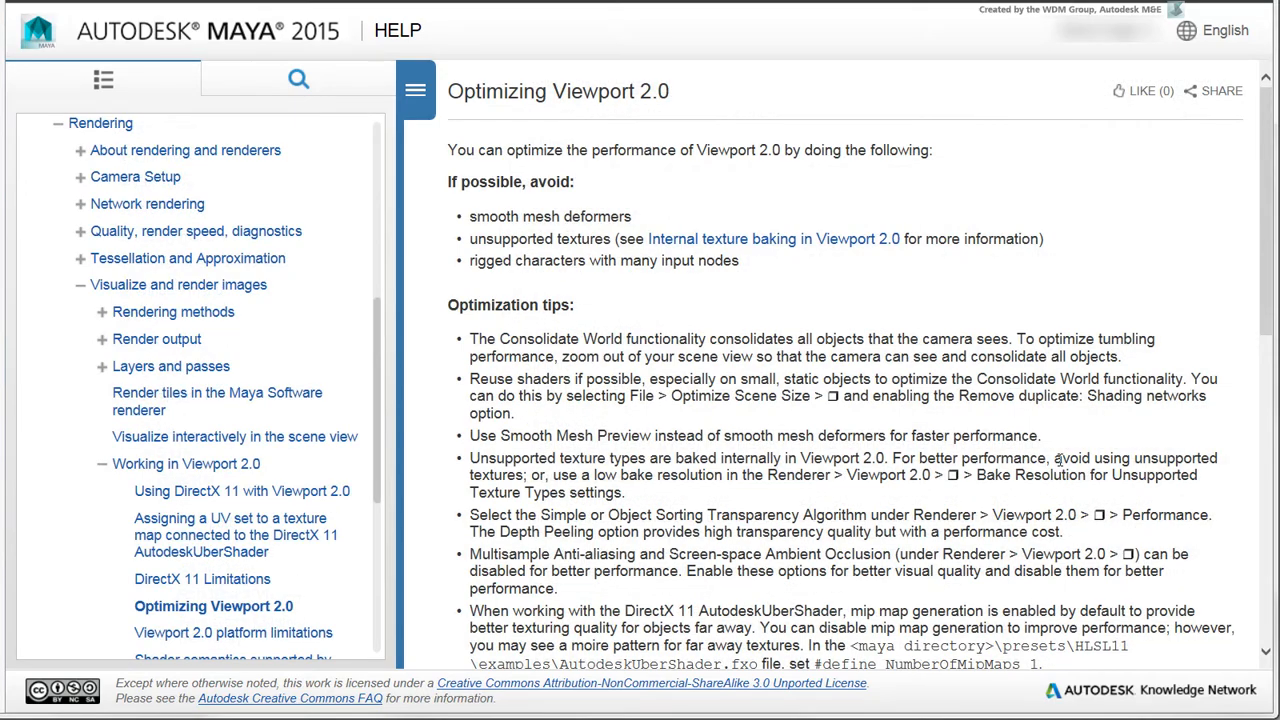
scroll(down, 3)
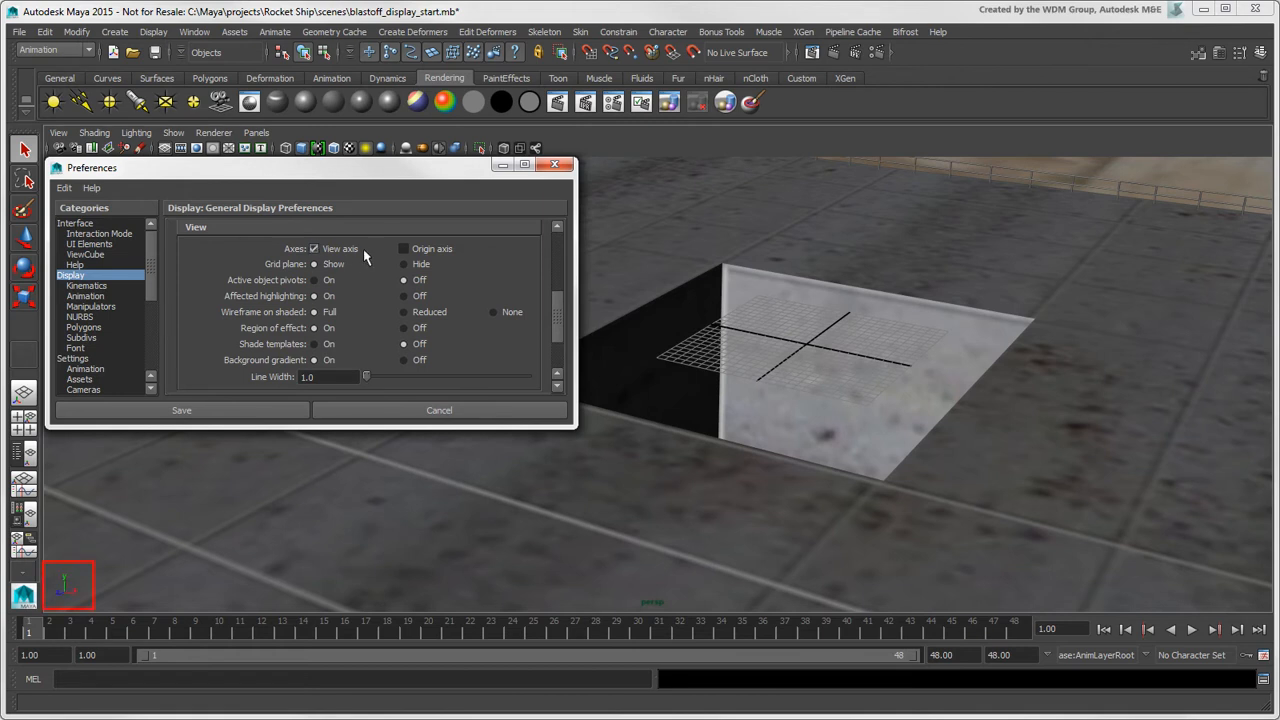
click(404, 248)
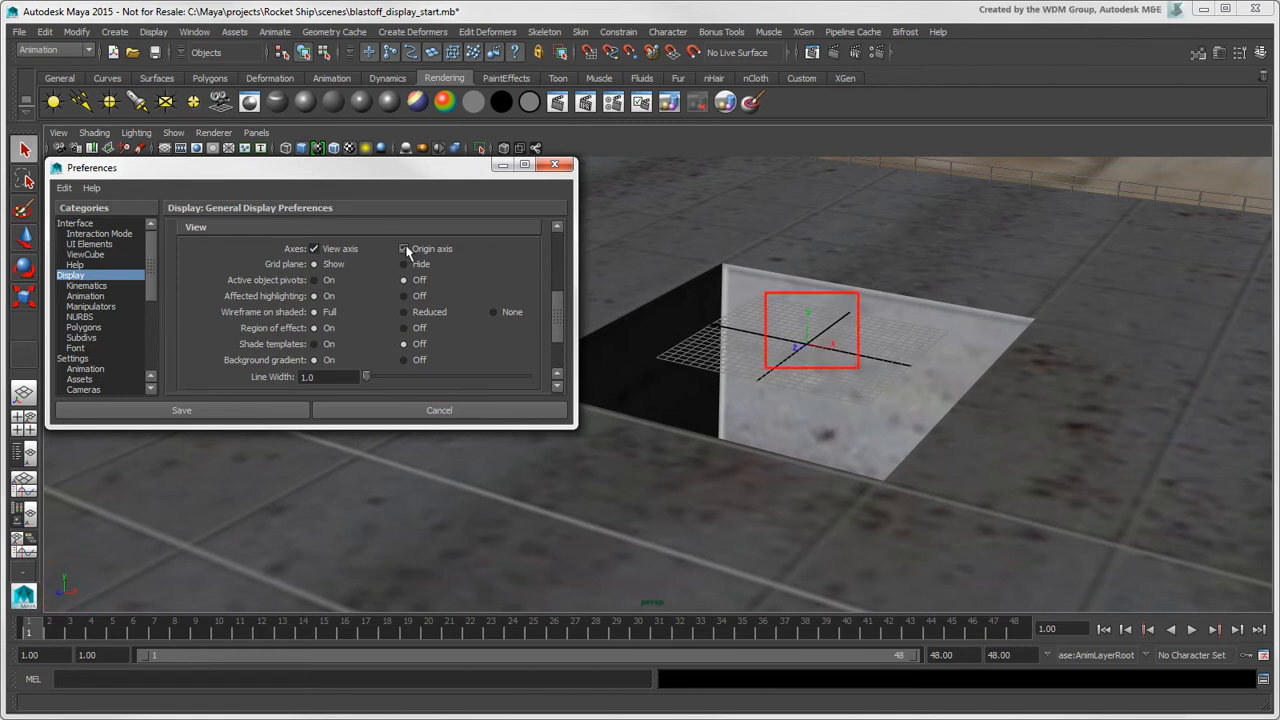
click(404, 264)
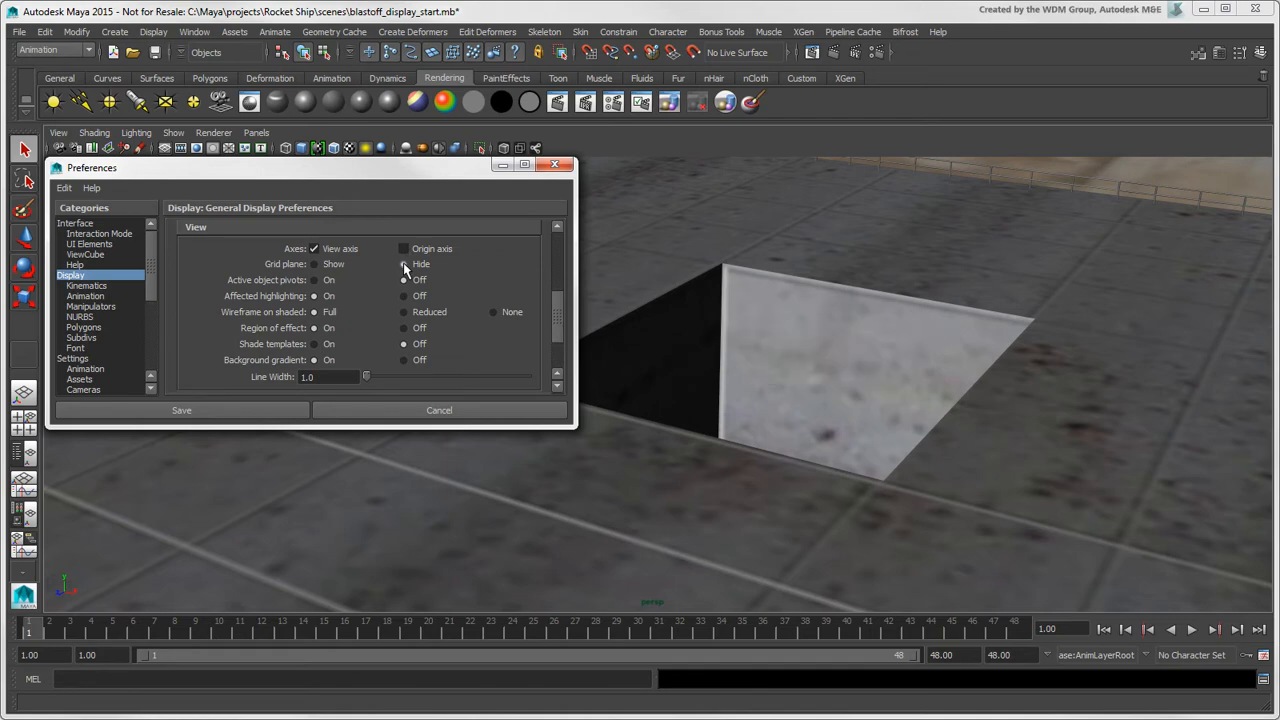
click(314, 264)
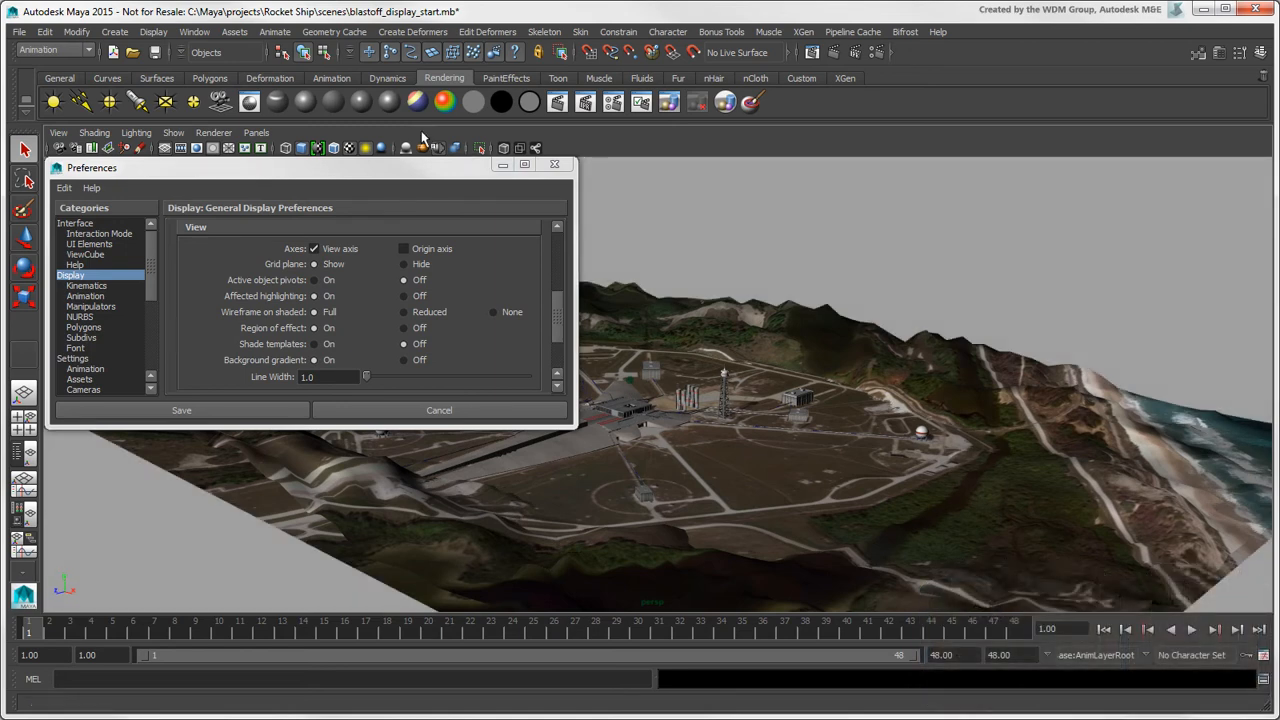
click(194, 32)
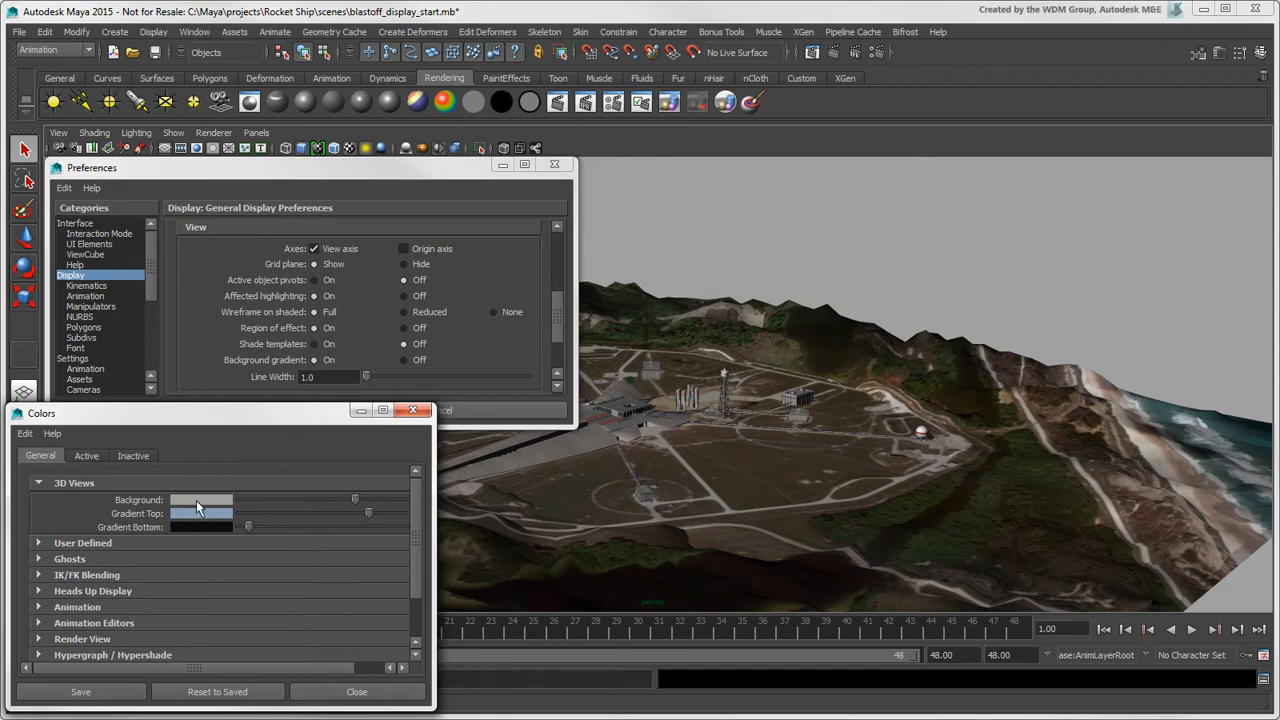
Step: Set the 3D view background to a light blue and adjust the gradient bottom shade
click(200, 500)
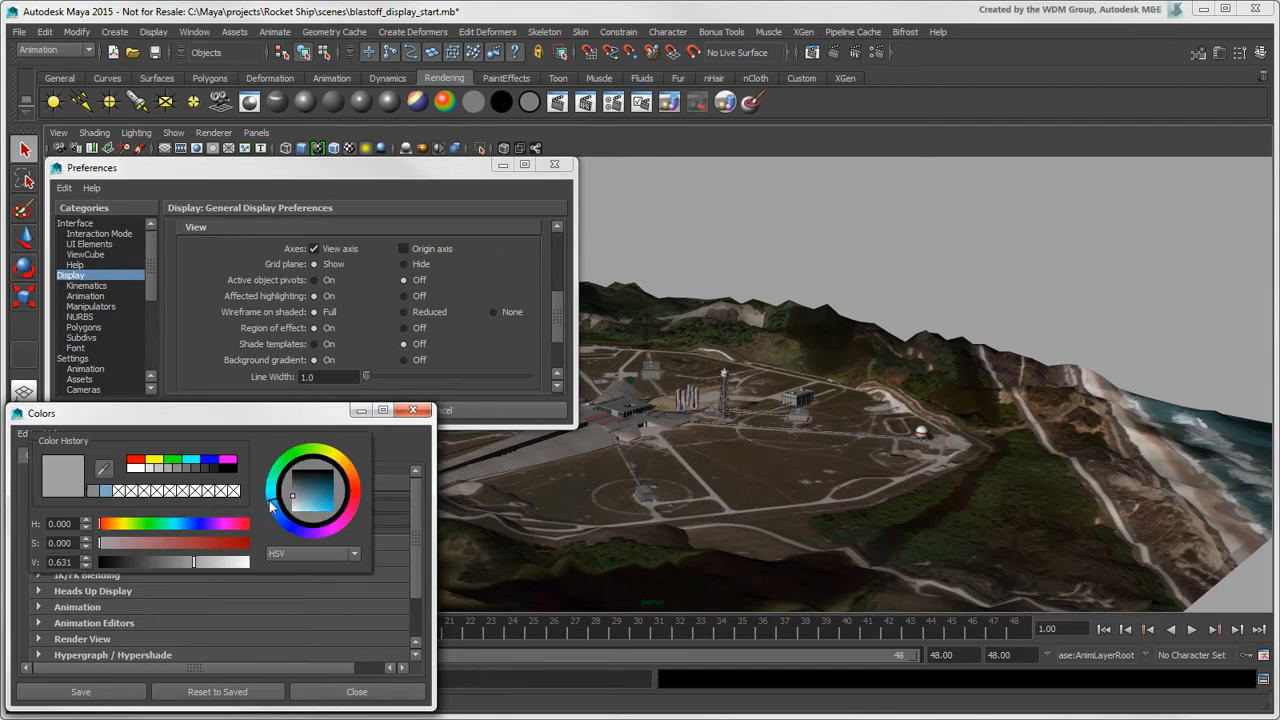
click(304, 504)
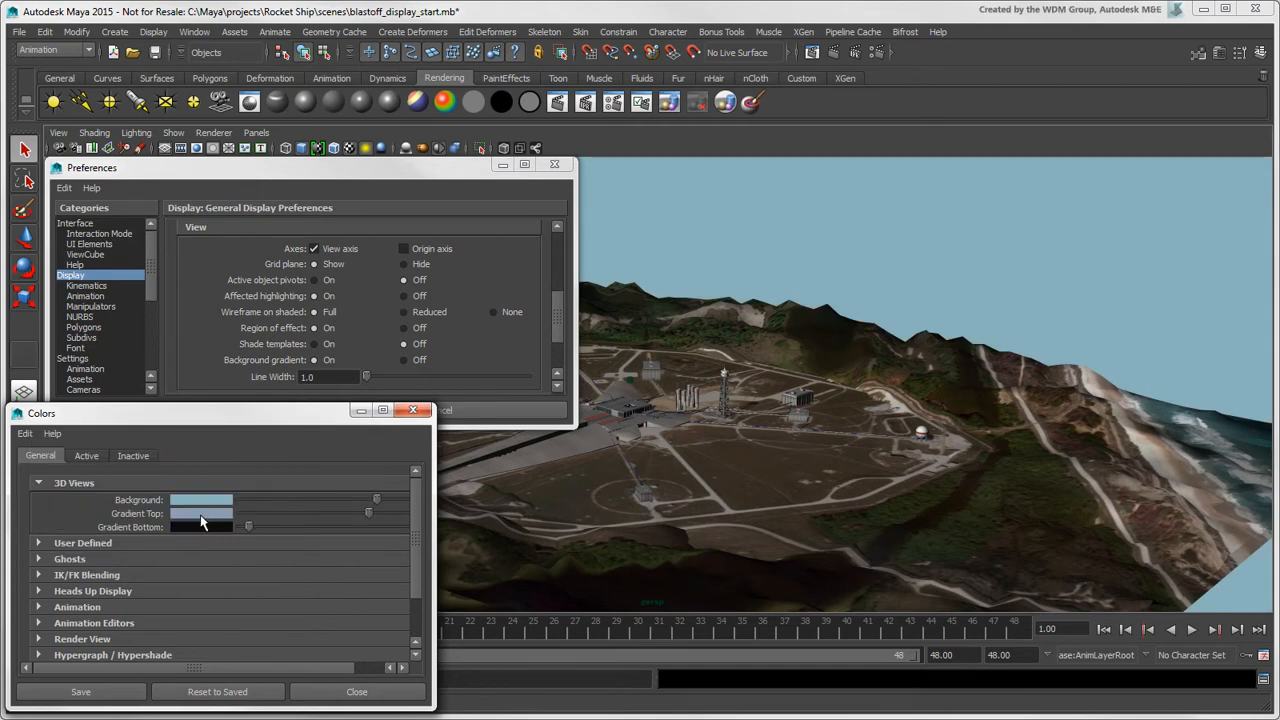
click(200, 500)
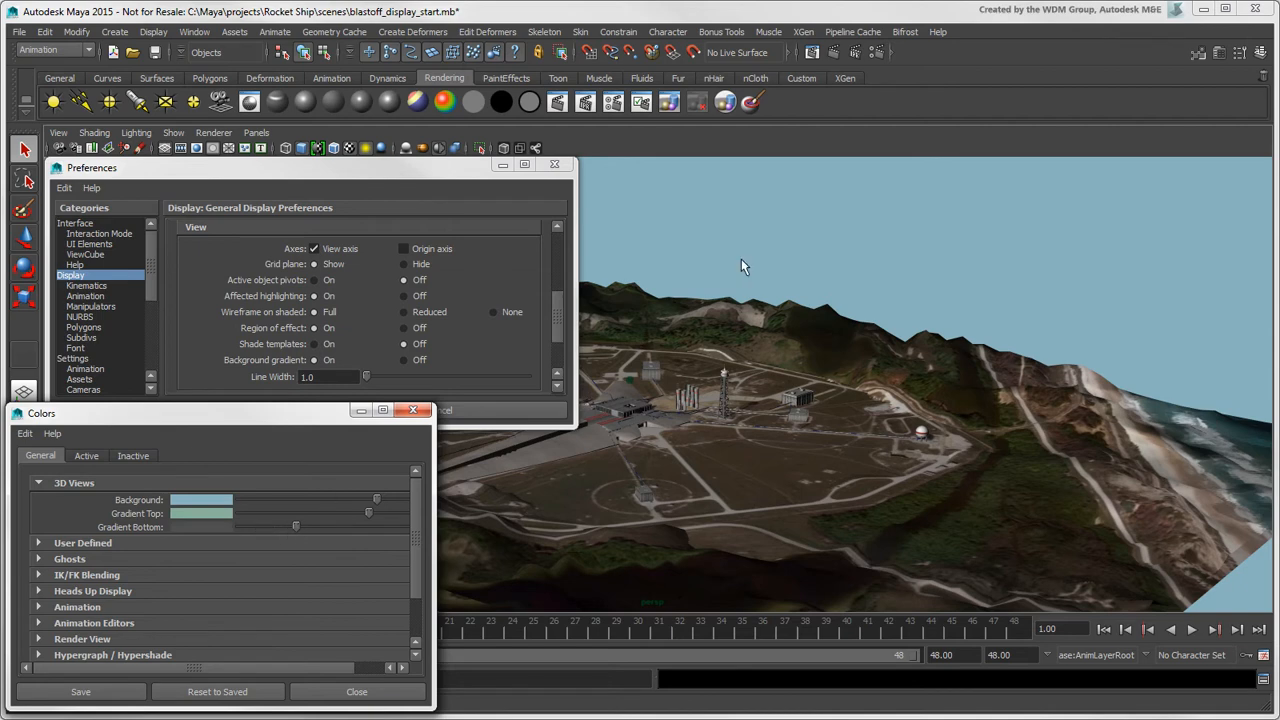
drag(368, 512, 296, 528)
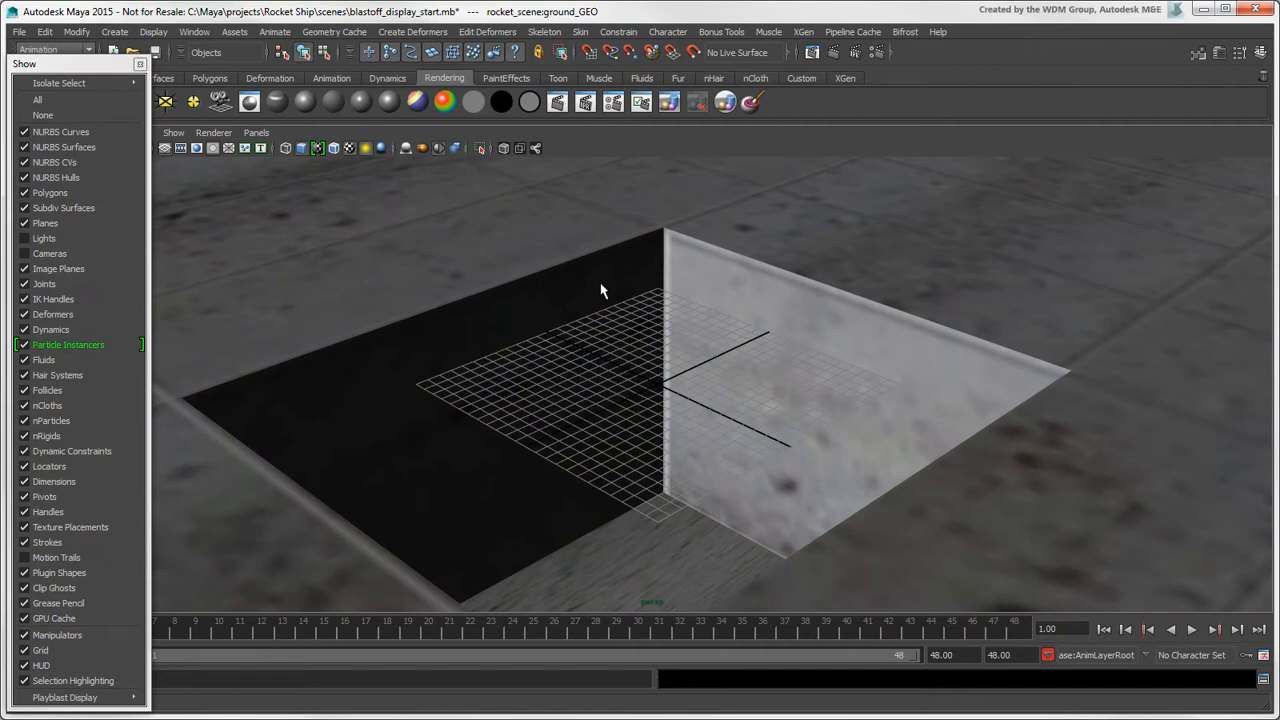
Step: Toggle the viewport grid off and on, then bring up Grid Options from the Display menu
click(24, 650)
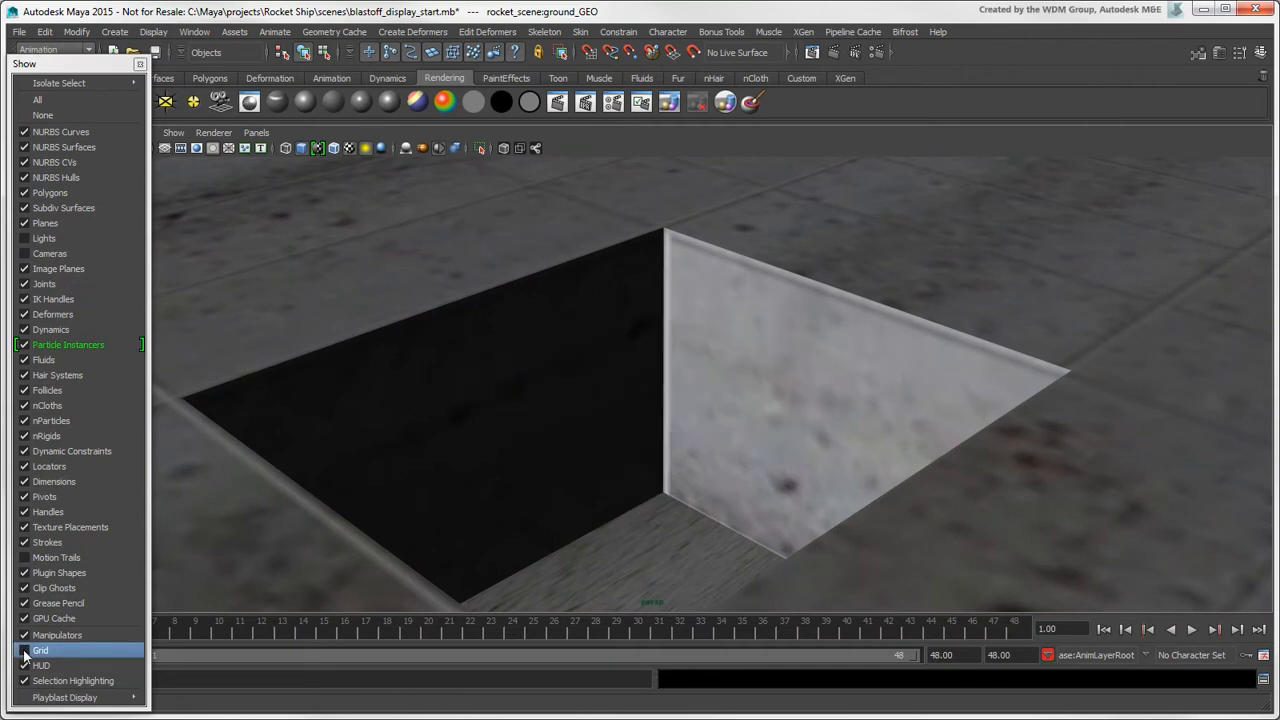
click(24, 650)
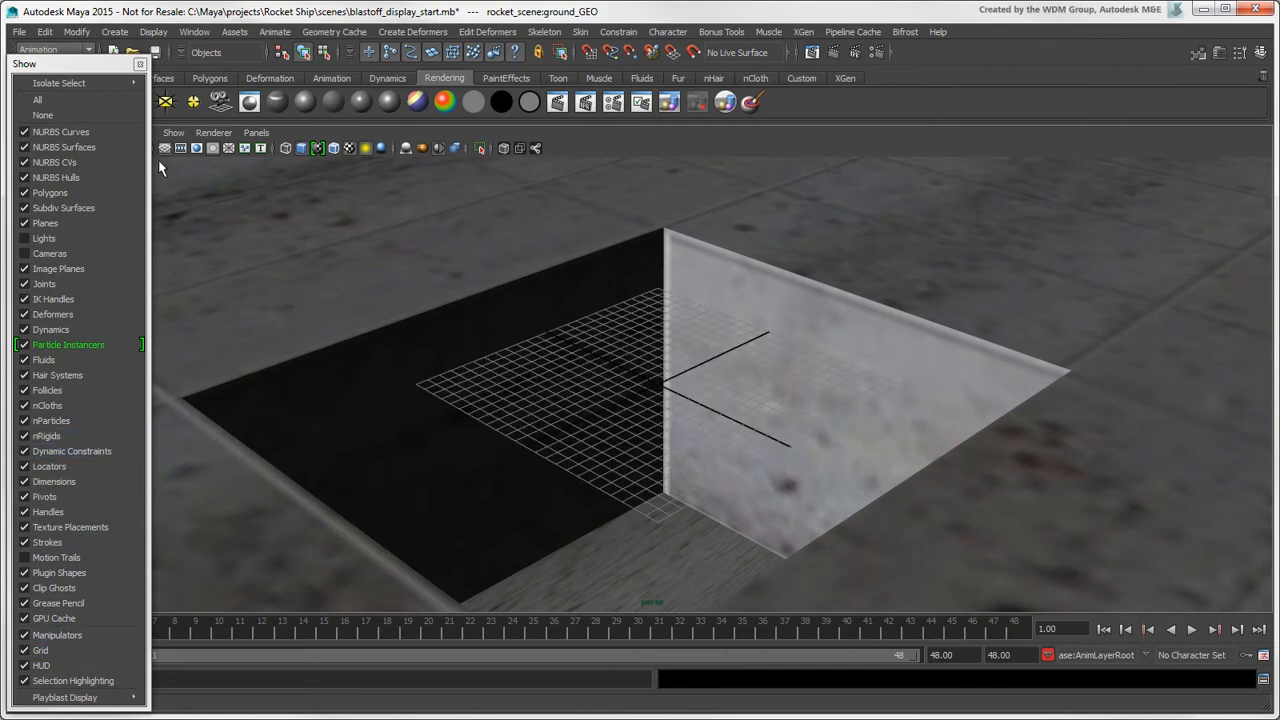
mouse_move(328, 324)
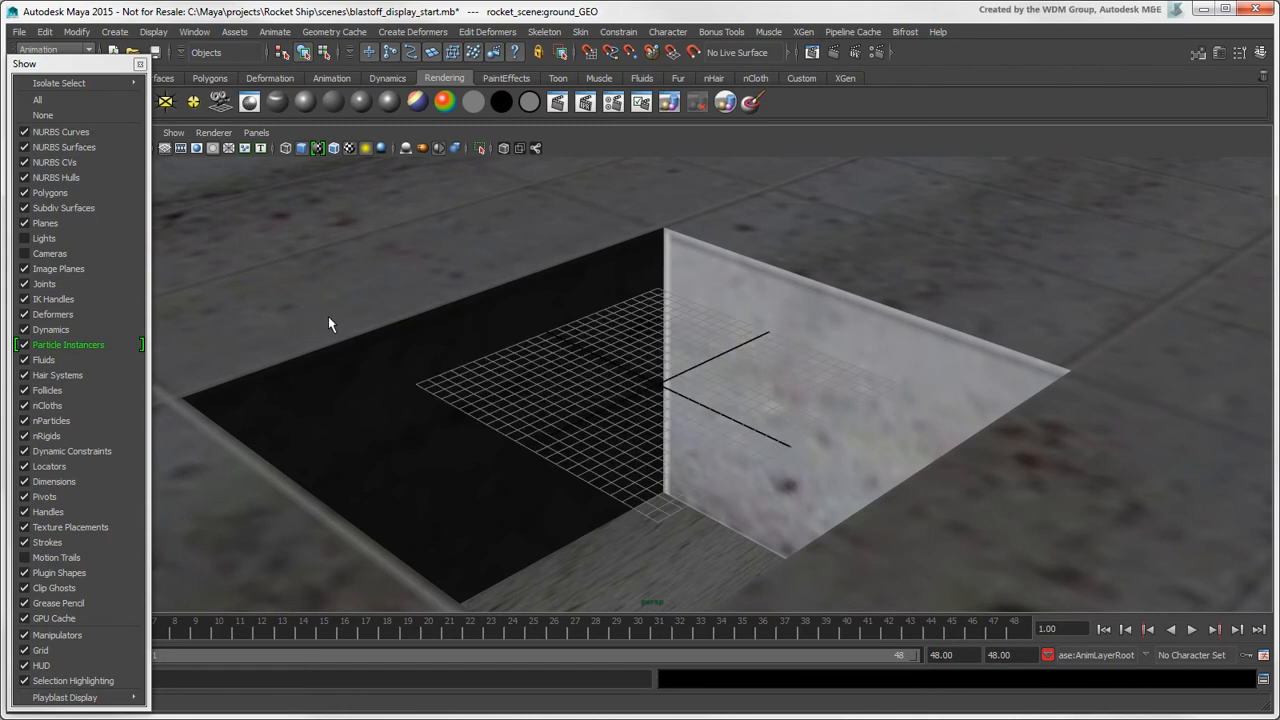
click(152, 32)
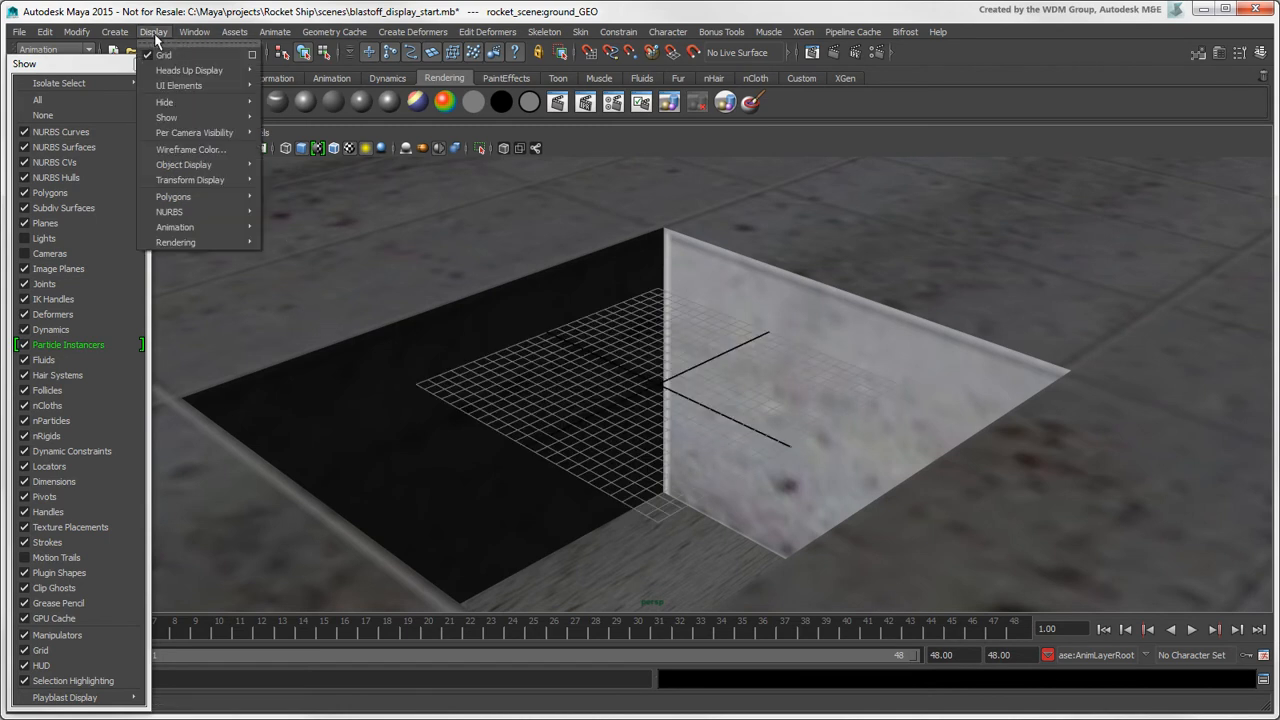
click(164, 56)
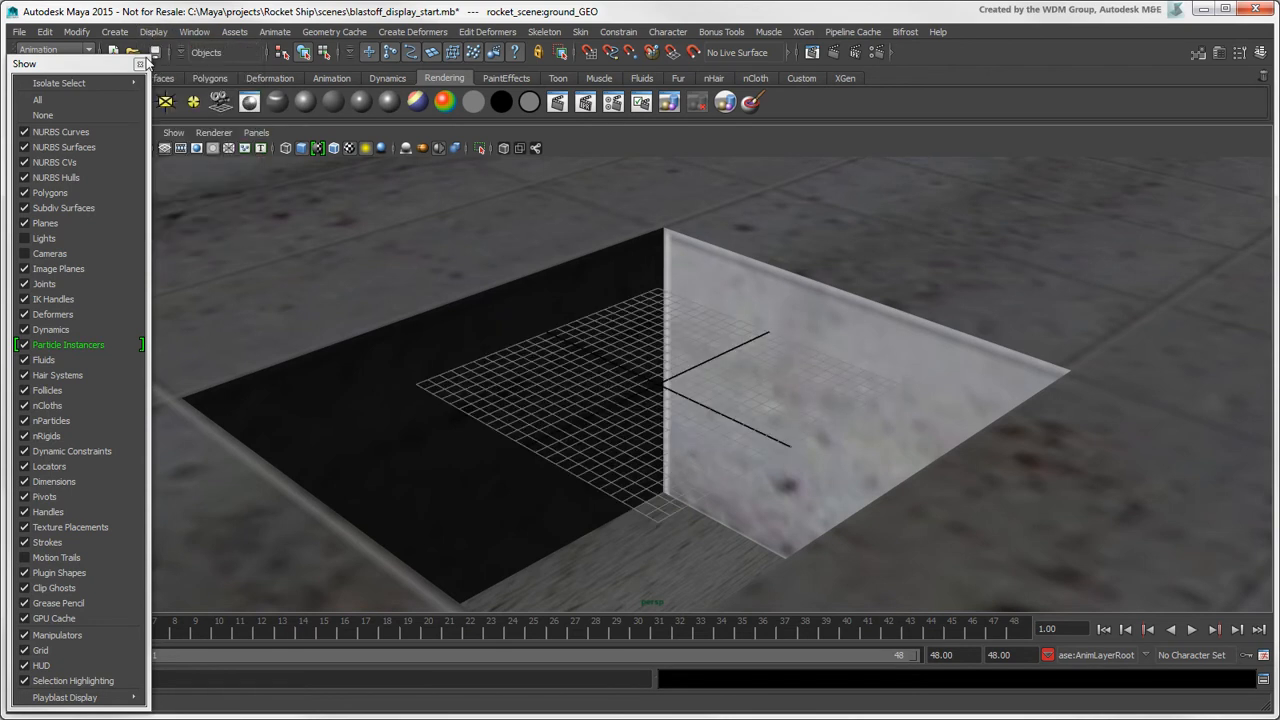
click(152, 32)
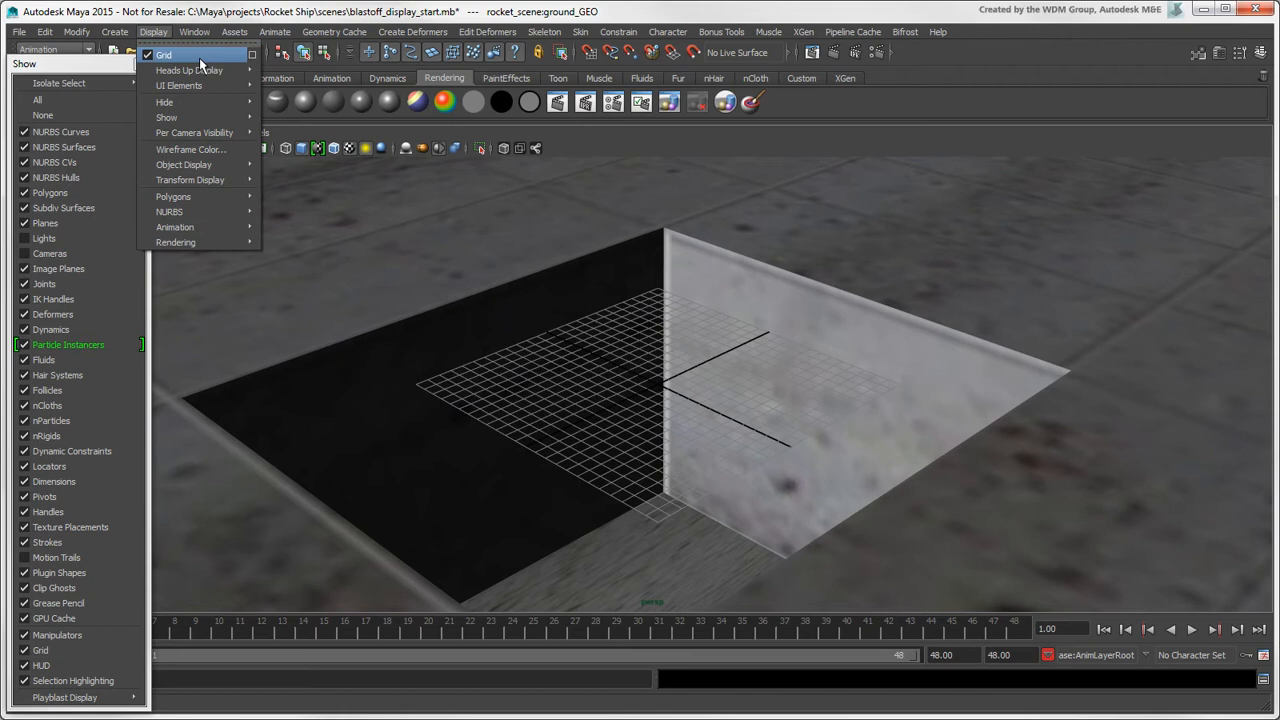
click(252, 56)
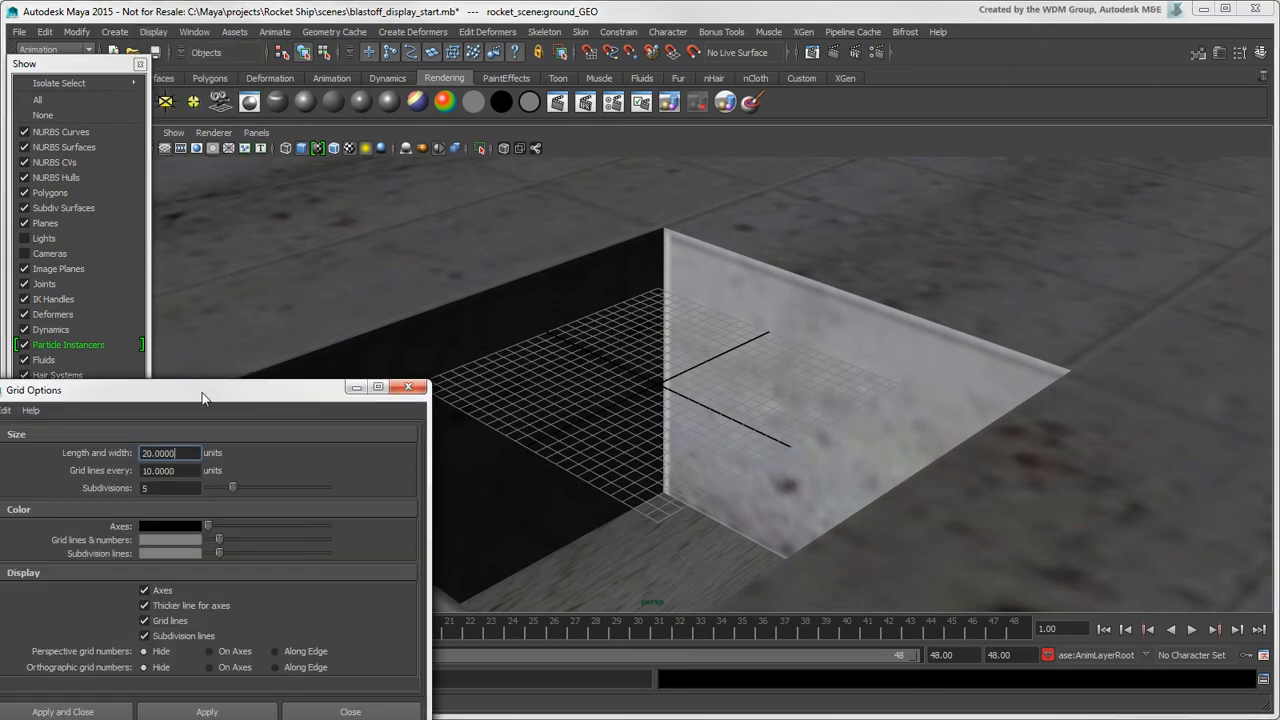
Step: Set grid lines every 15 units, change the grid colours, and close the Show panel
drag(202, 388, 228, 368)
text(30.0000)
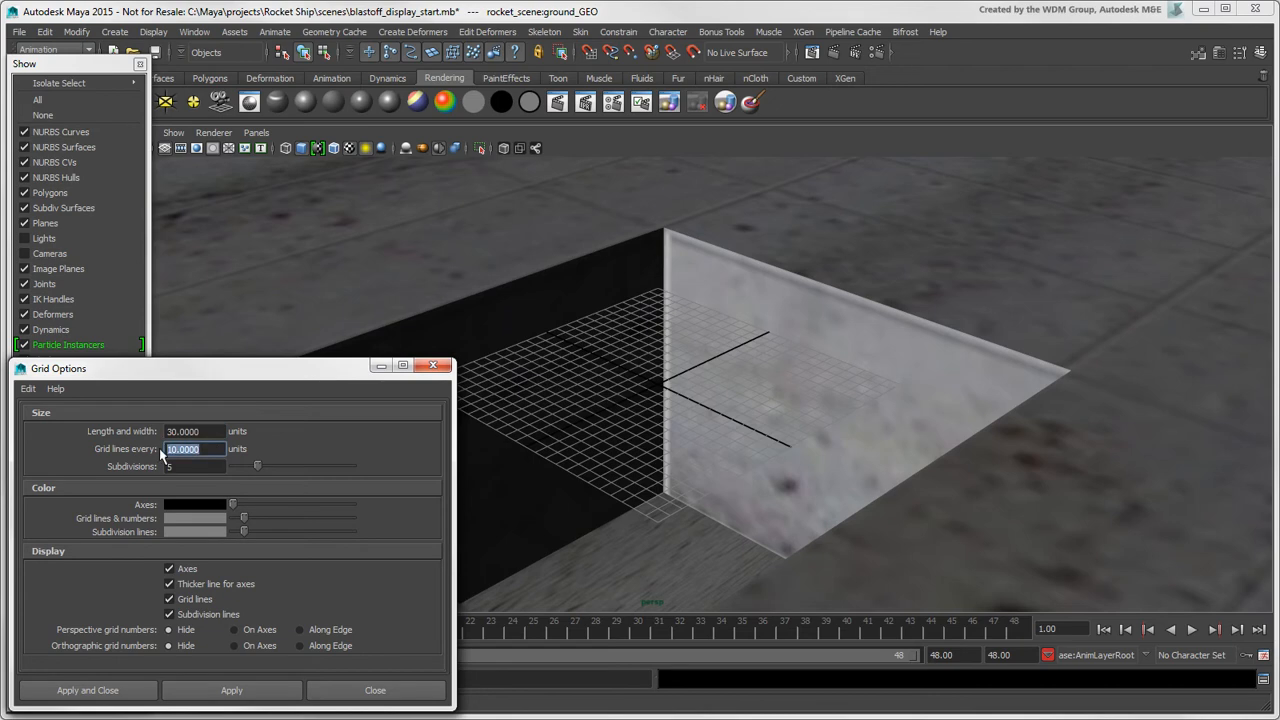
text(15)
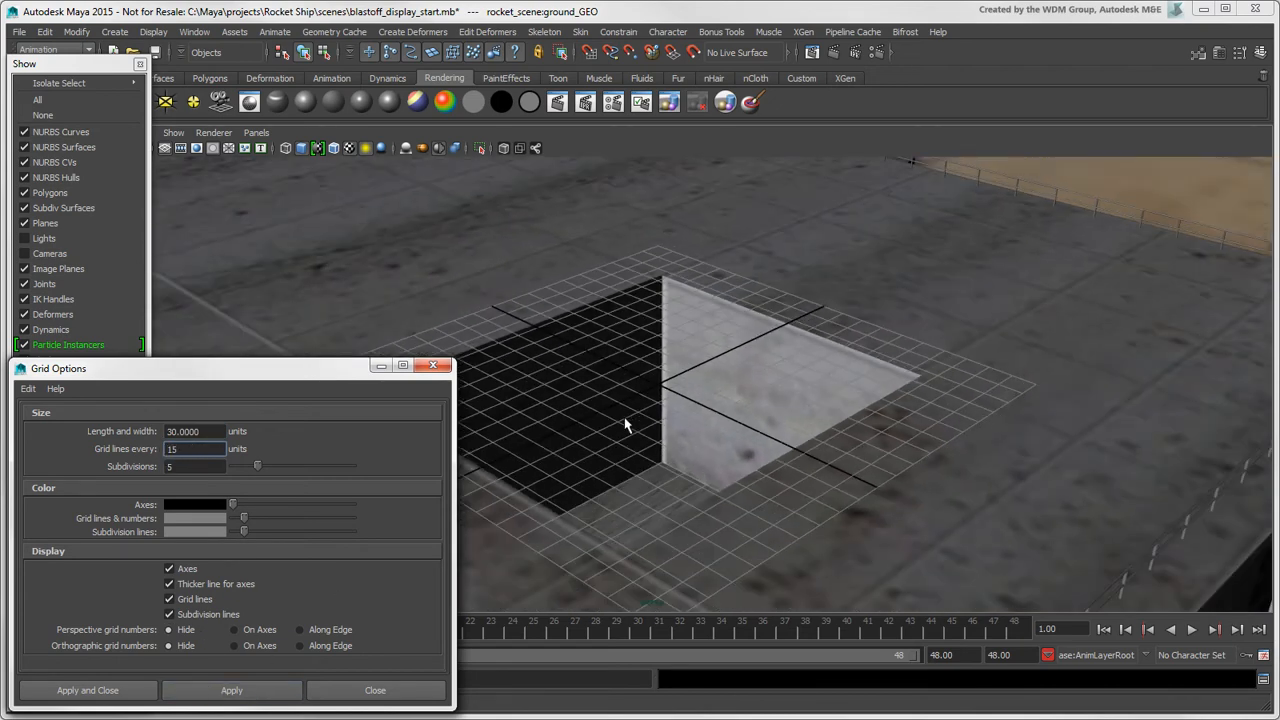
click(196, 504)
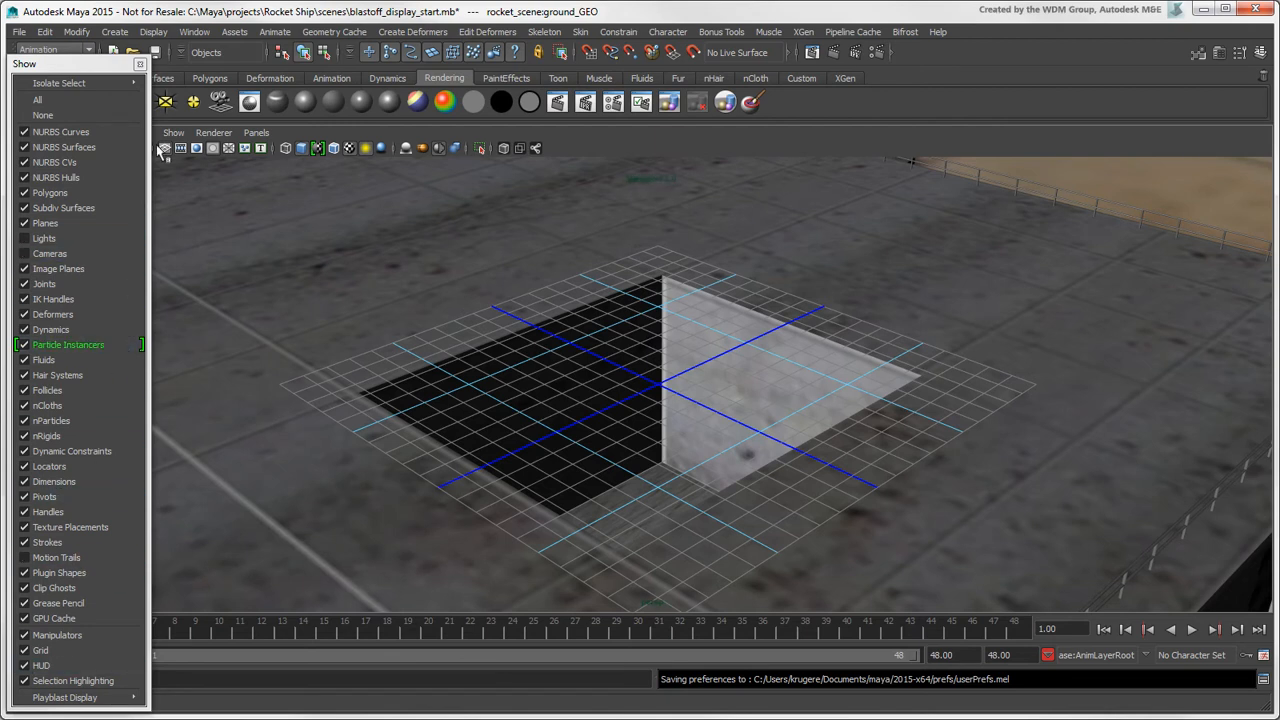
click(152, 32)
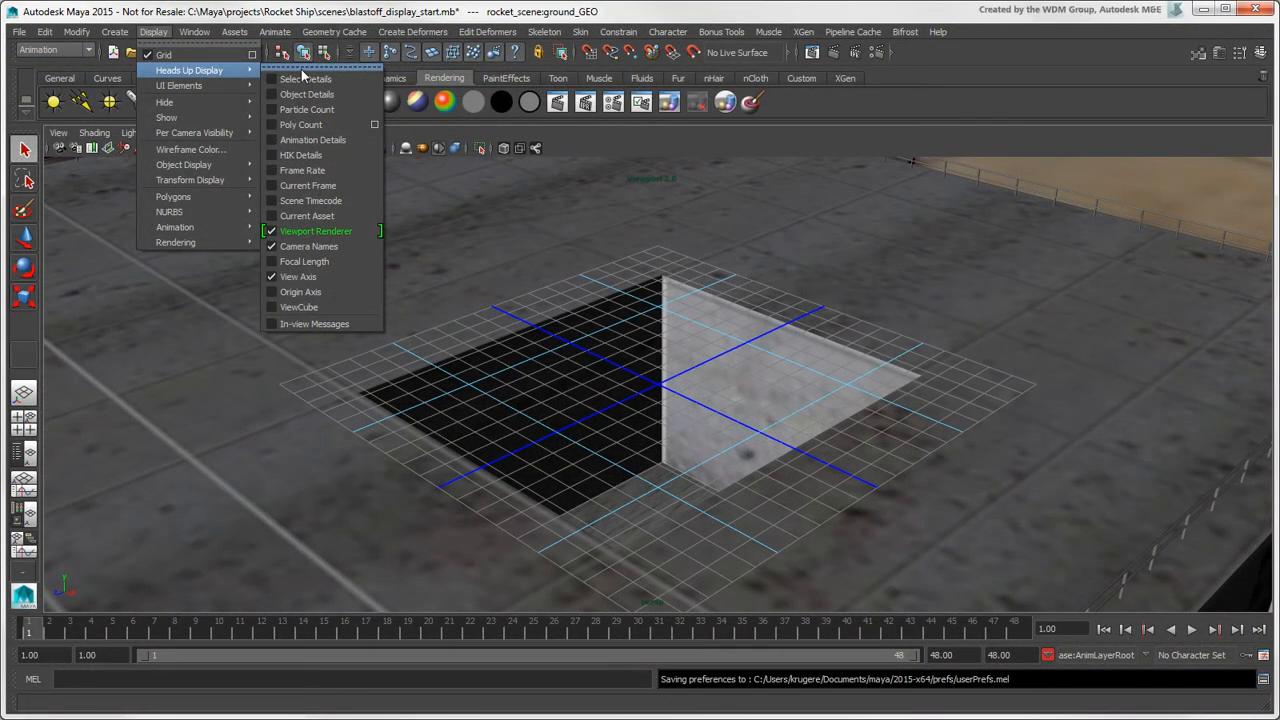
mouse_move(308, 94)
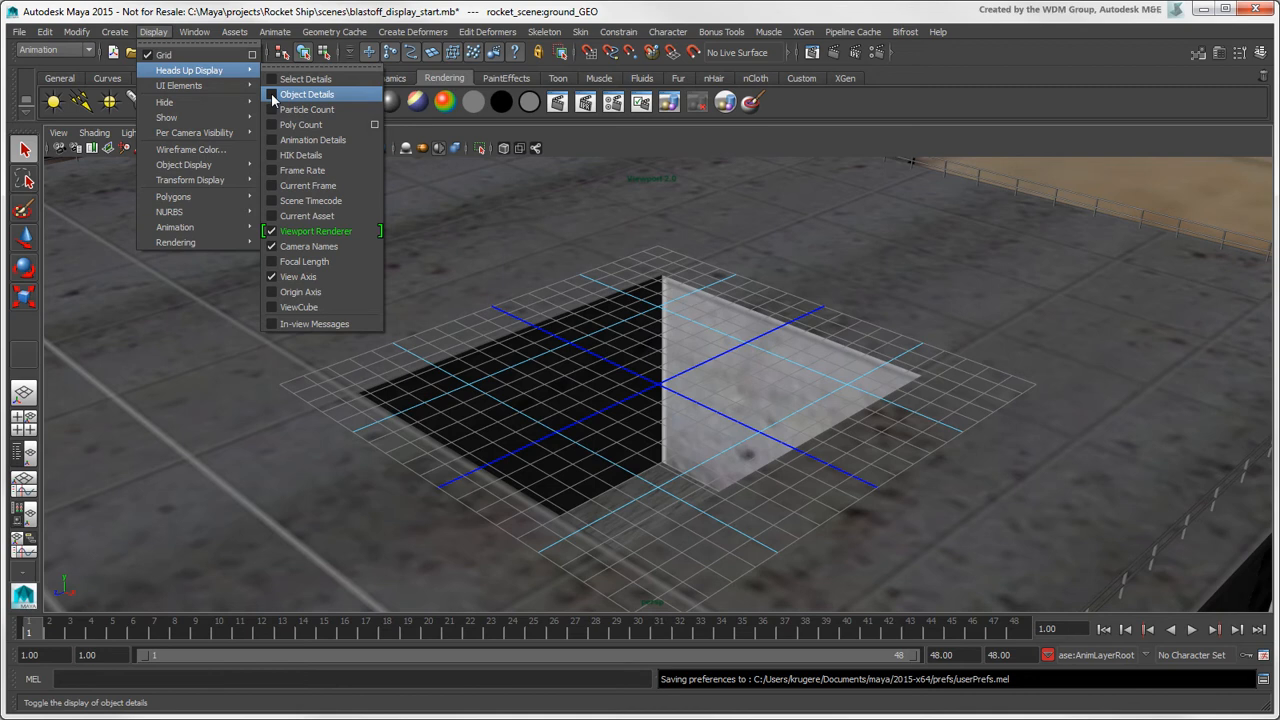
Step: Enable Object Details and Poly Count on the viewport heads-up display
click(308, 94)
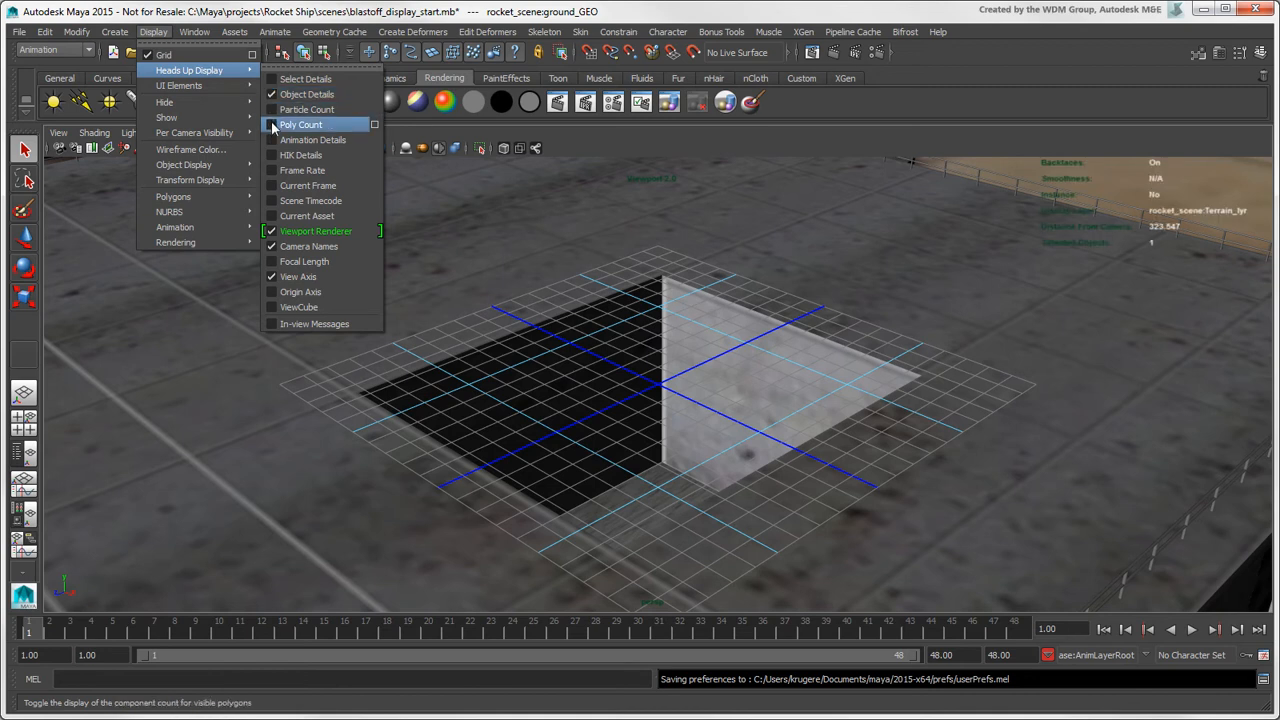
click(300, 124)
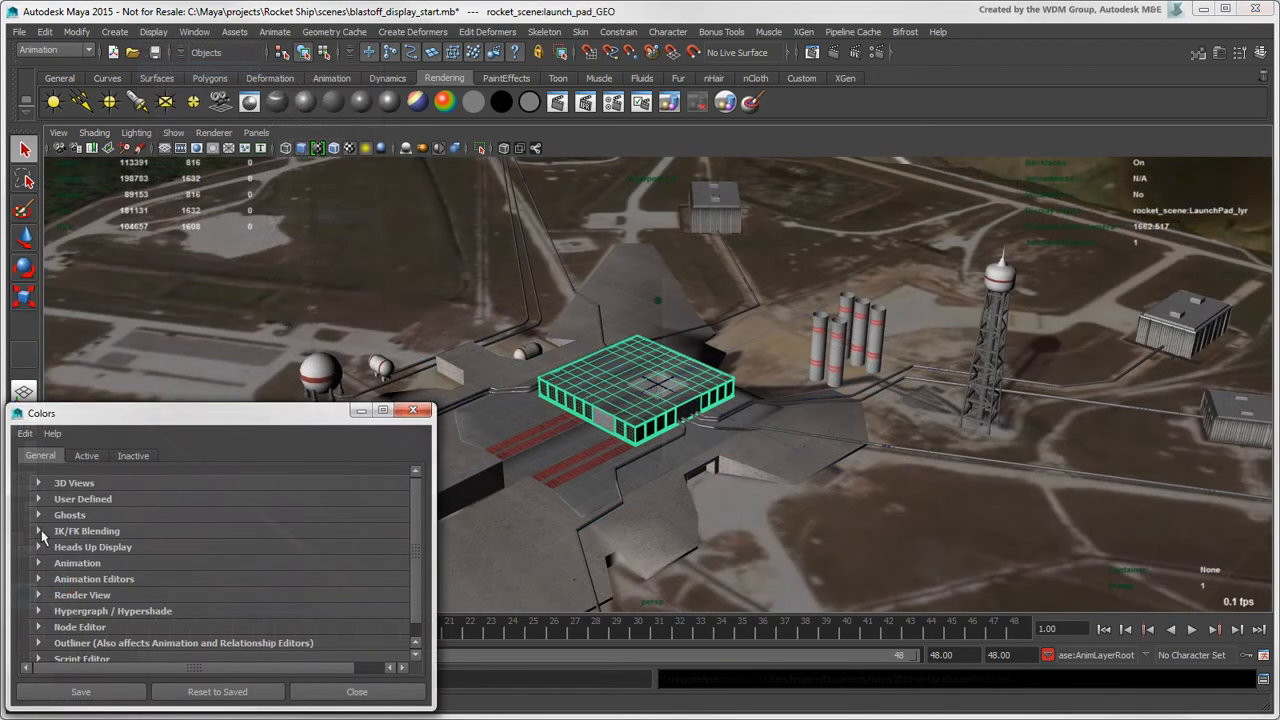
Step: Close the Colors window and browse the Bonus Tools heads-up display toggles
click(38, 546)
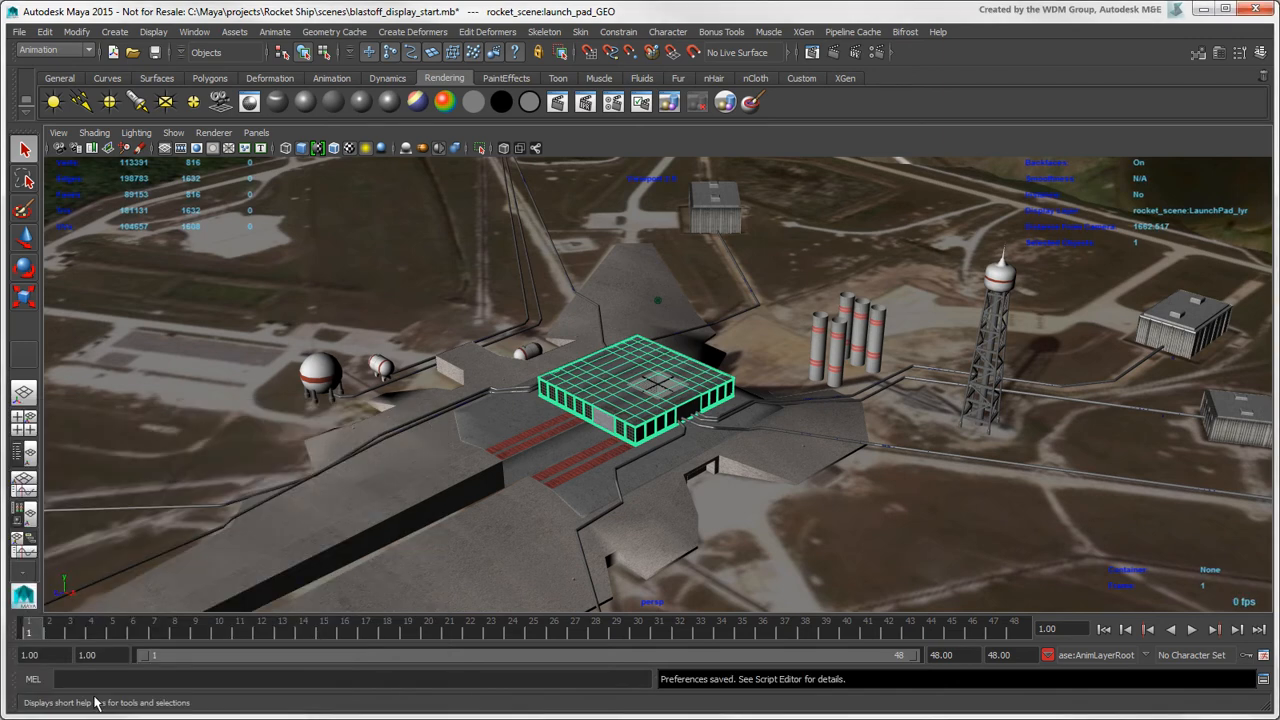
mouse_move(630, 236)
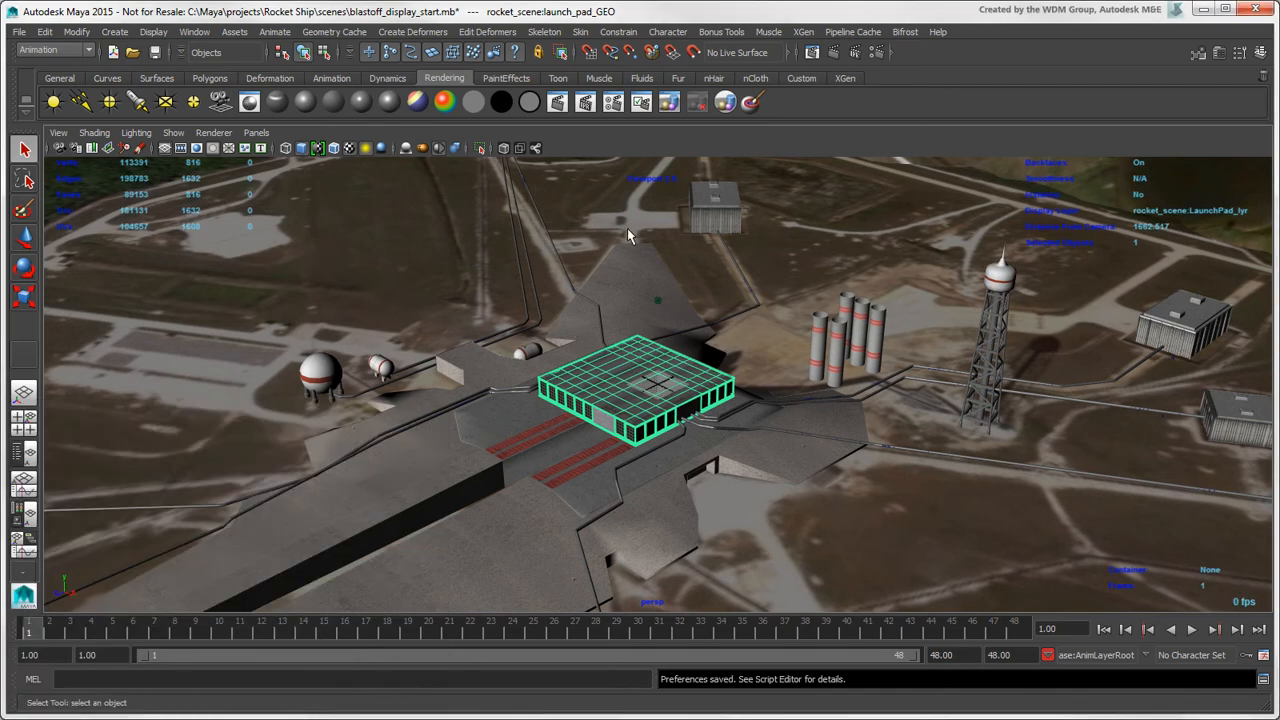
click(720, 32)
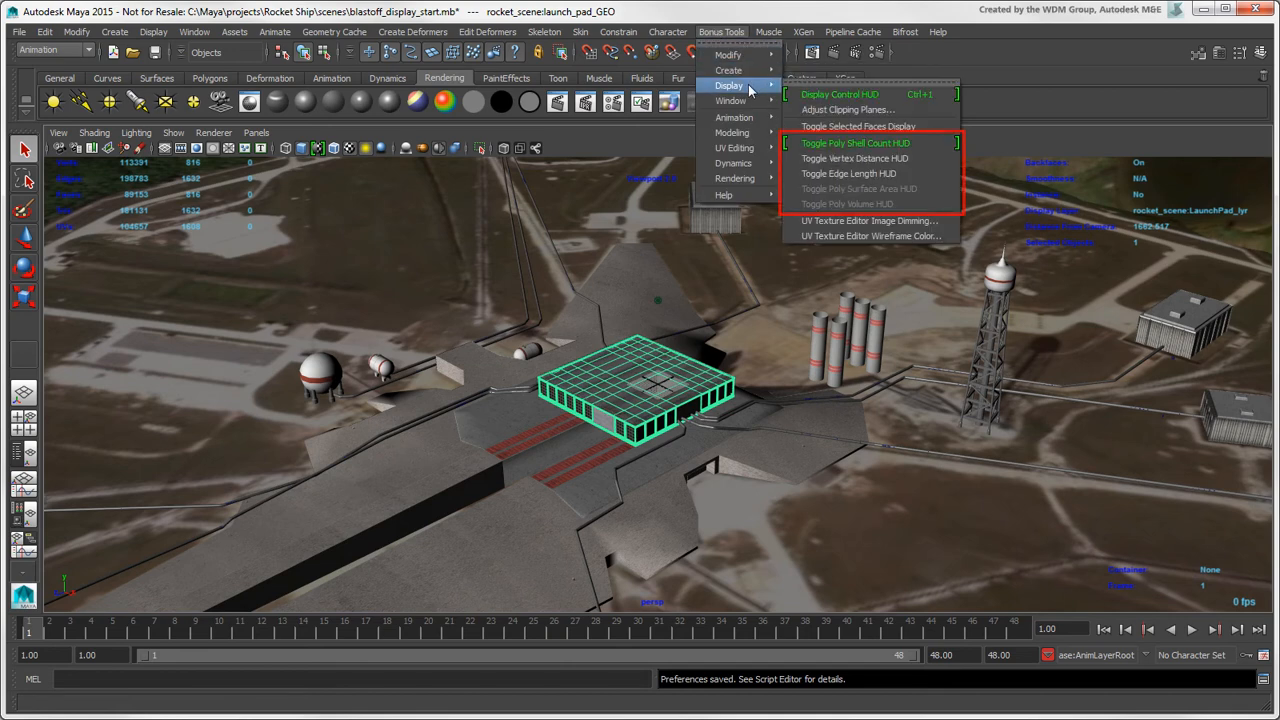
mouse_move(840, 94)
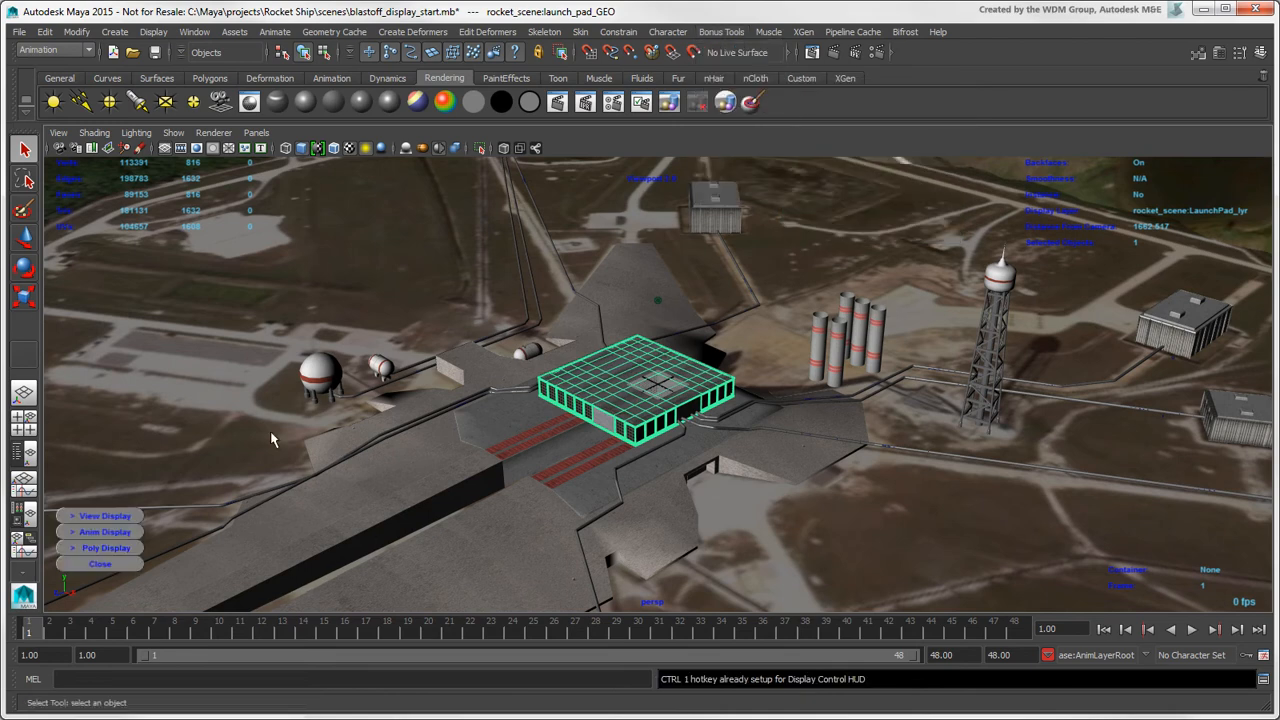
Step: Expand the Poly Display section of the display control HUD to show its polygon toggles
click(104, 548)
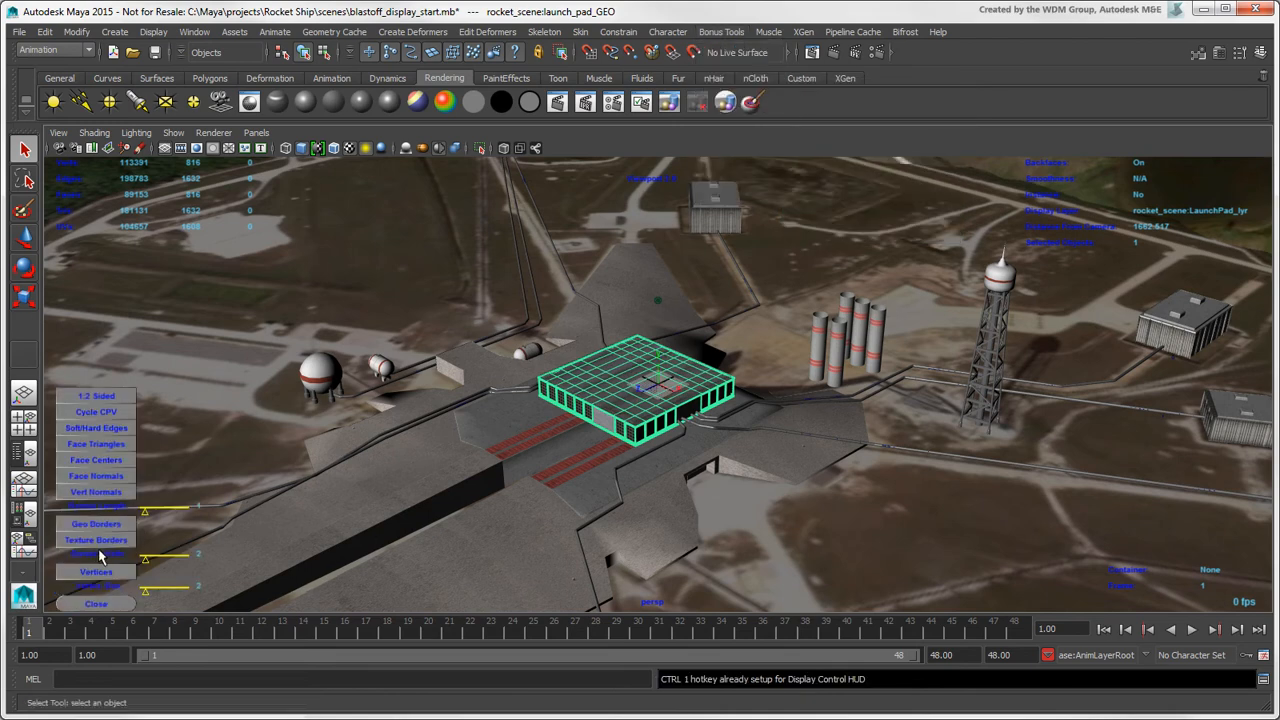